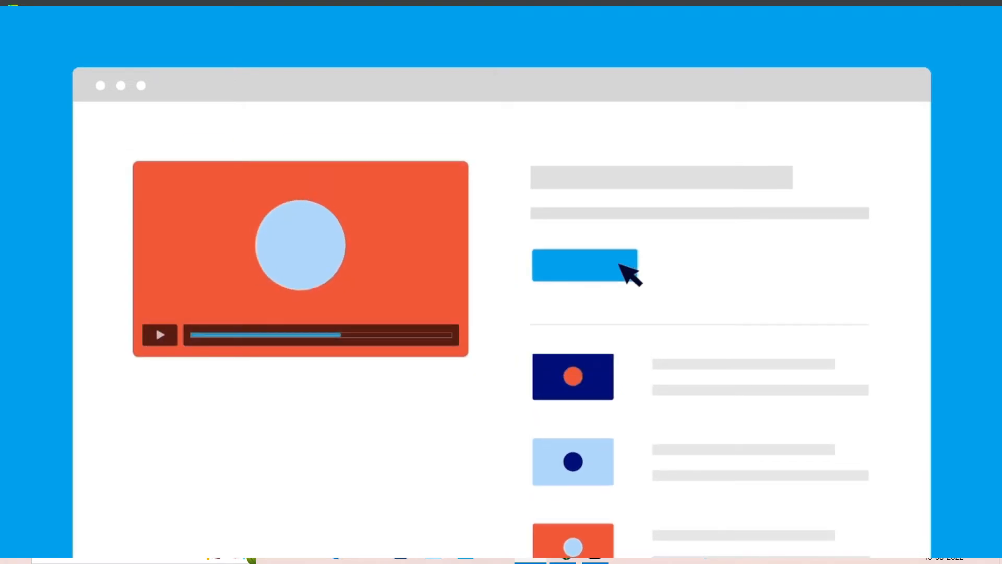
- Scroll through the script to find the end of the tell-the-date branch
left_click(529, 551)
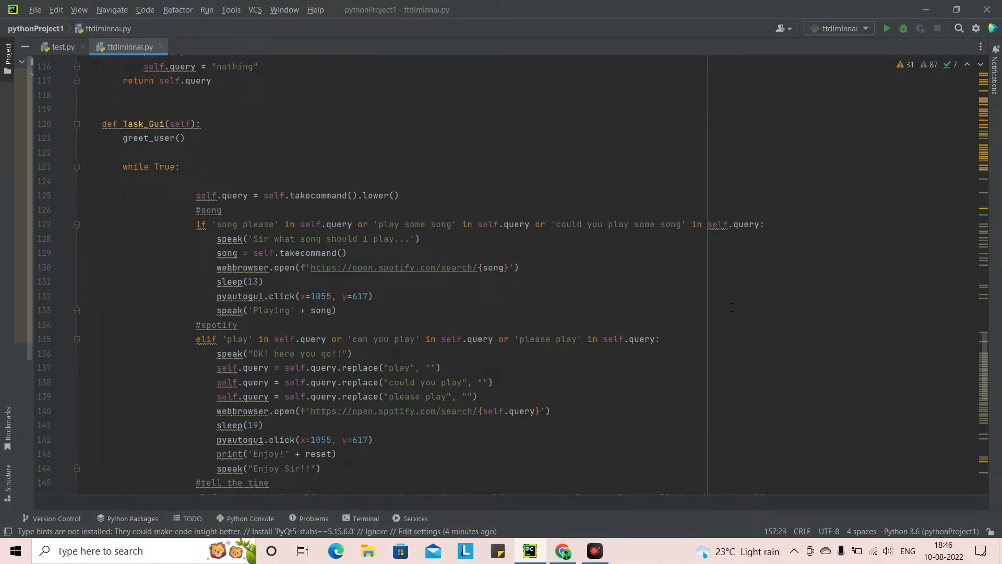
scroll("down", 3)
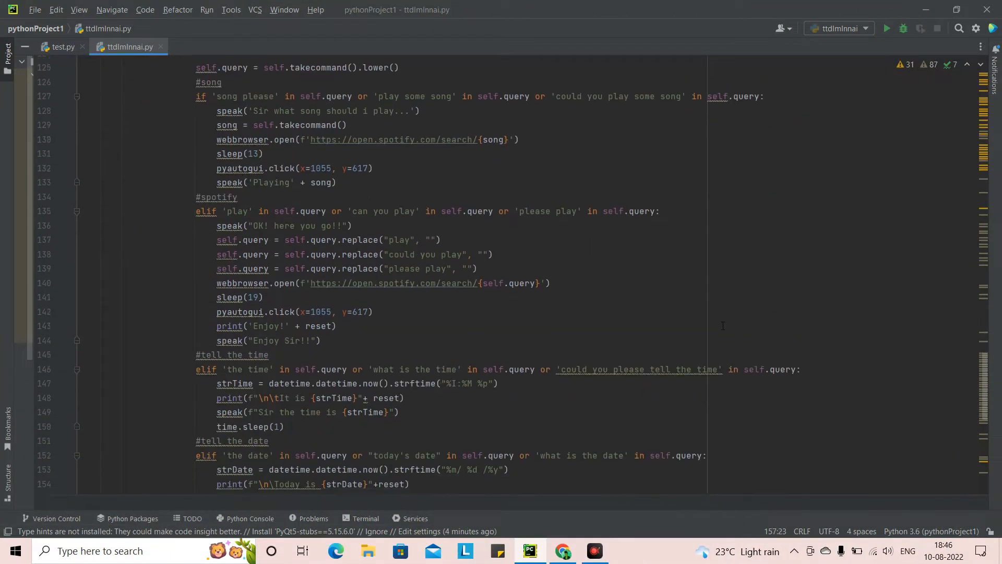
scroll("up", 3)
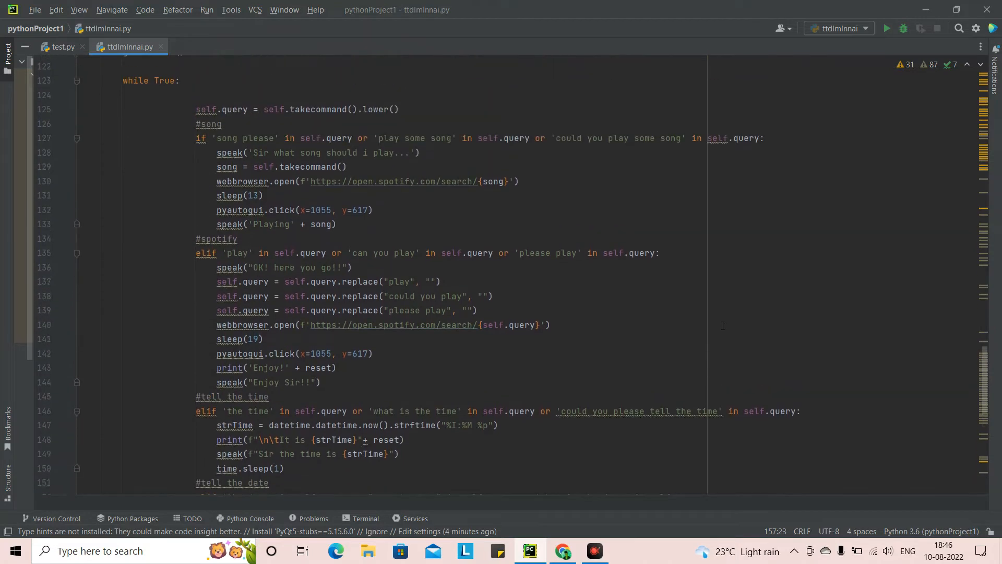
scroll("down", 3)
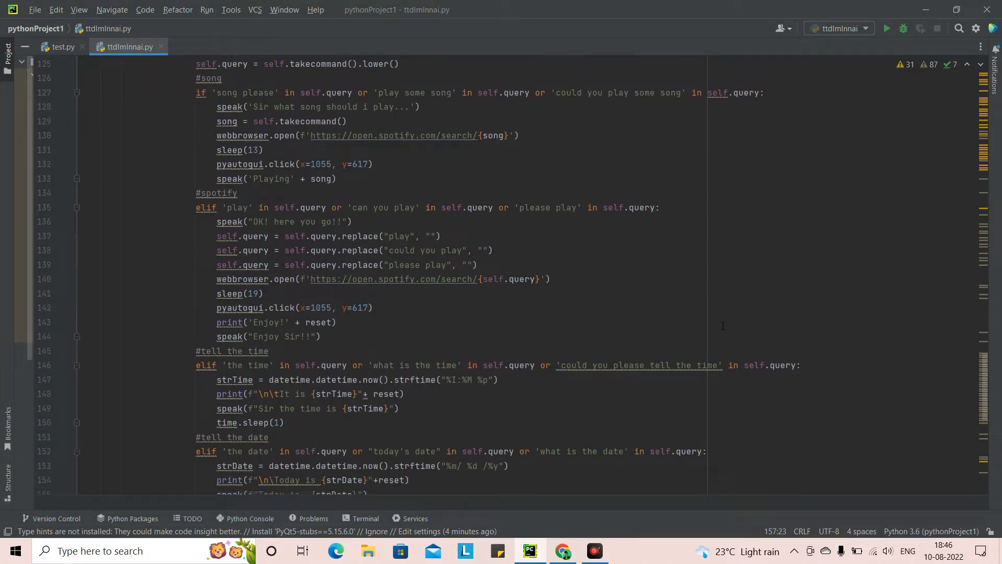
scroll("down", 3)
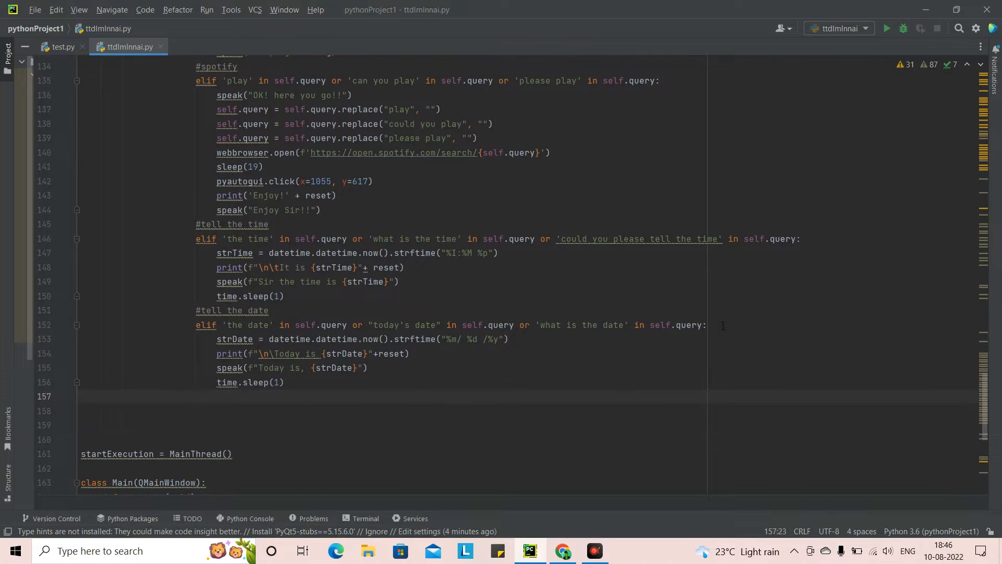
scroll("up", 3)
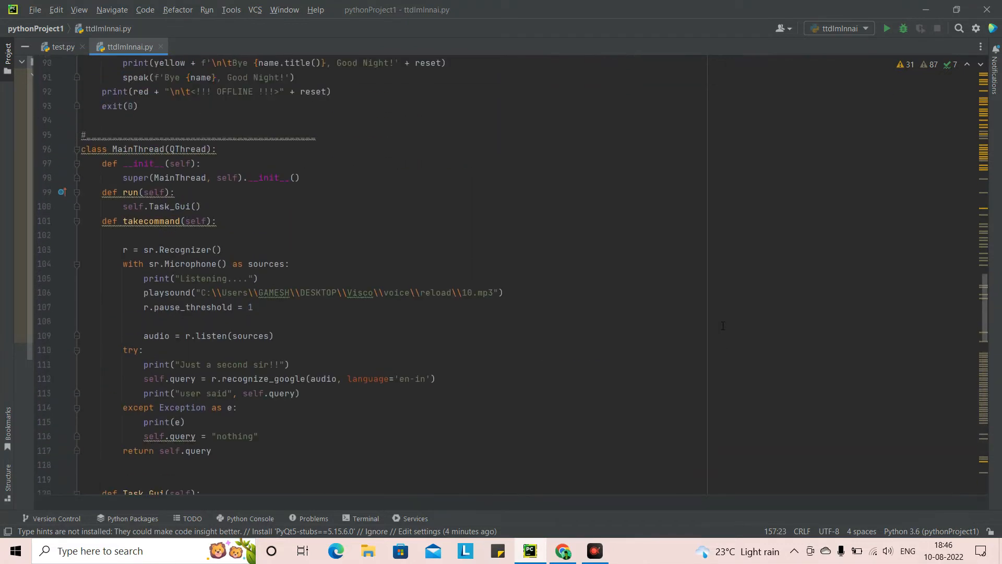
scroll("up", 3)
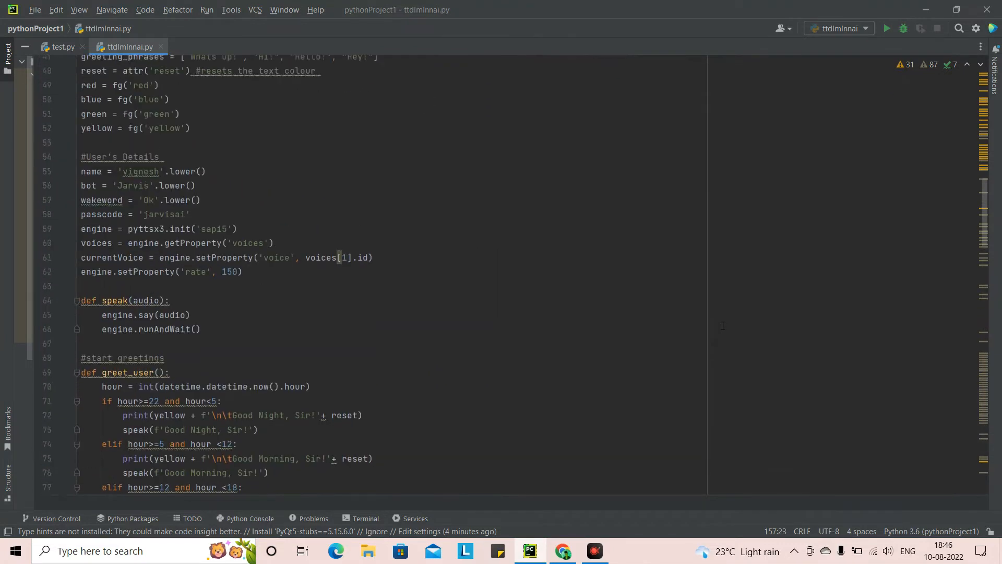
scroll("up", 3)
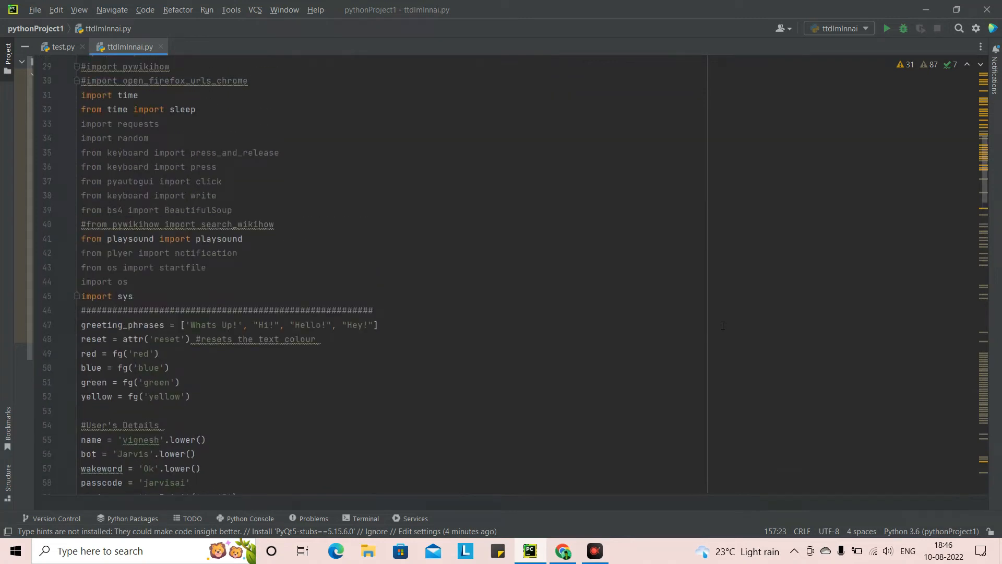
scroll("up", 3)
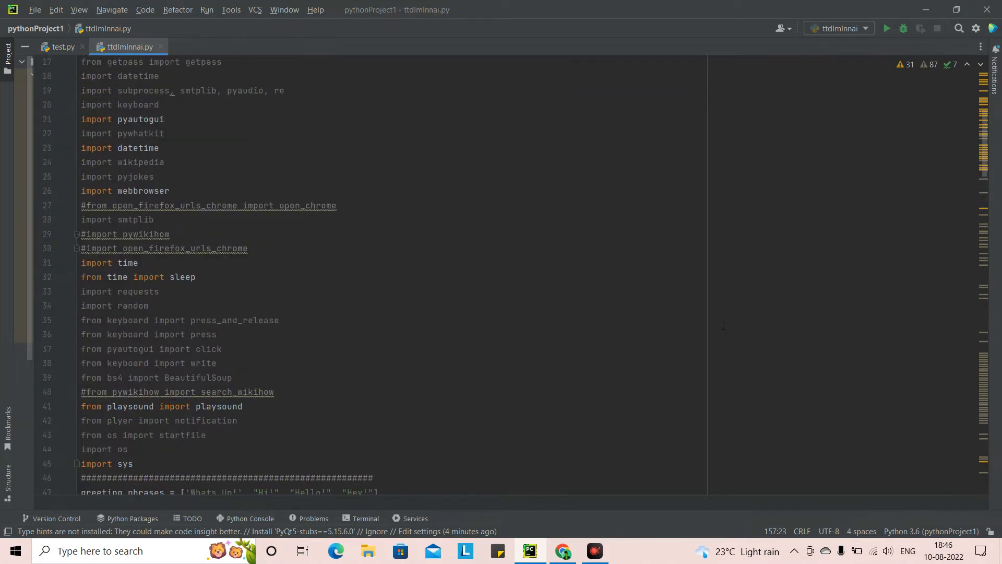
scroll("up", 3)
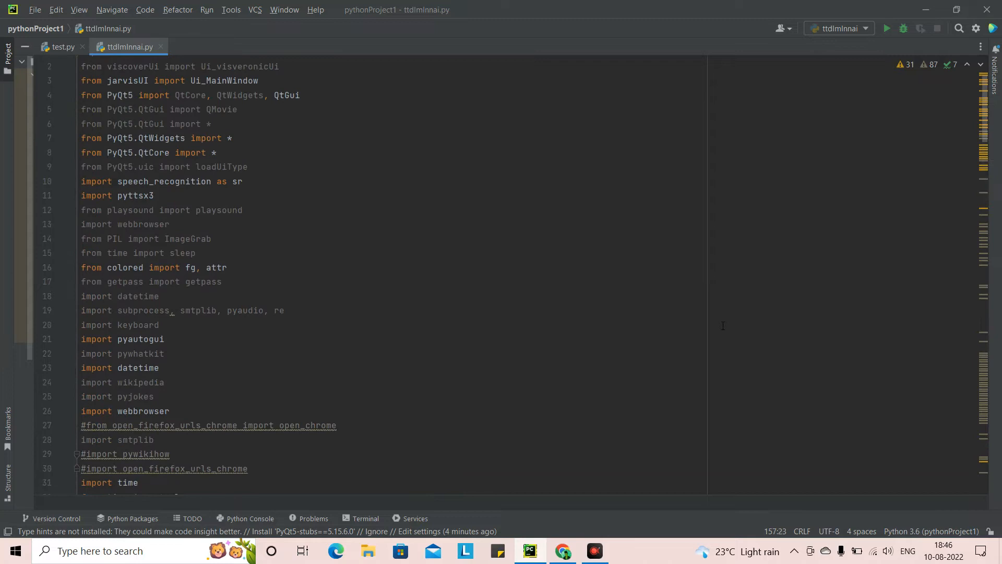
scroll("down", 3)
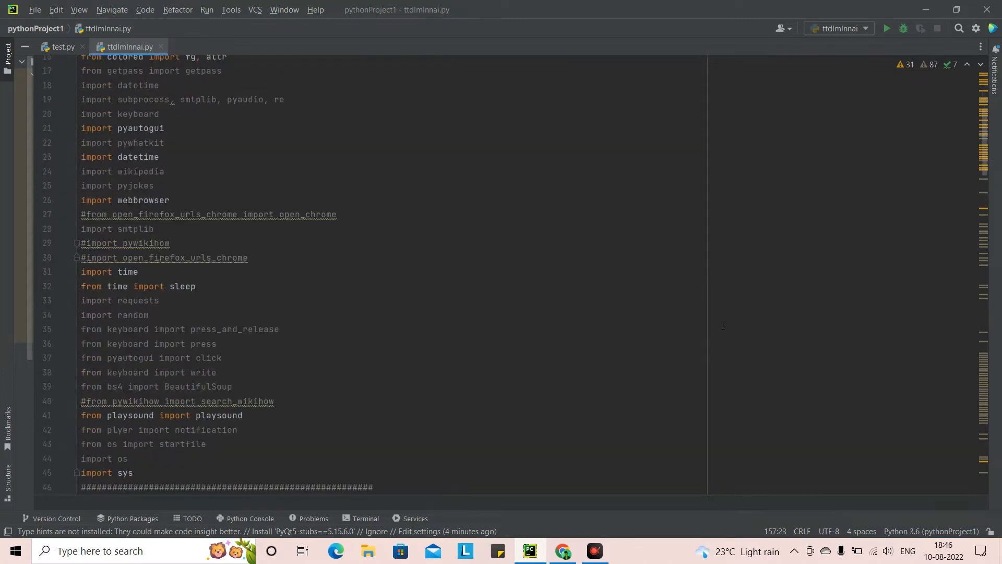
scroll("down", 3)
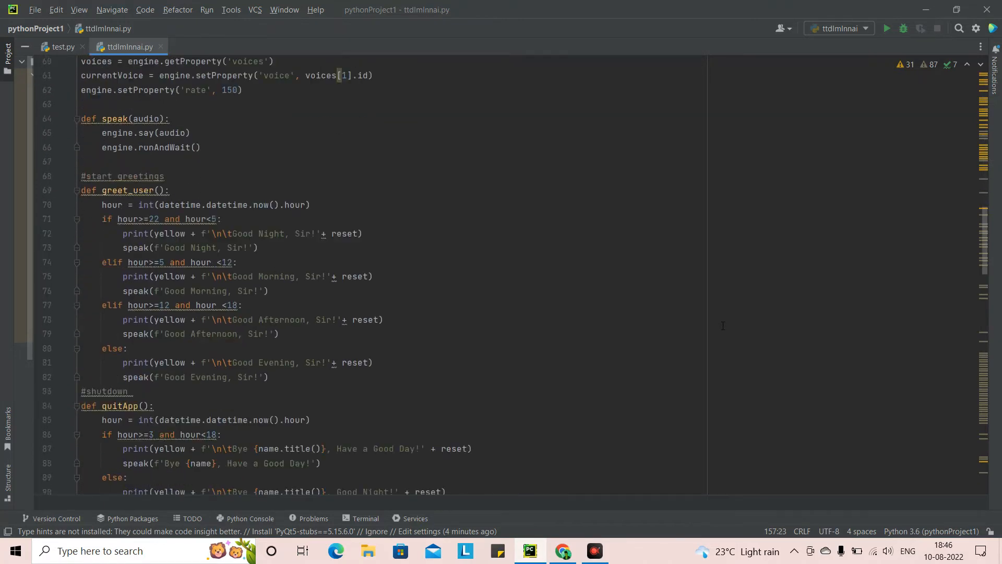
scroll("down", 3)
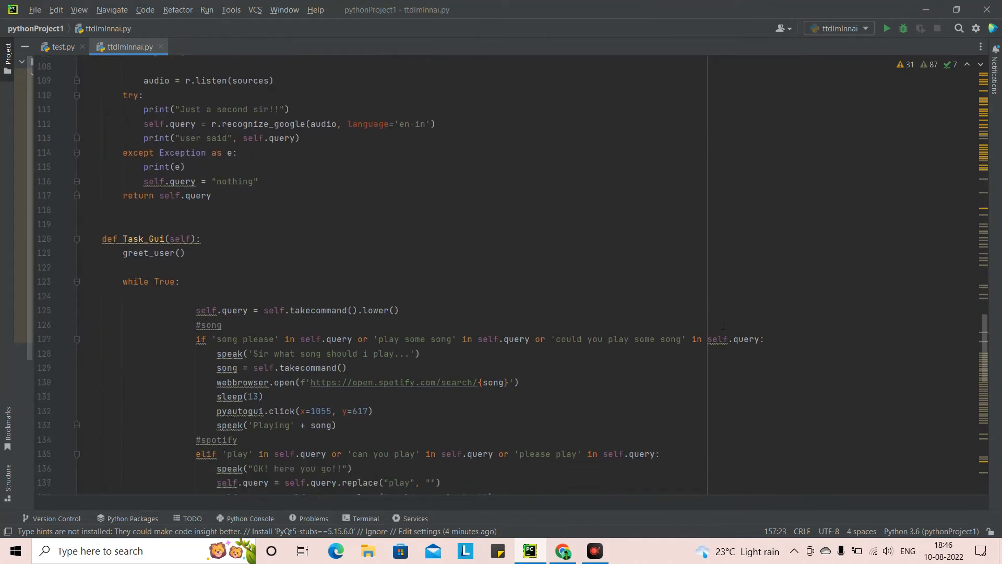
scroll("down", 3)
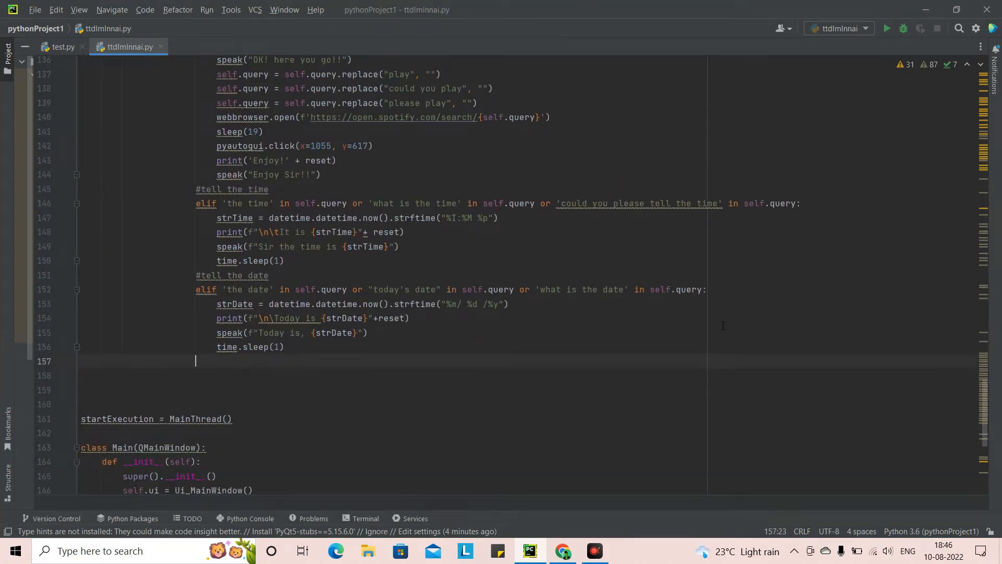
- Add the comment '#opening excel and ppt' and open a new line below it
type("#")
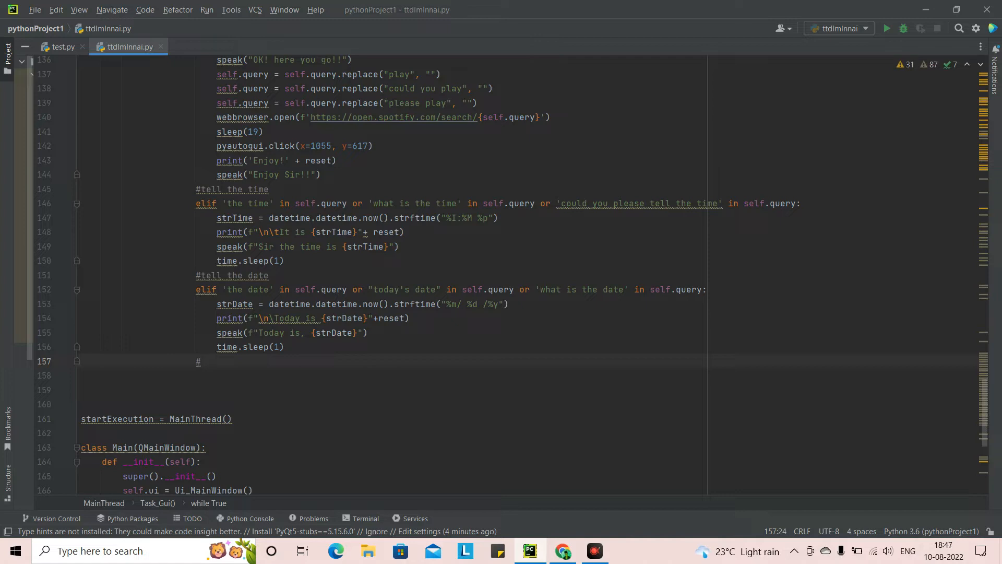
type("ope")
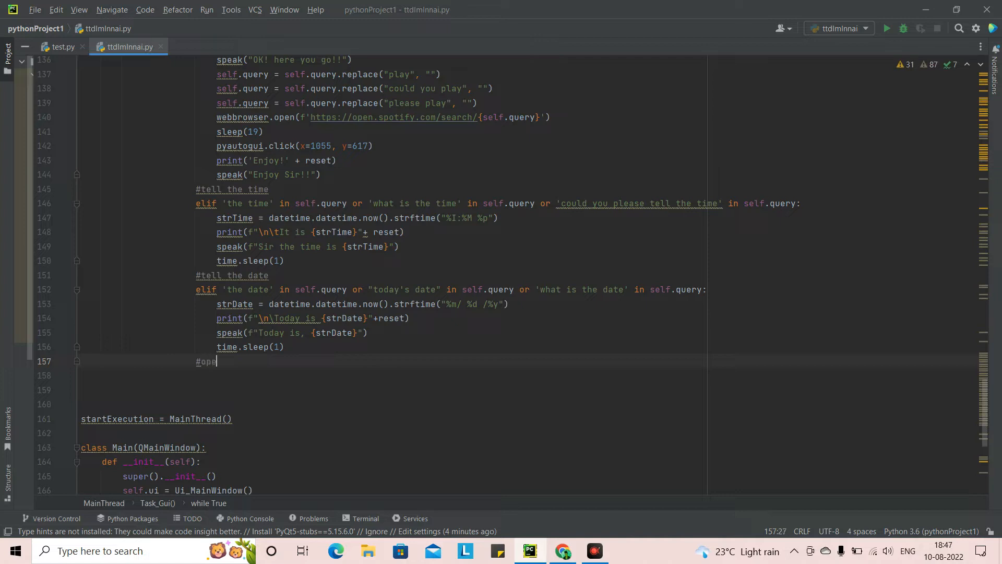
type("ning")
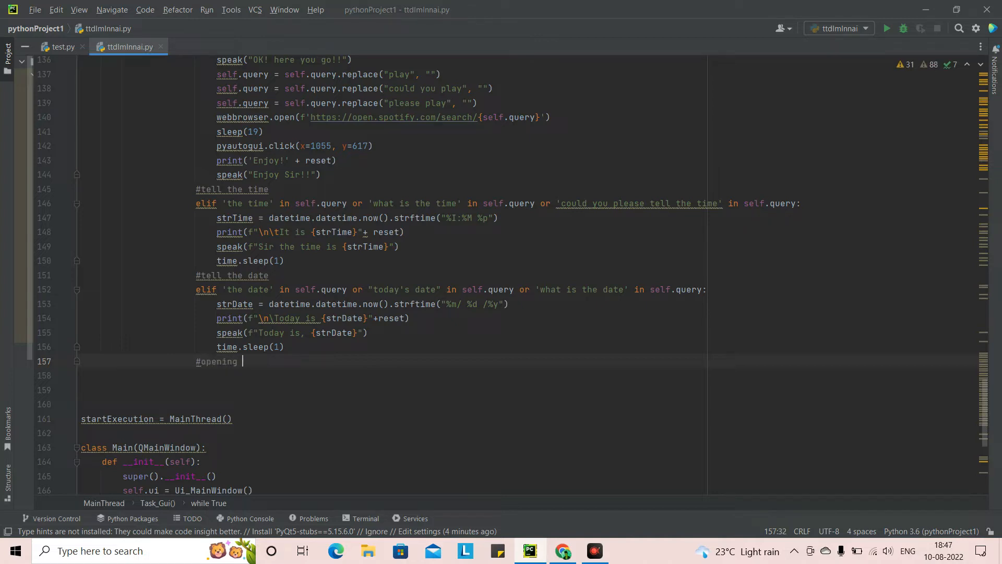
type("excel &")
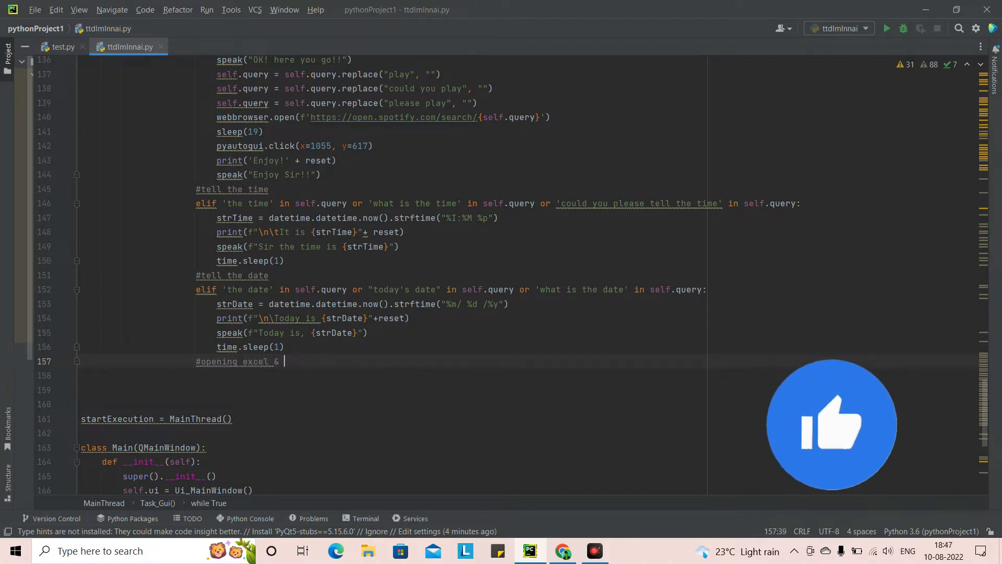
type("p")
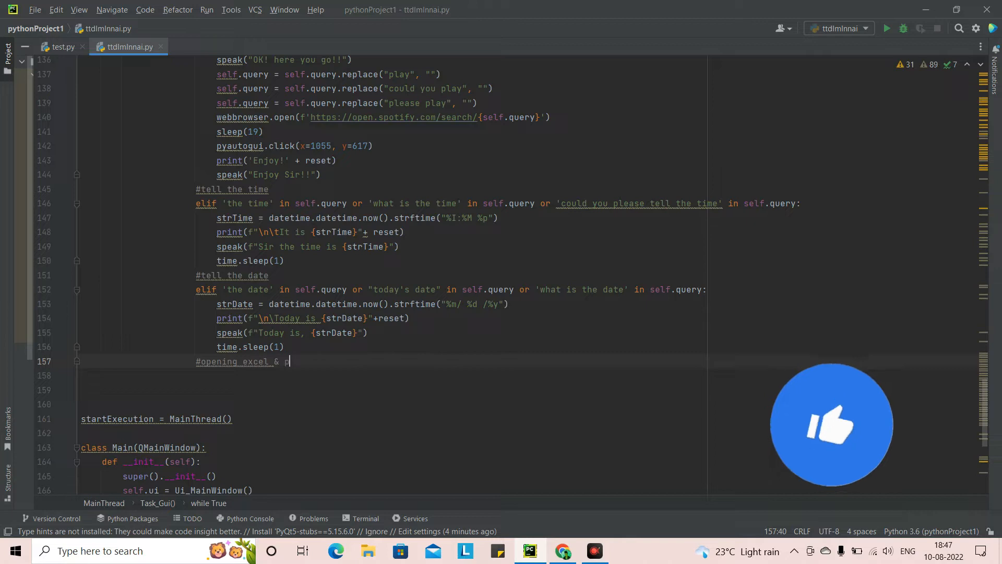
type("owerpo")
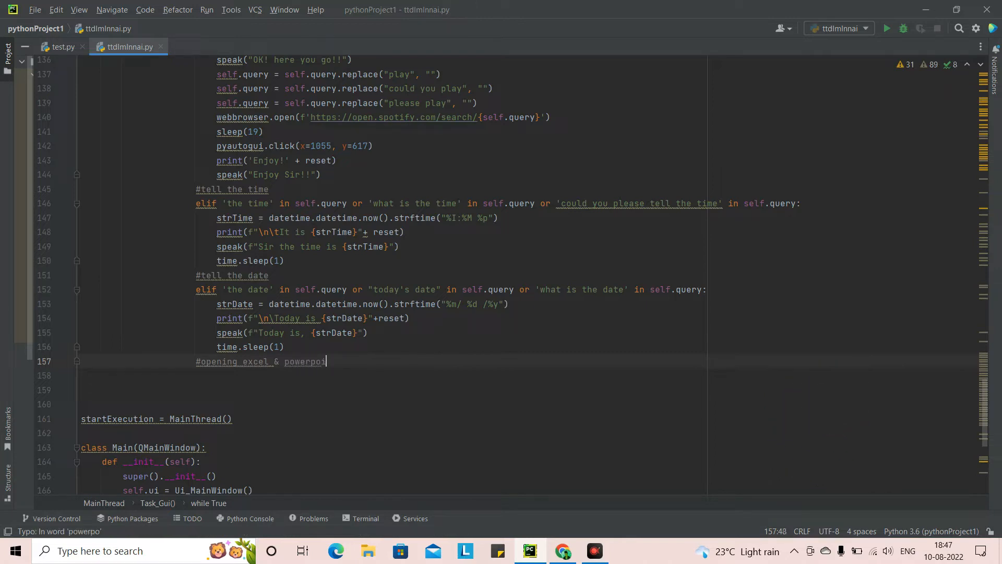
type("int")
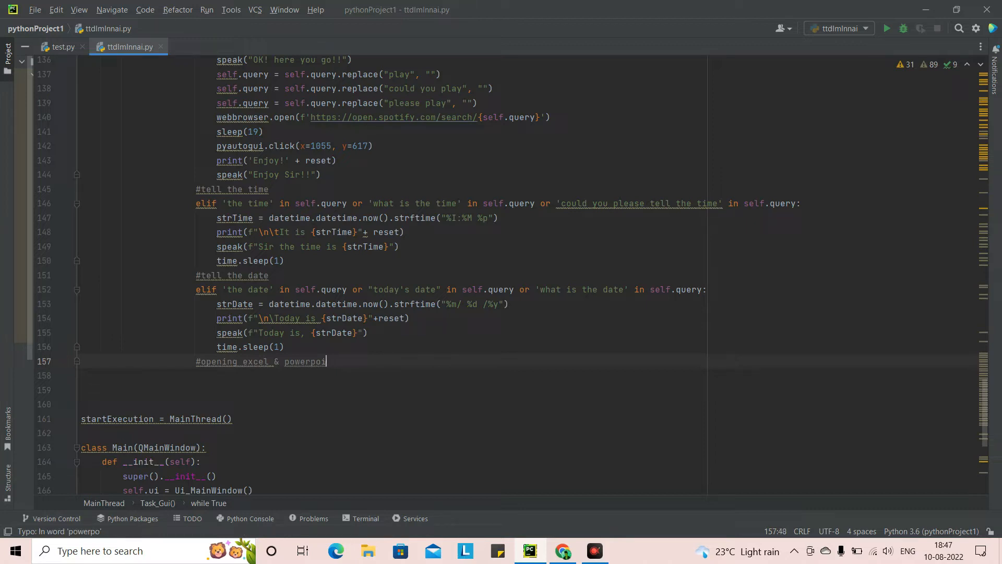
key("Backspace")
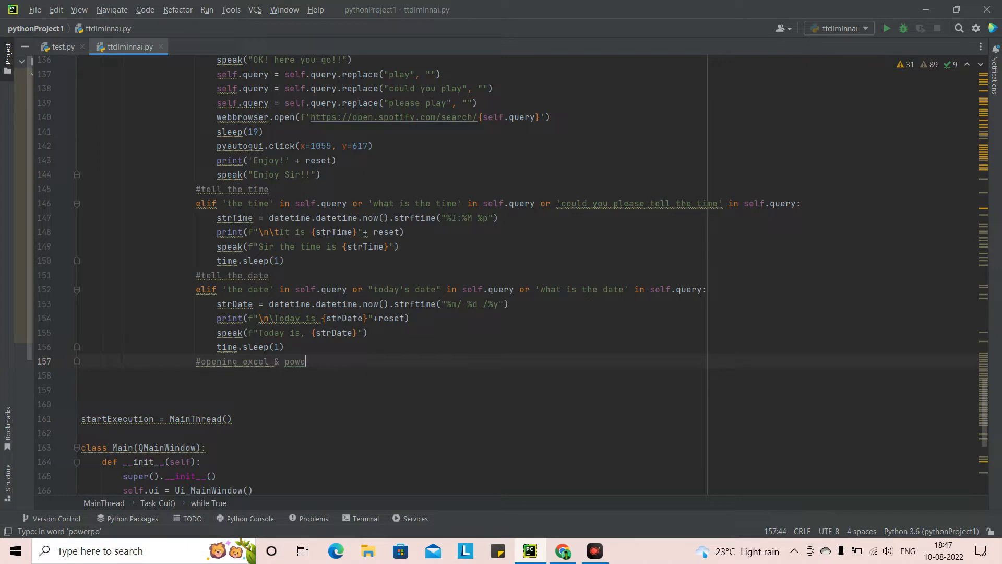
key("BackSpace")
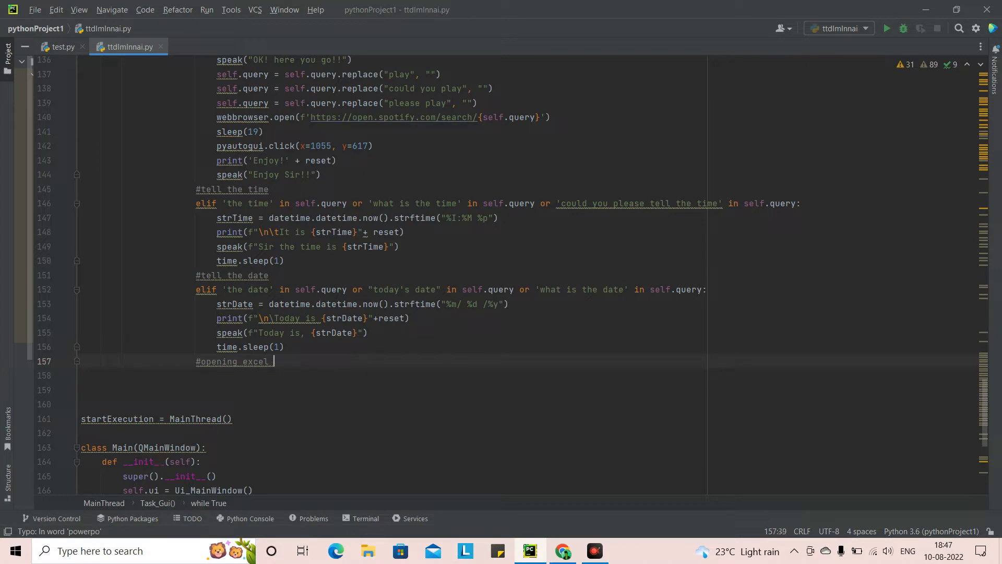
type("a")
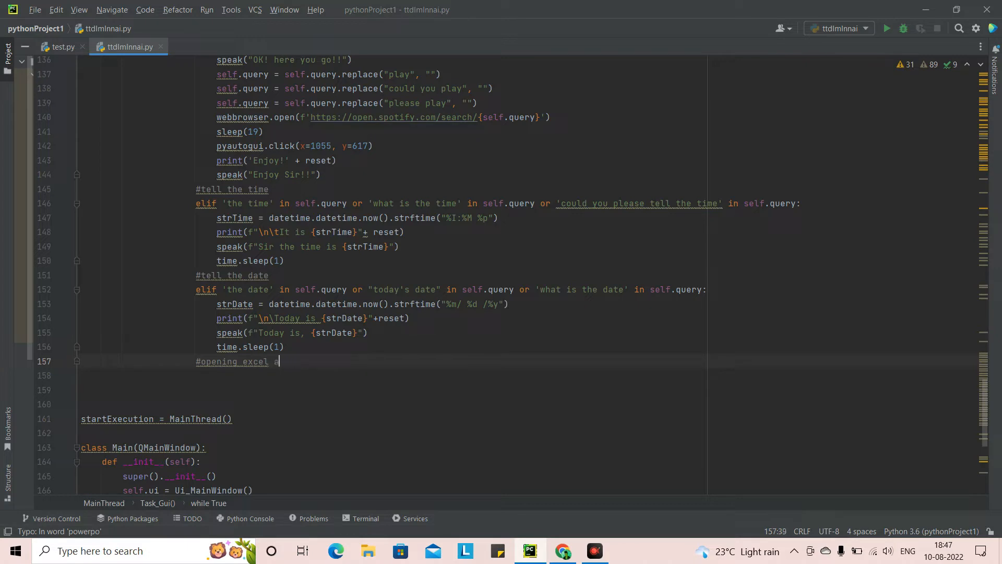
type("and")
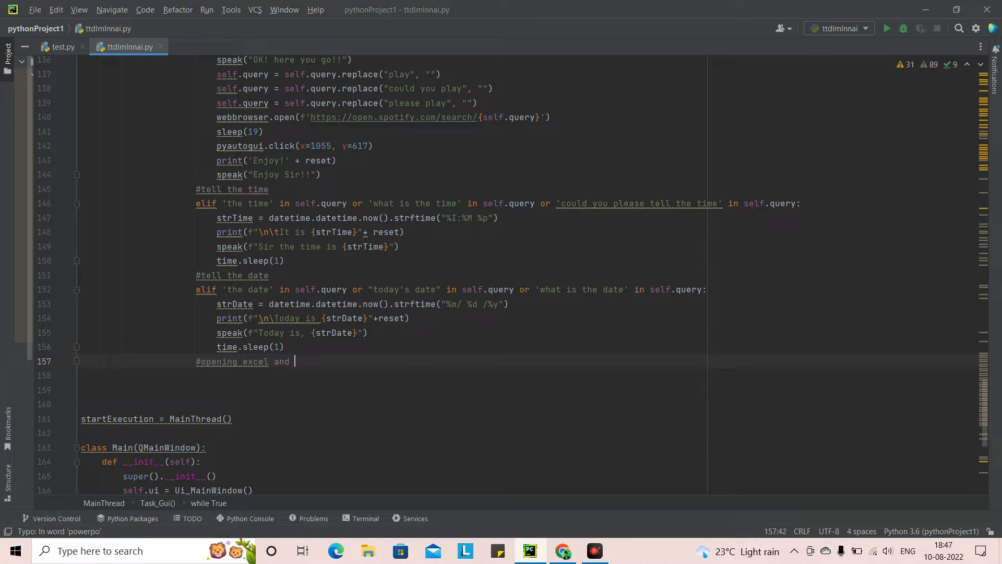
type("ppt")
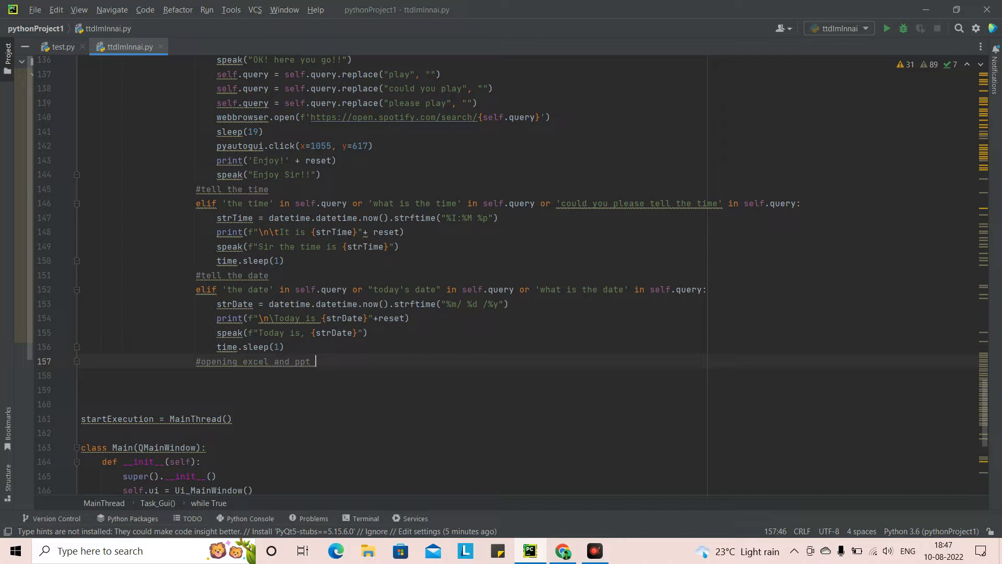
key("enter")
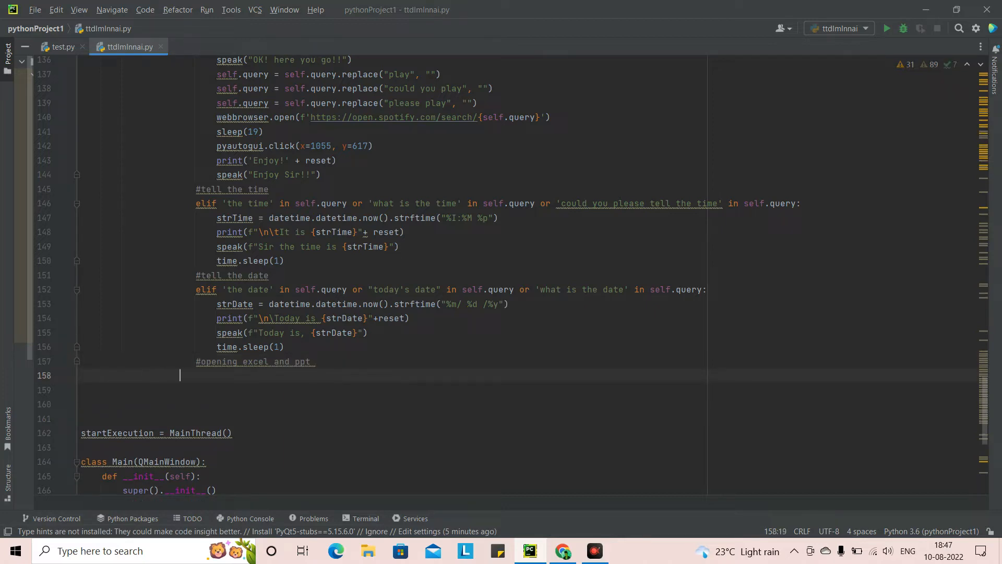
- Begin the elif with the condition 'open excel' in self.query or
type("e")
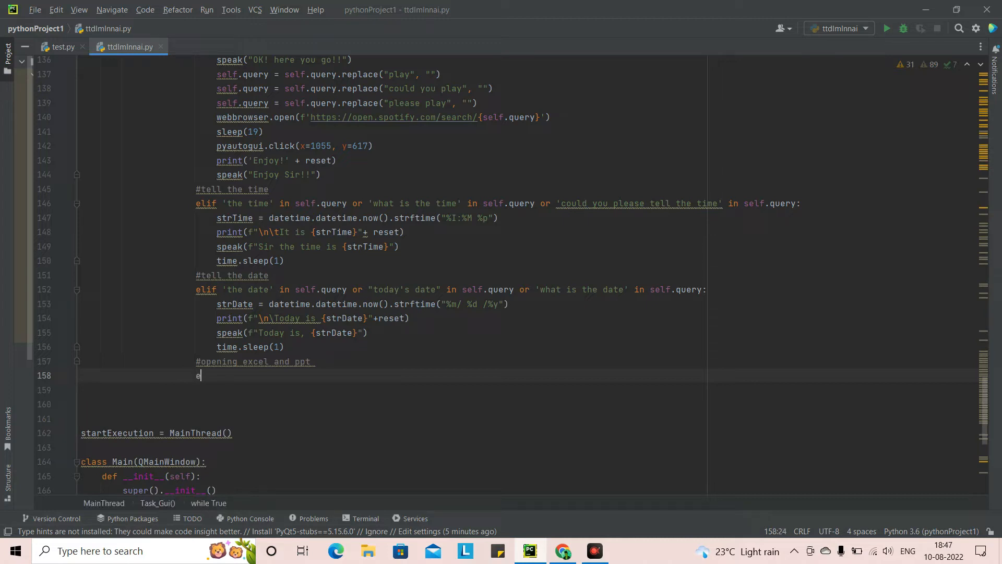
type("lif")
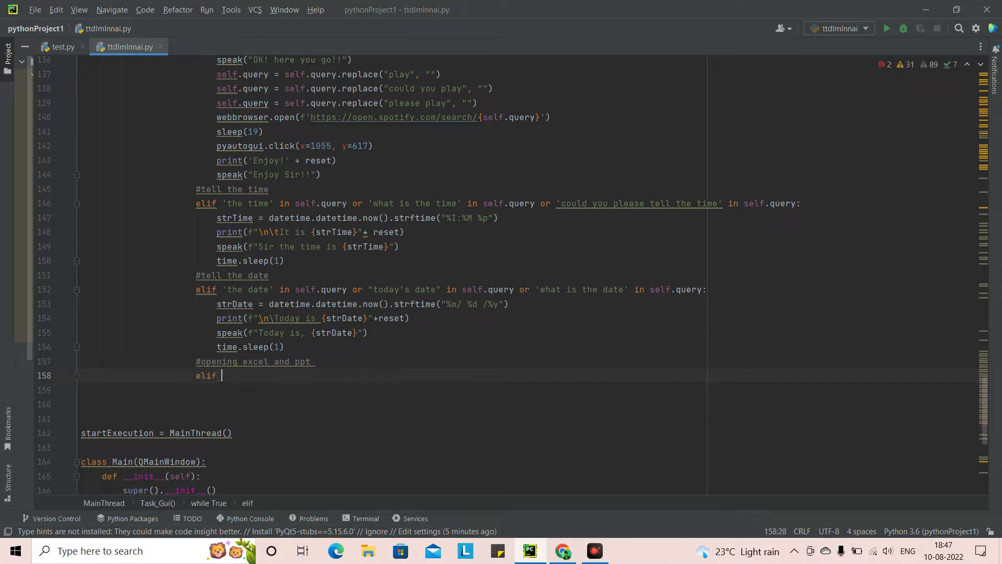
type("\"")
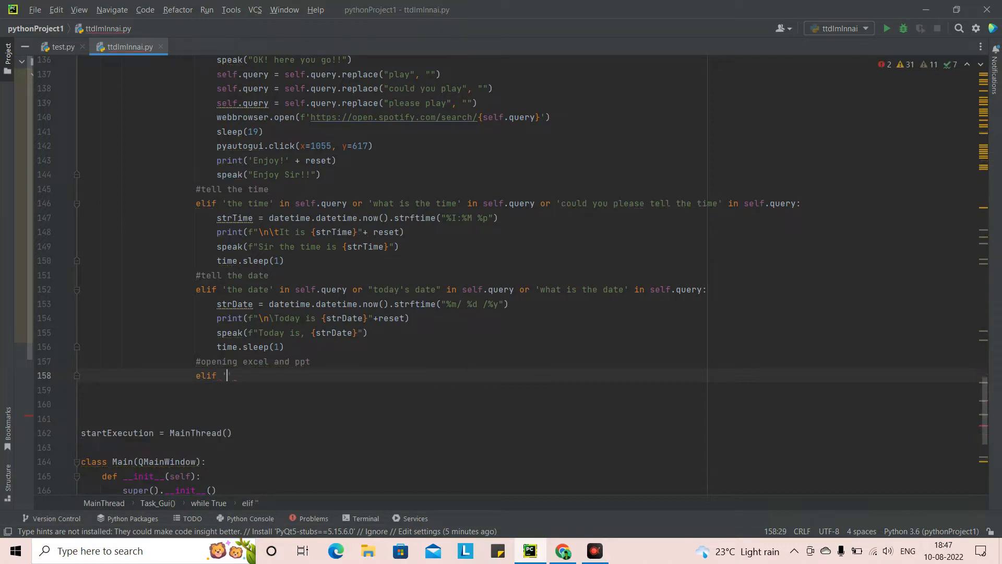
type("'open'")
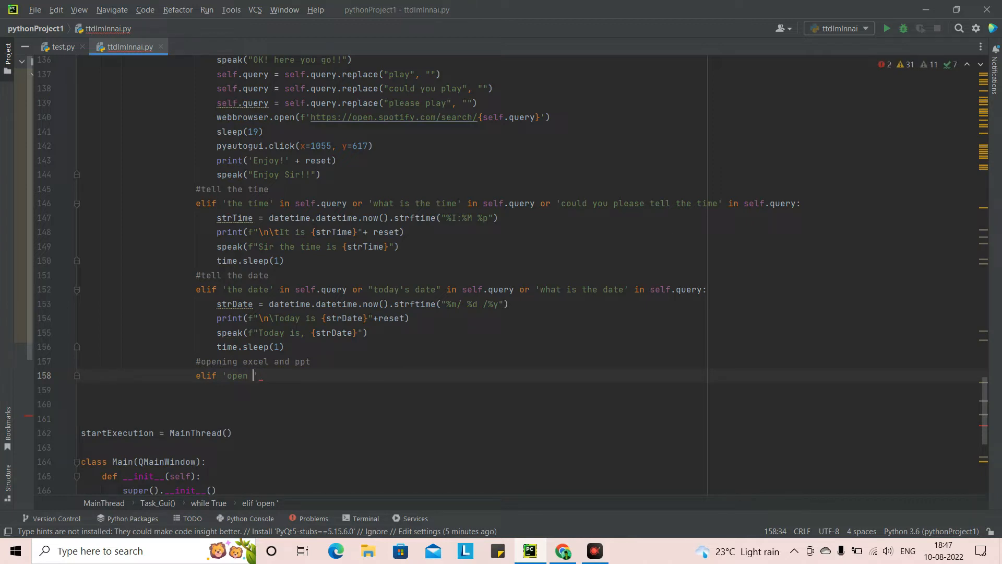
type("exce")
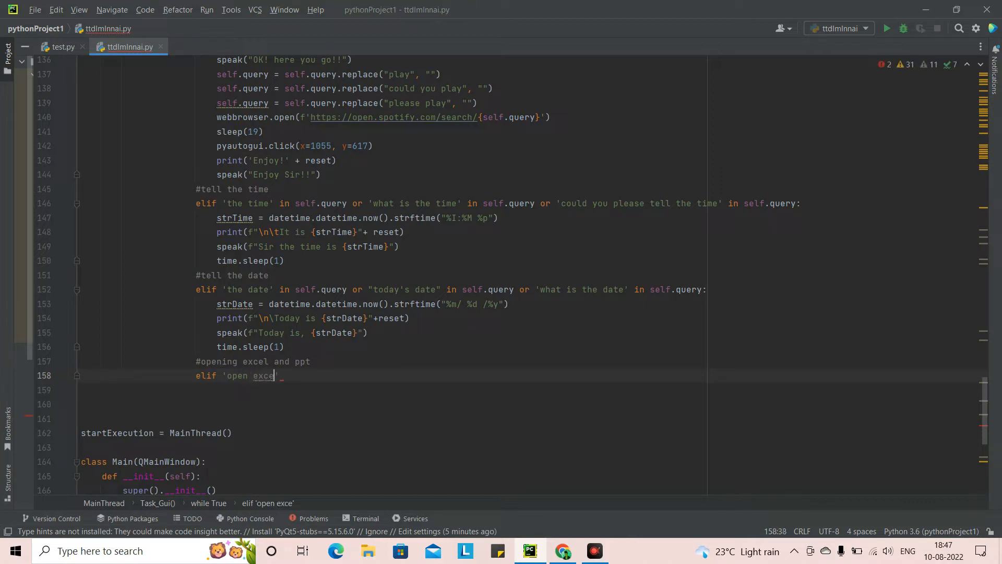
type("l")
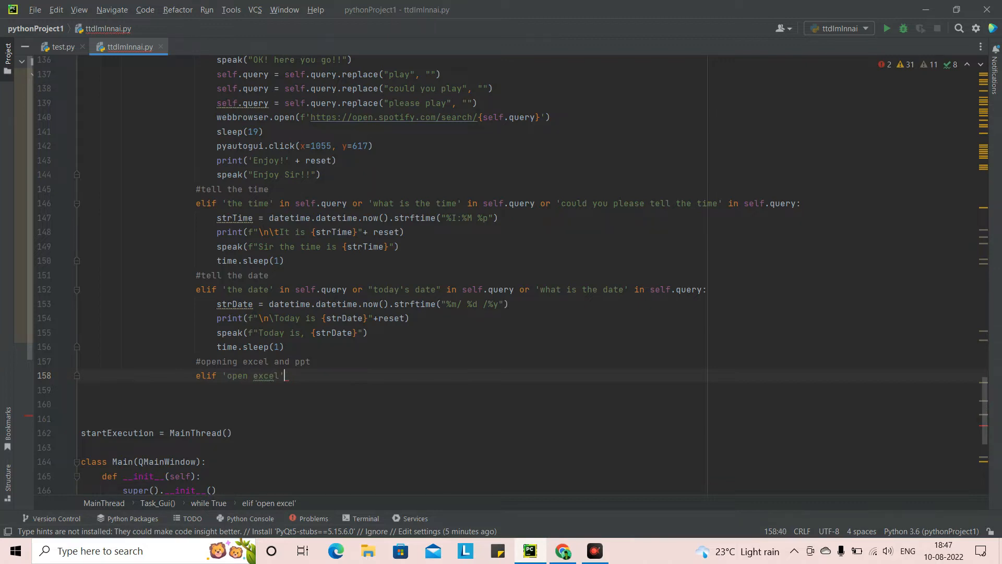
type("in self.q")
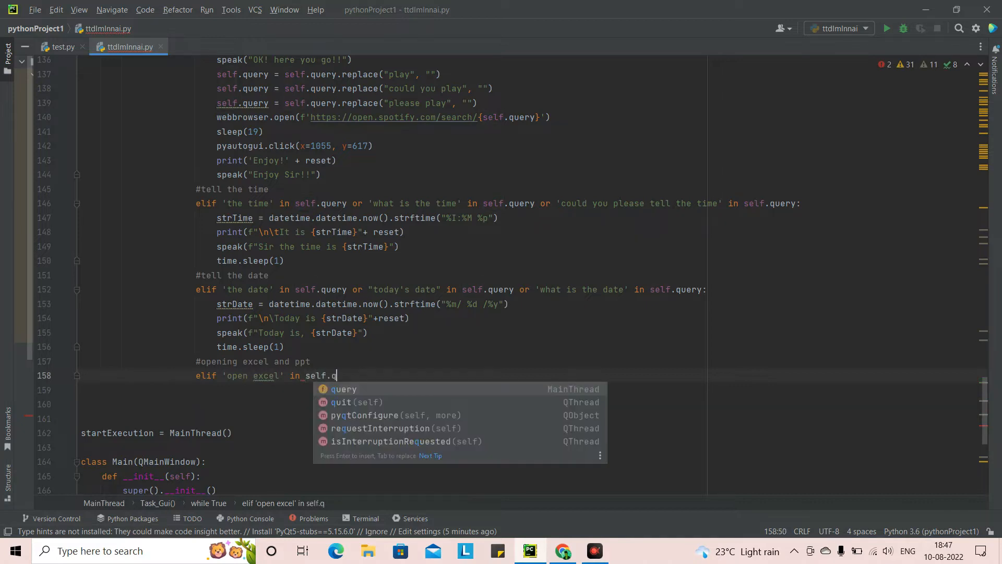
type("uery or")
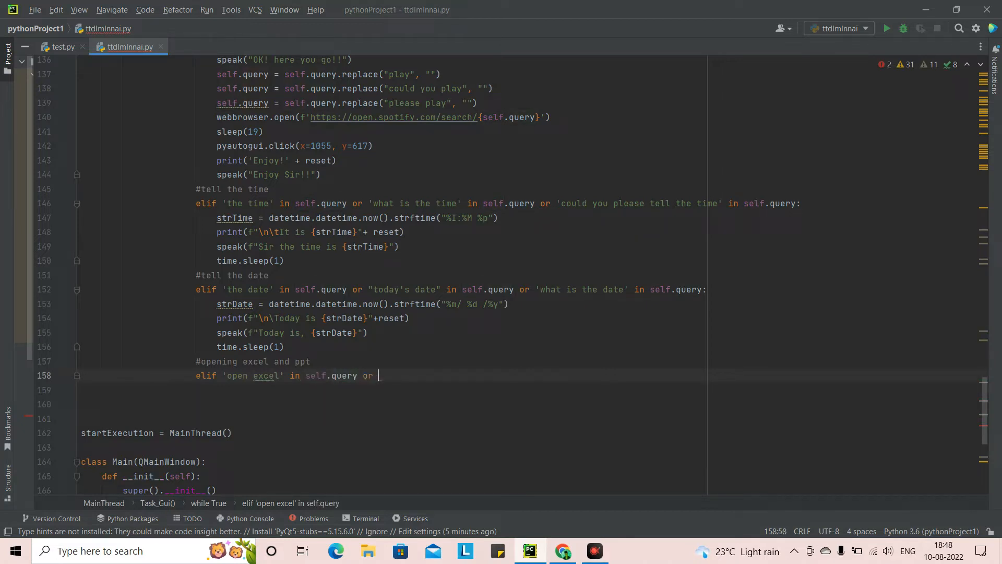
type("'")
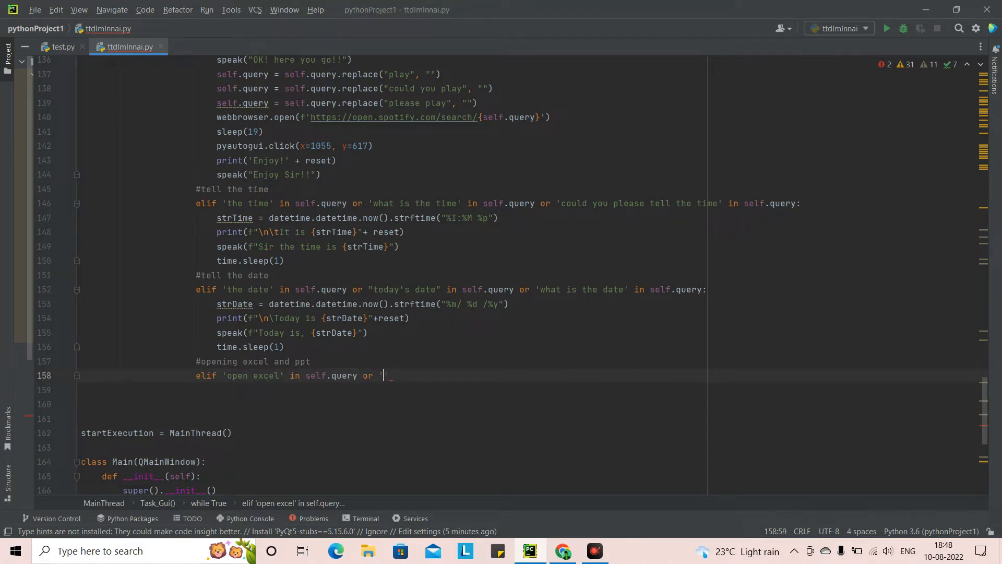
- Add the 'open excel sheet' and 'could open excel' query conditions
type("open excel sheey")
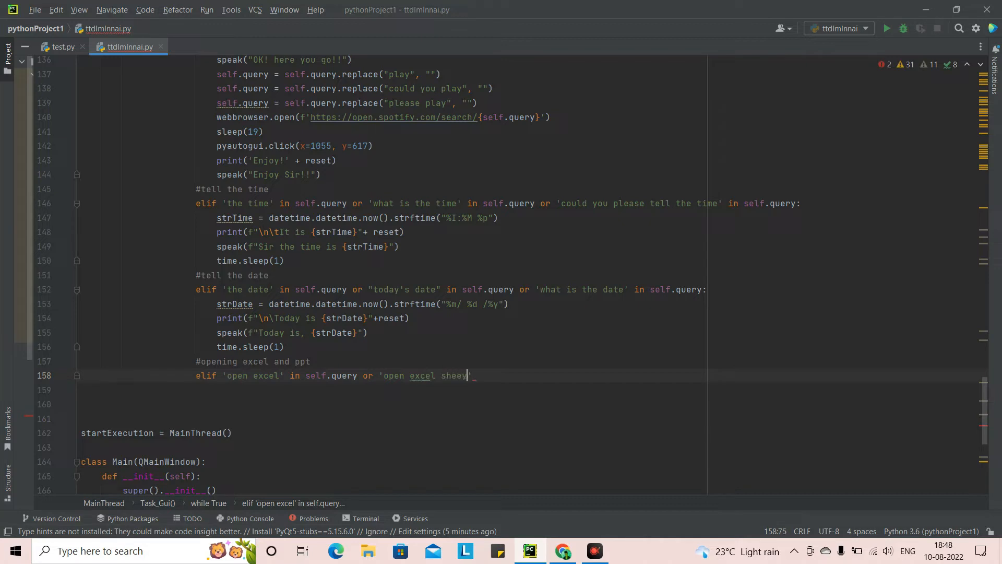
type("t")
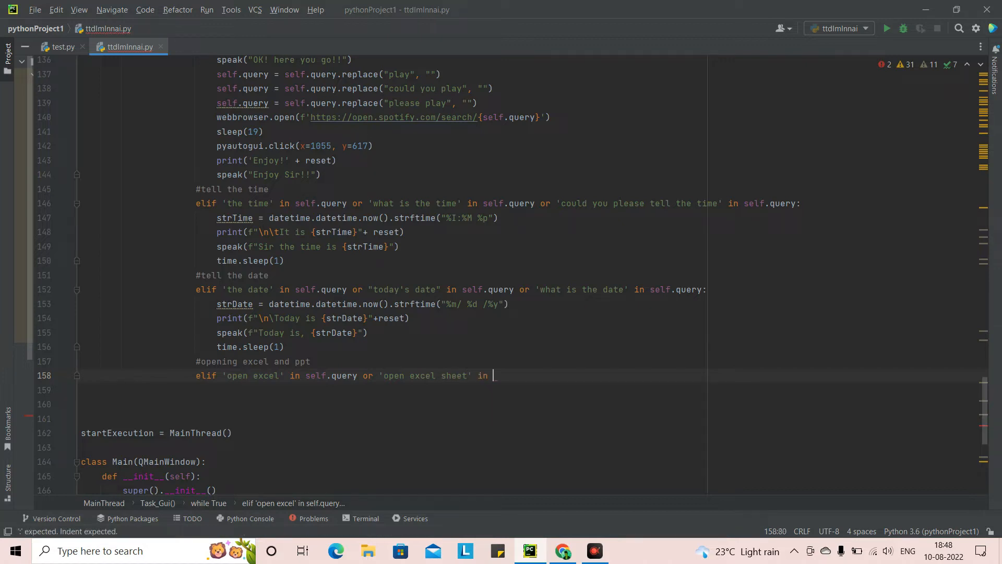
type("self.")
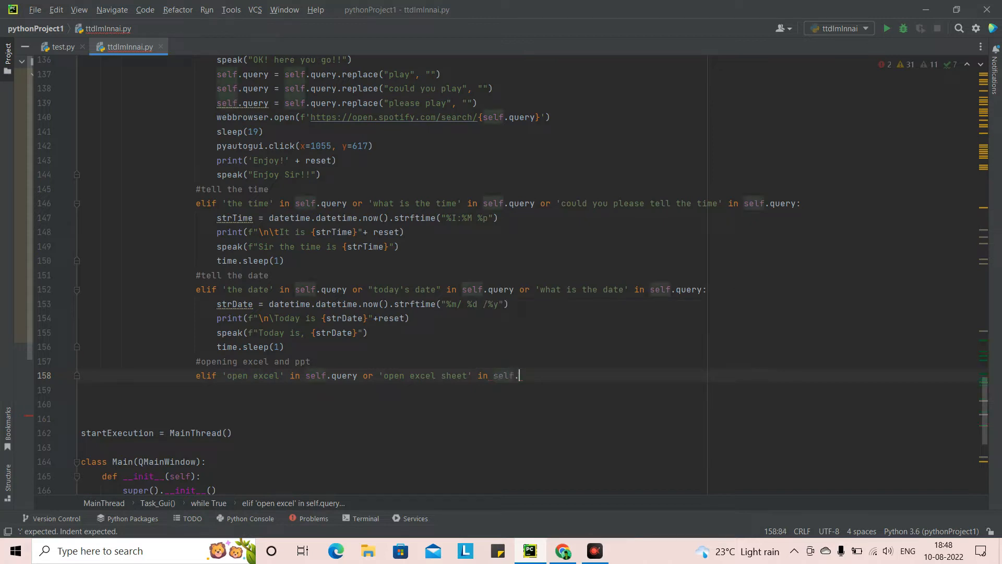
type("query")
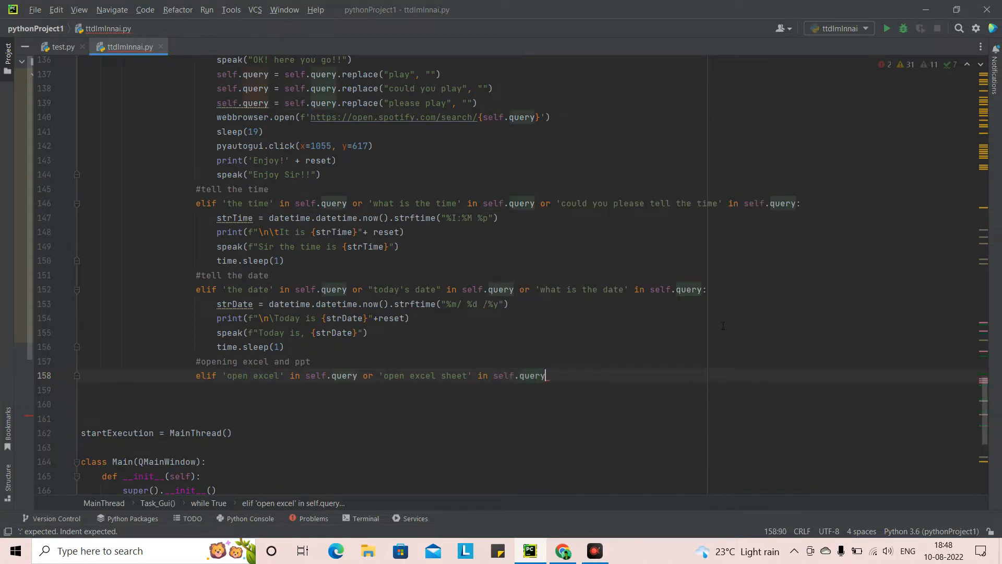
type("or 'o'")
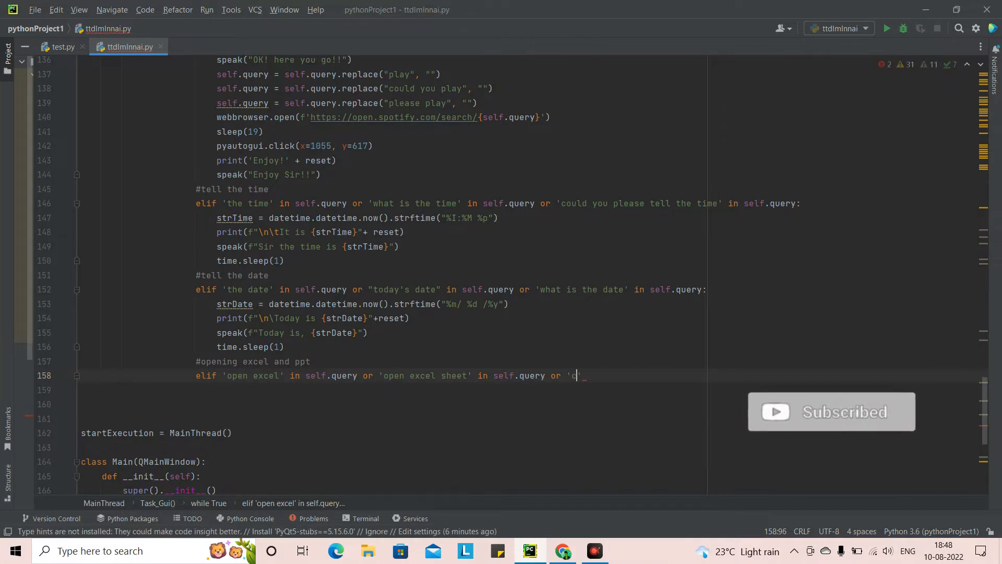
type("ould open")
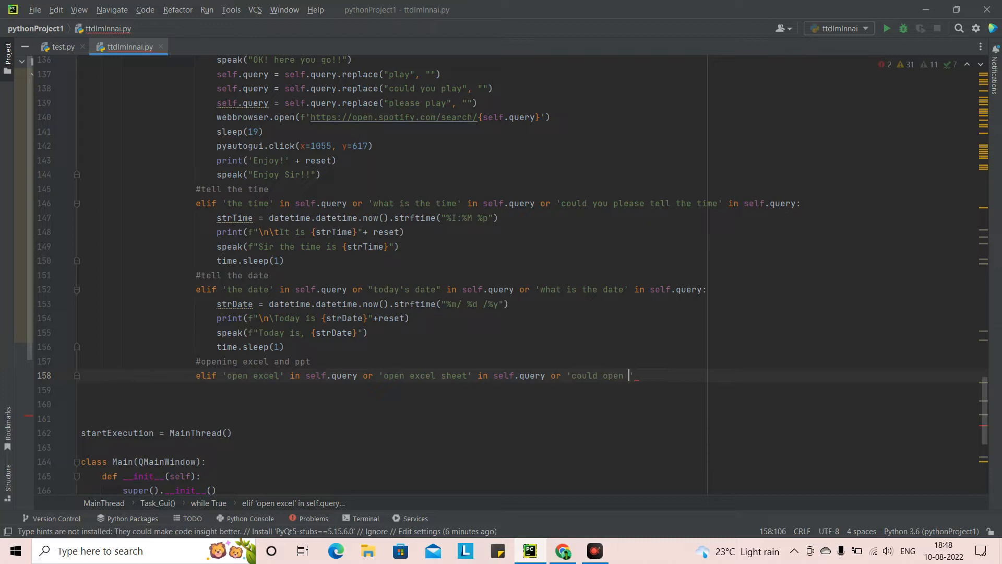
type("excel")
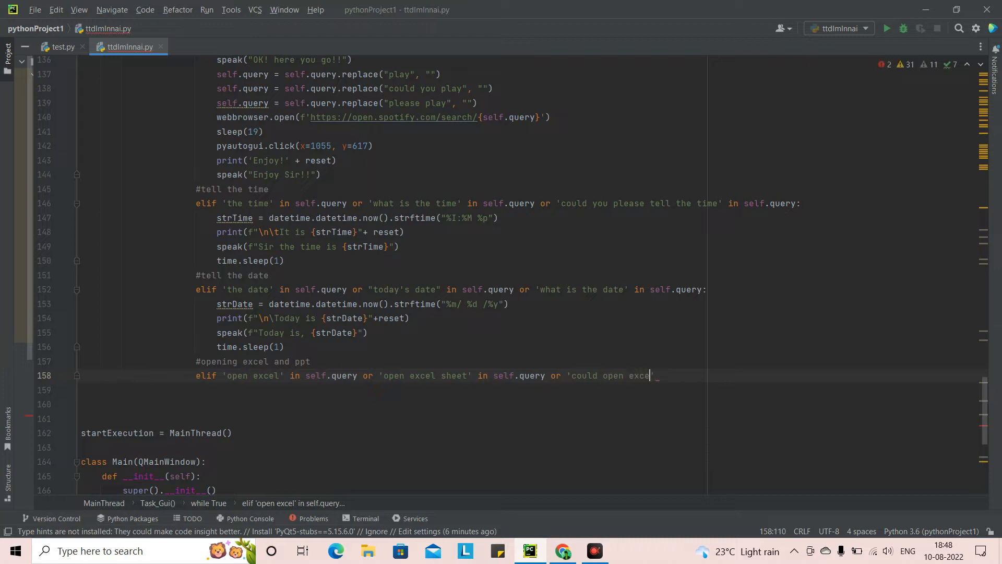
type("l'")
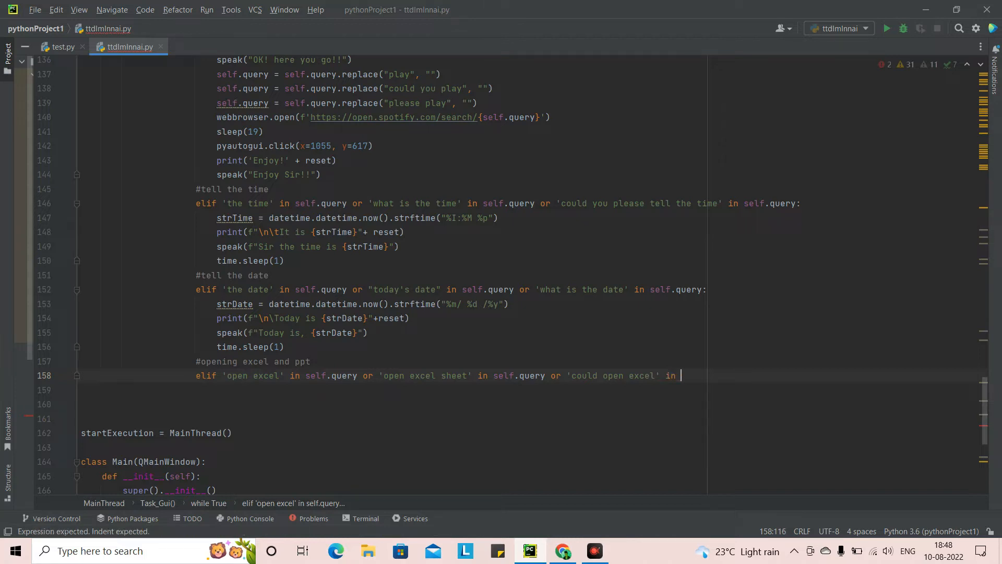
type("_se")
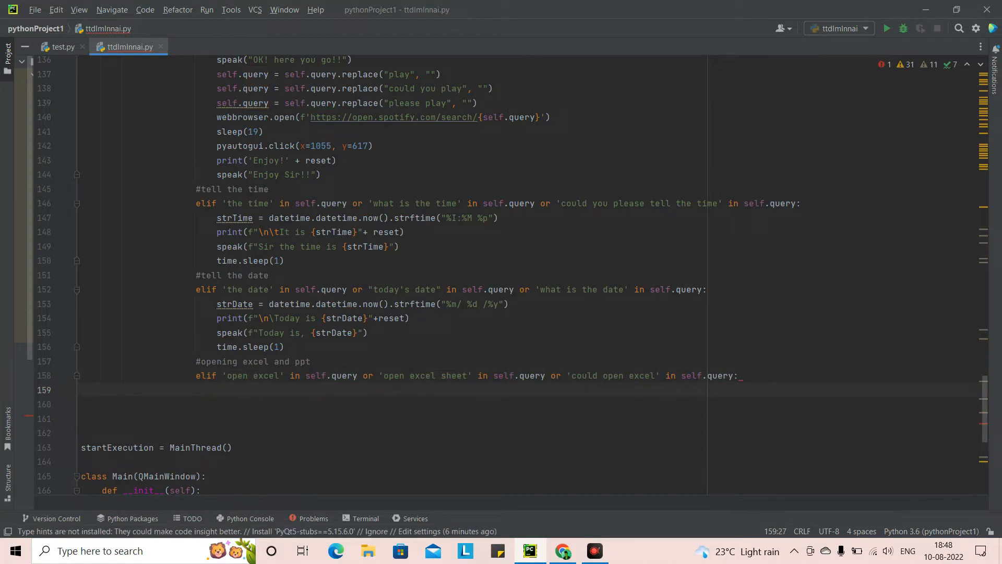
mouse_move(342, 399)
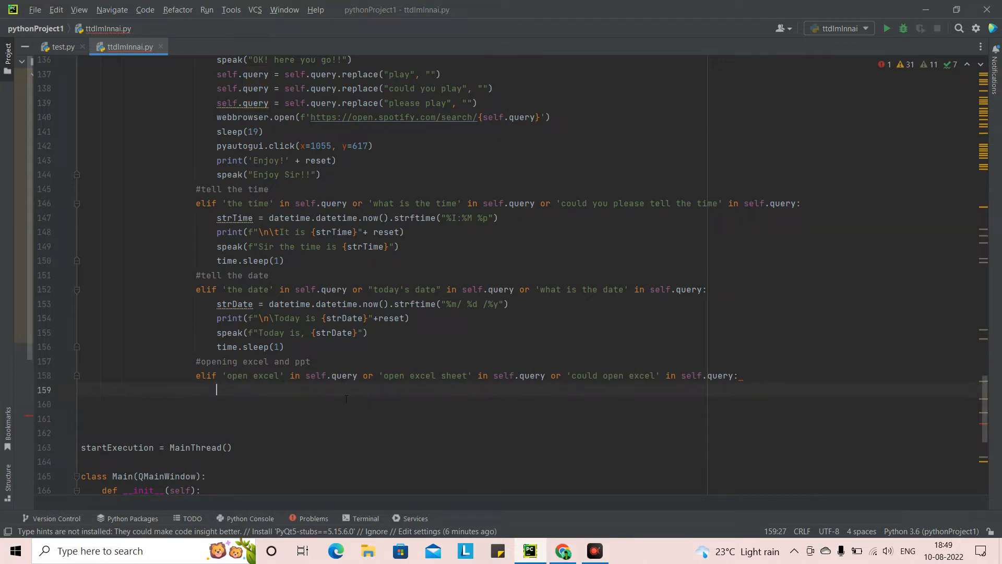
mouse_move(340, 399)
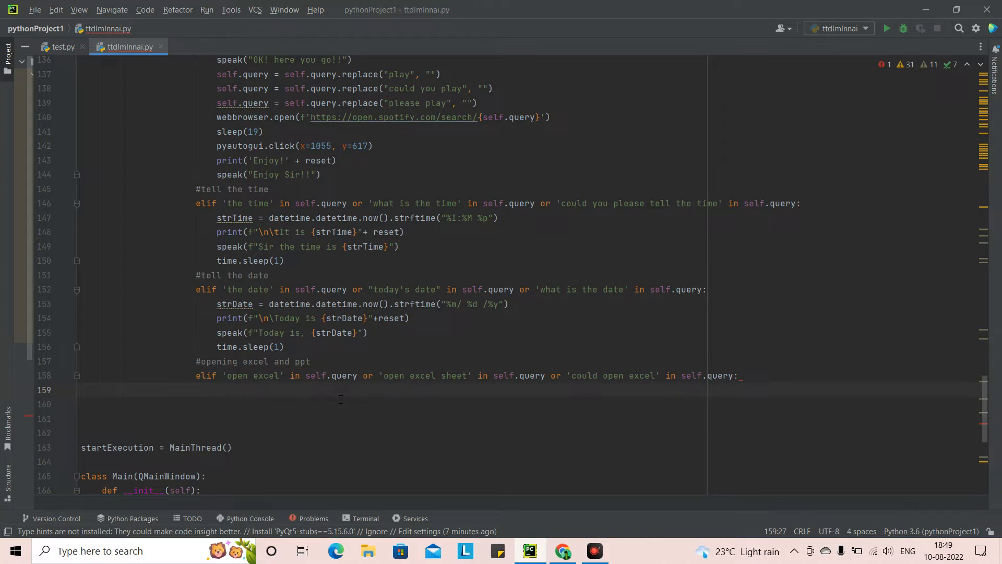
mouse_move(540, 397)
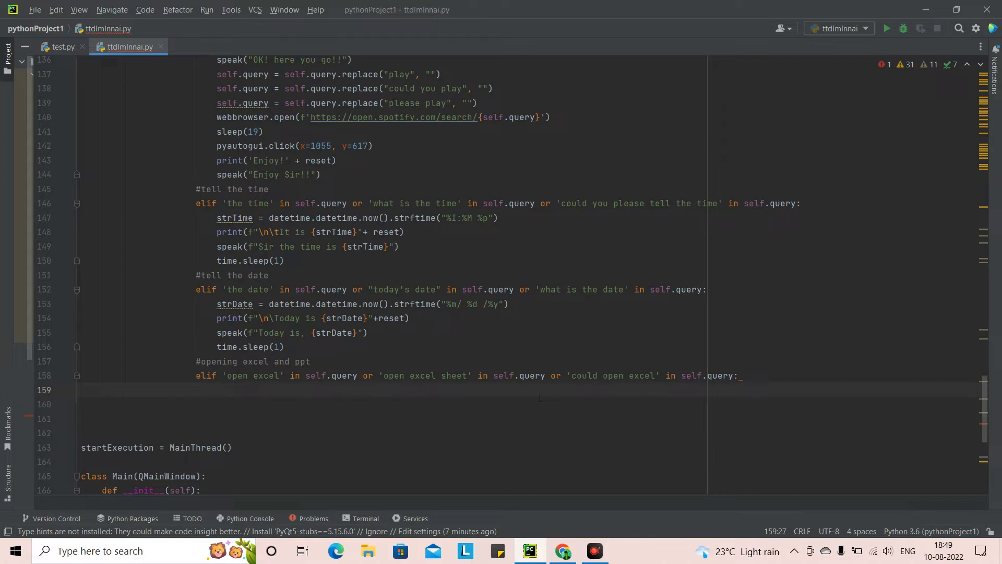
mouse_move(712, 396)
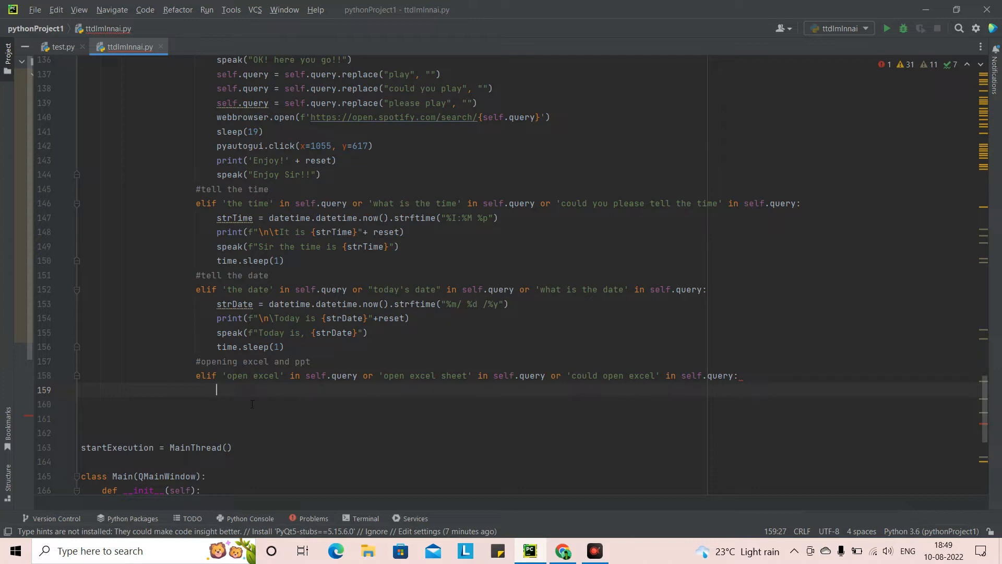
- Make the excel branch speak 'opening...' and add an empty startfile() call
type("spe")
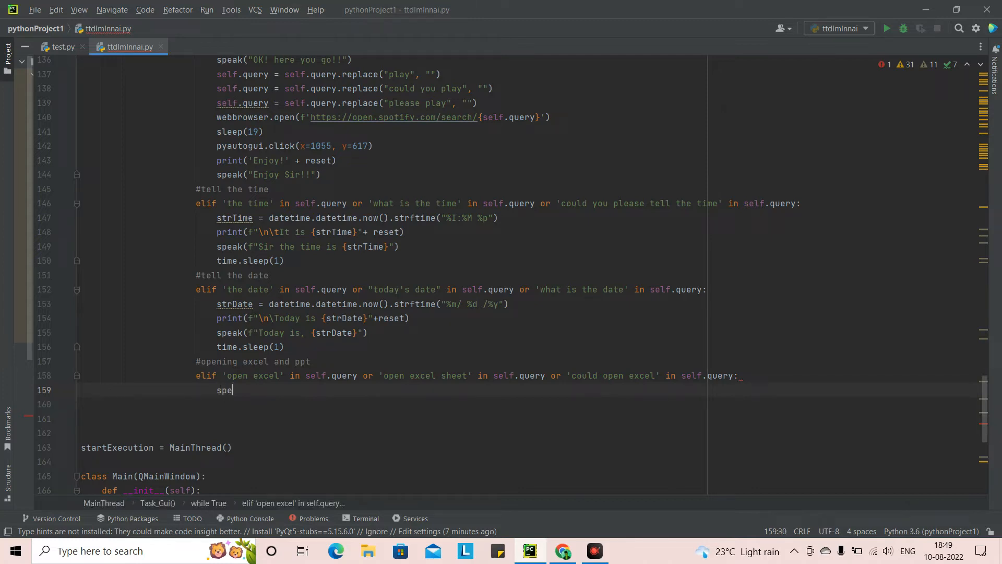
type("ak()")
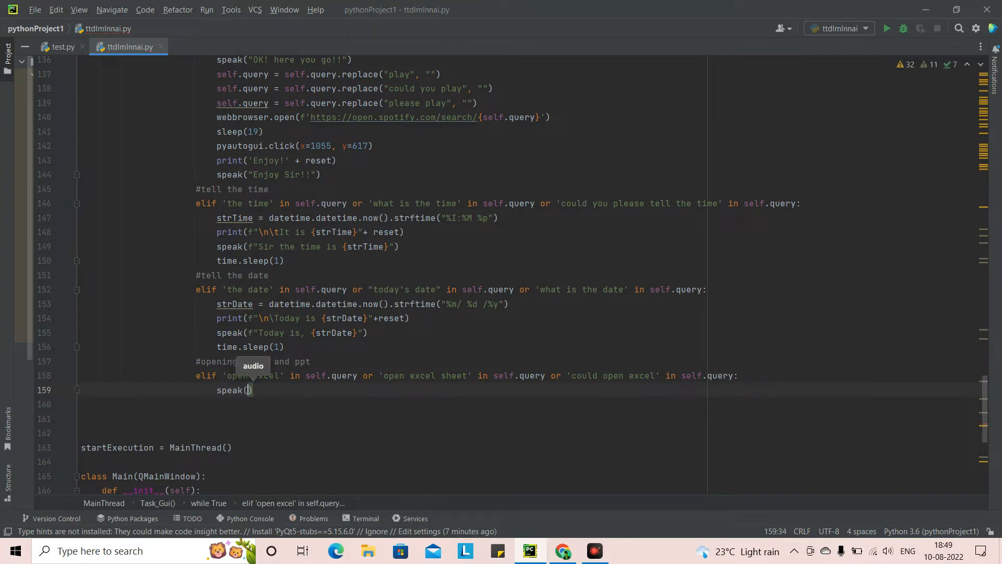
type("'op'")
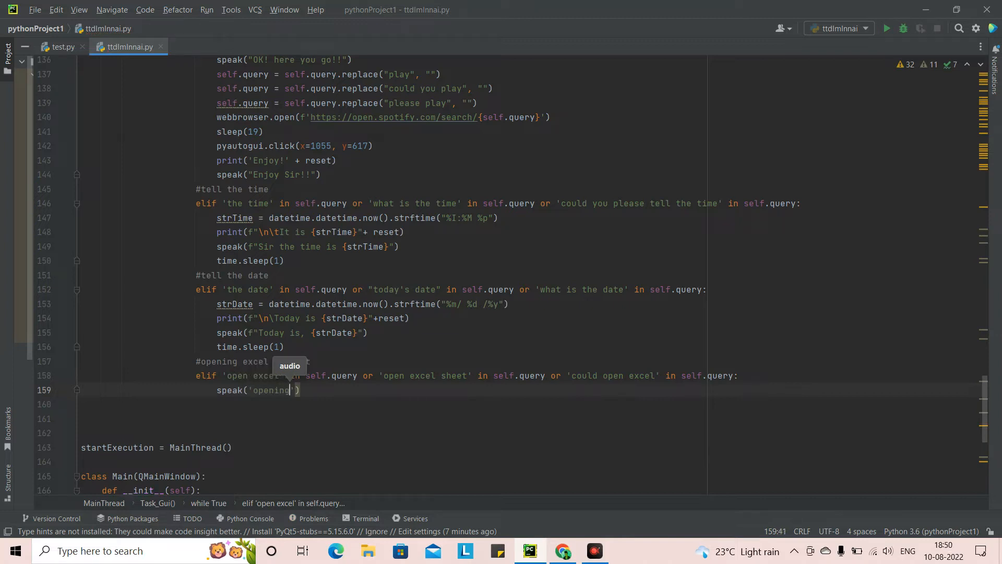
type("...")
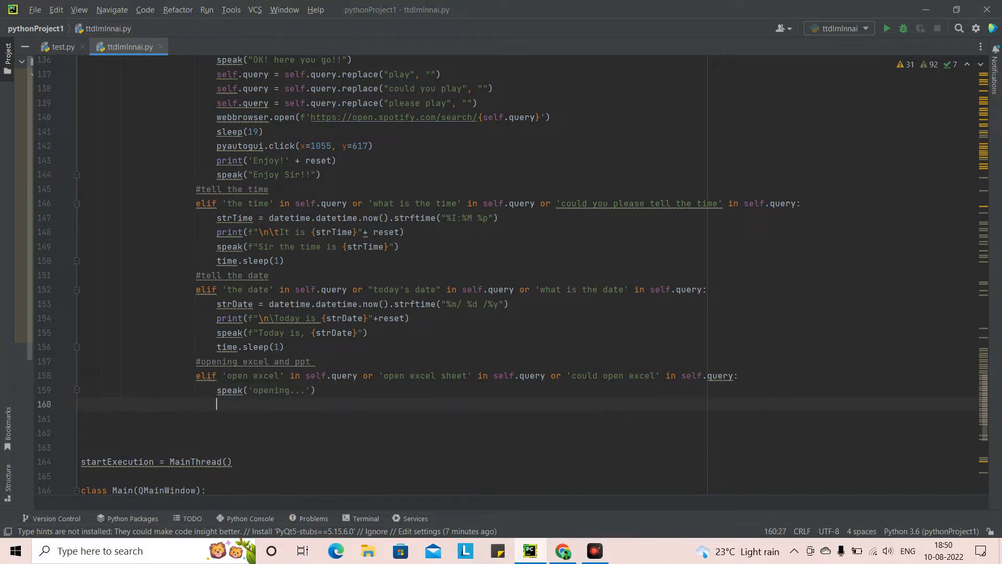
type("st")
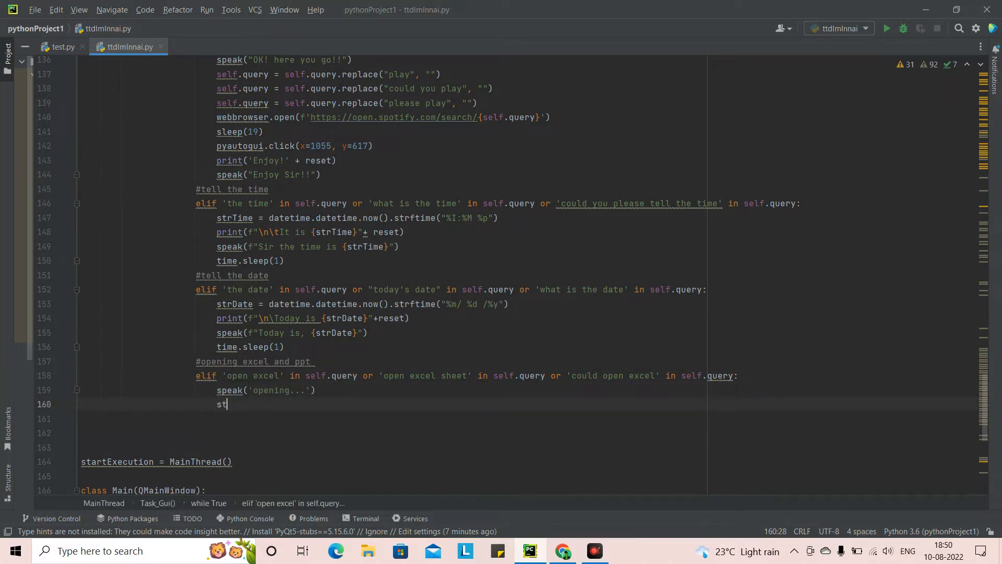
type("artfile(")
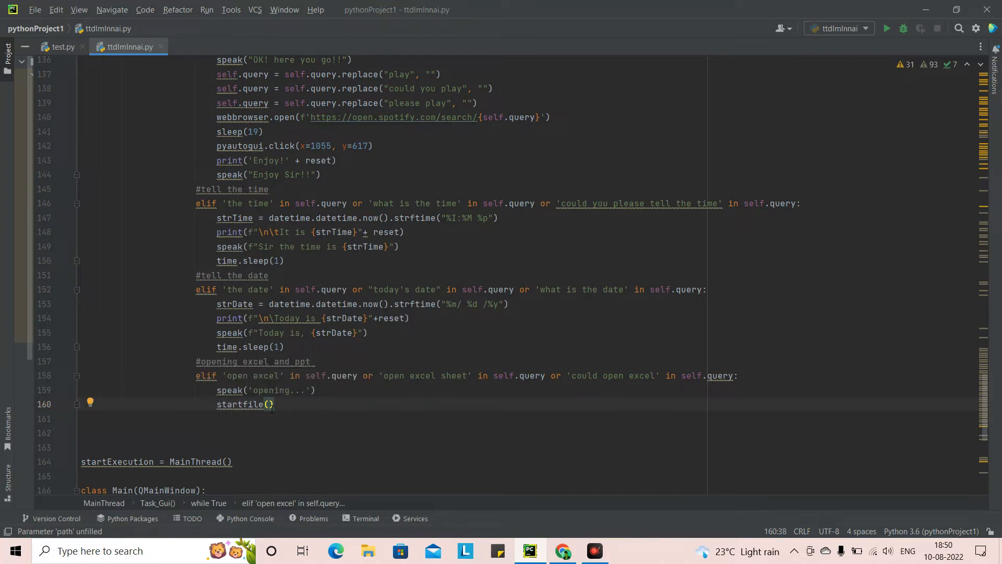
left_click(268, 404)
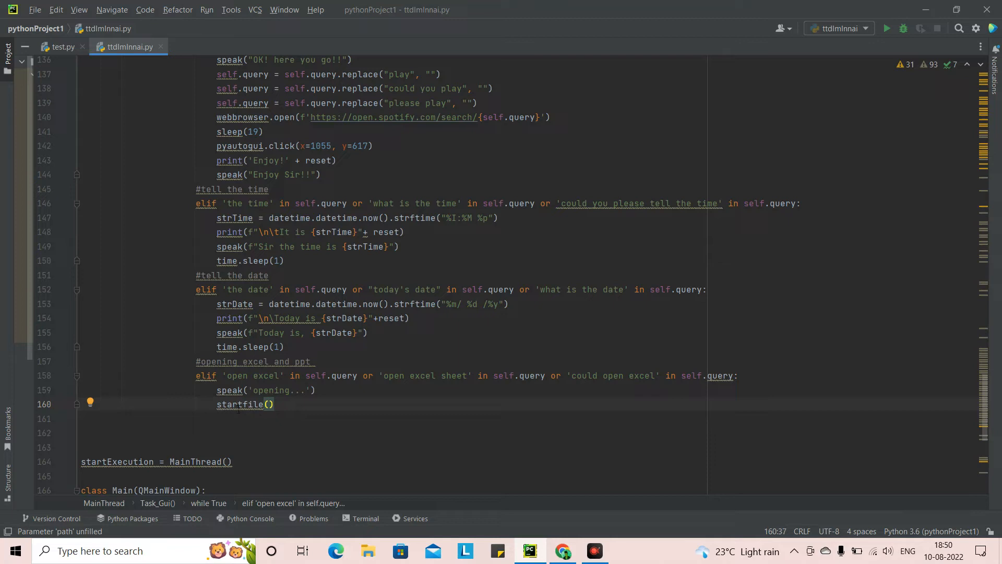
- Confirm the startfile import, then capitalise the excel message to 'Opening...'
scroll("up", 3)
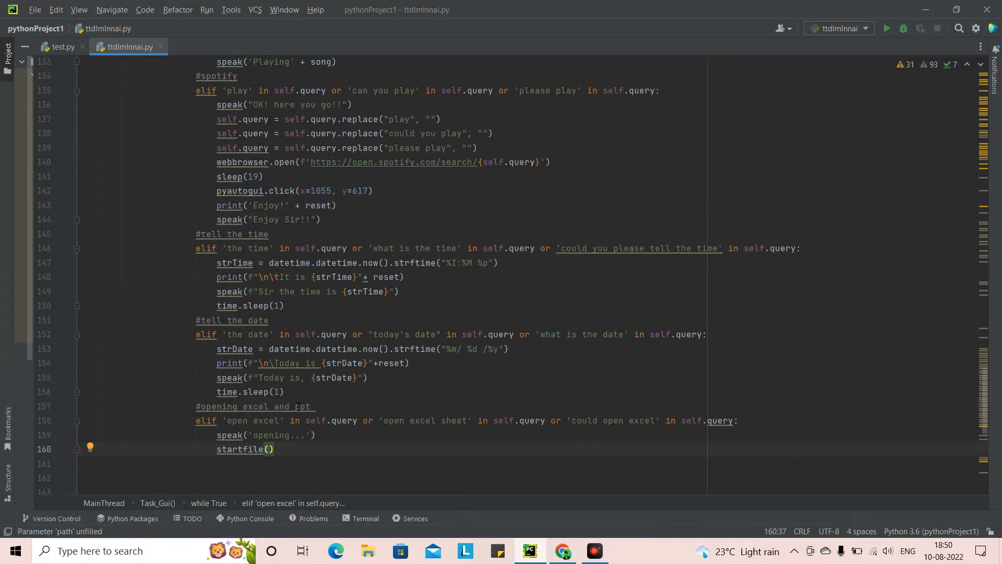
scroll("up", 3)
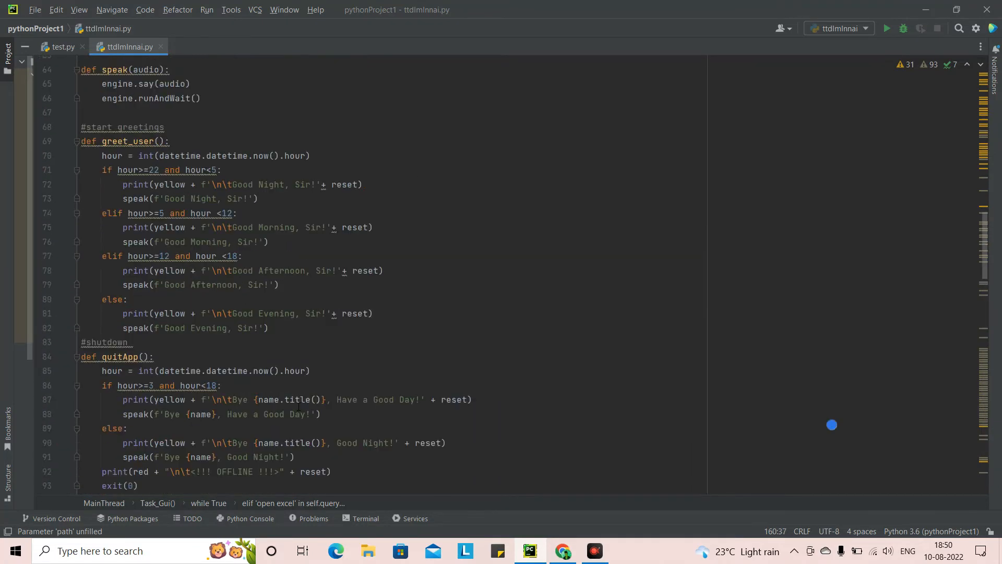
scroll("up", 3)
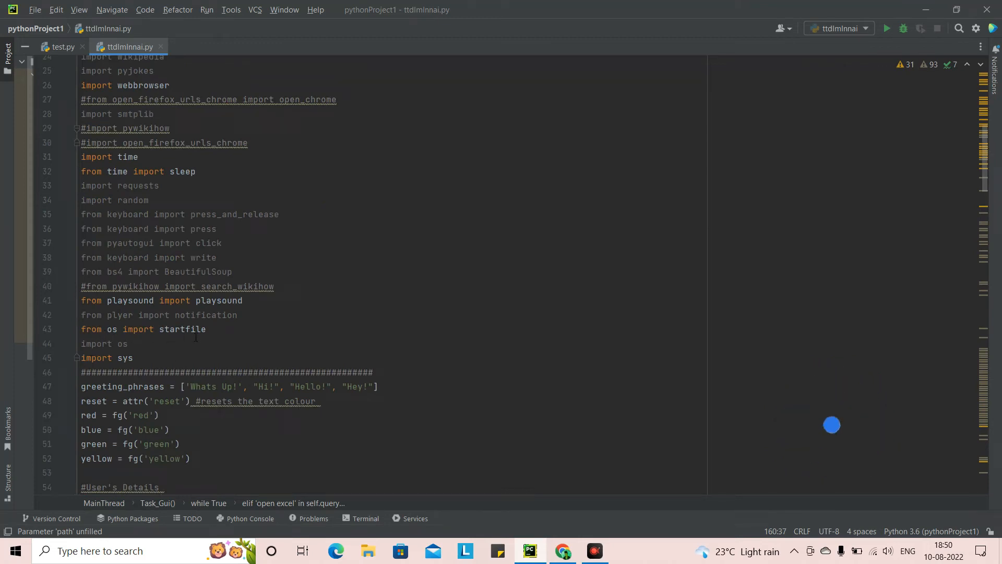
scroll("down", 3)
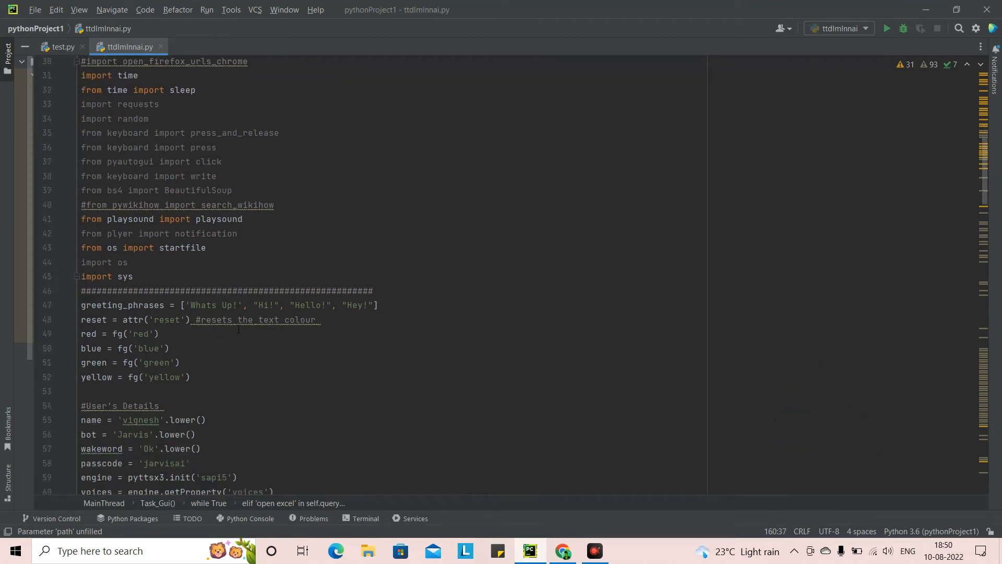
scroll("down", 3)
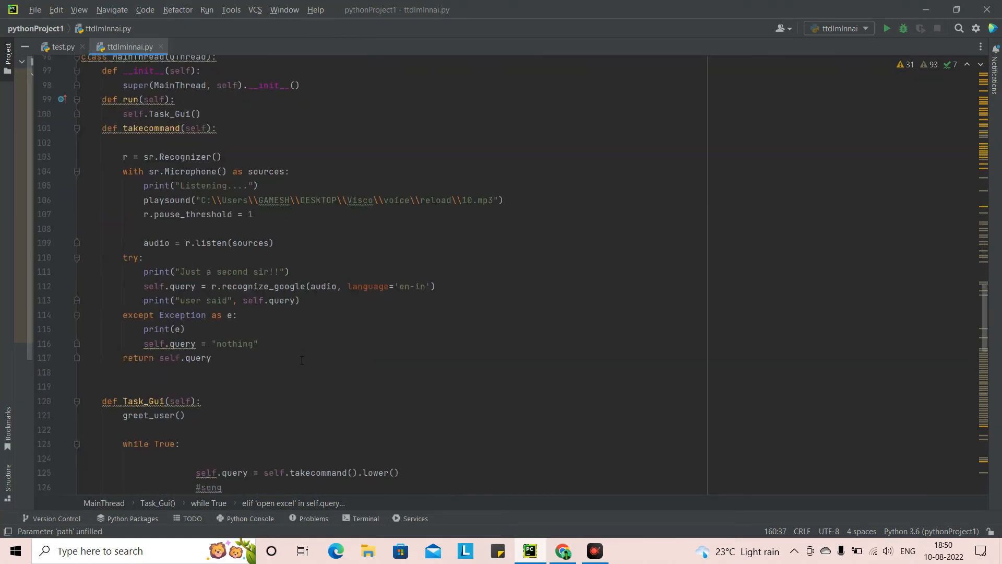
scroll("down", 3)
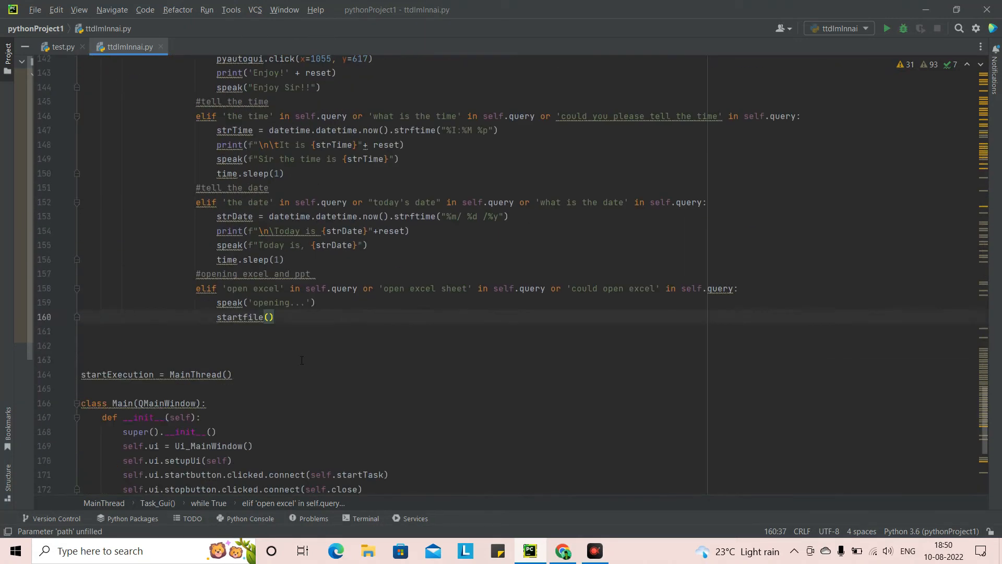
scroll("down", 3)
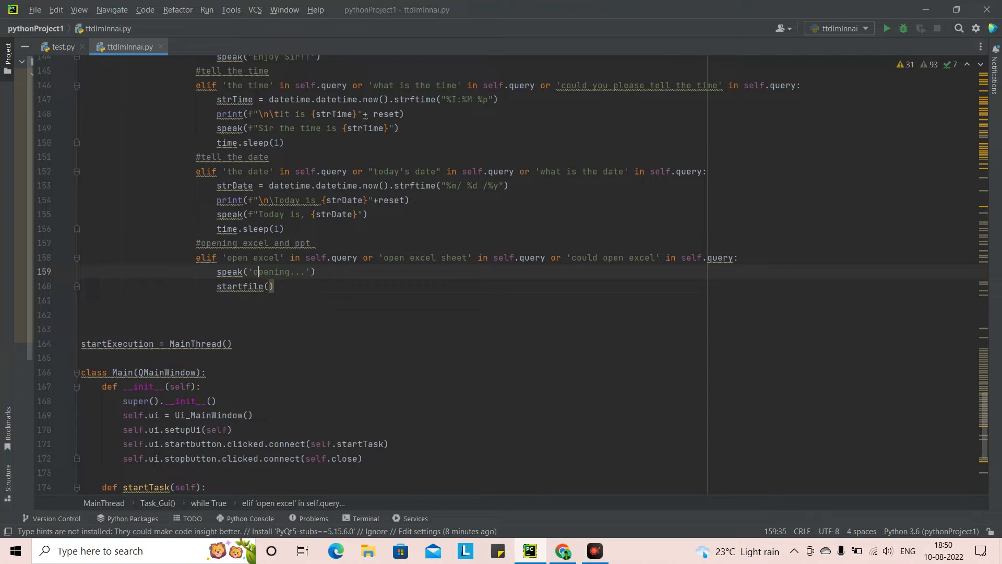
key("Left")
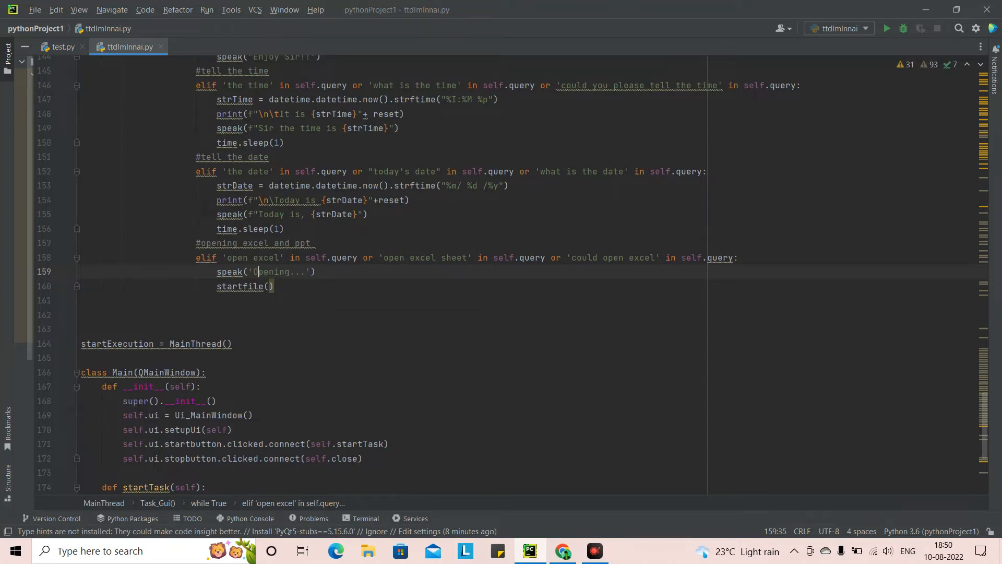
left_click(270, 286)
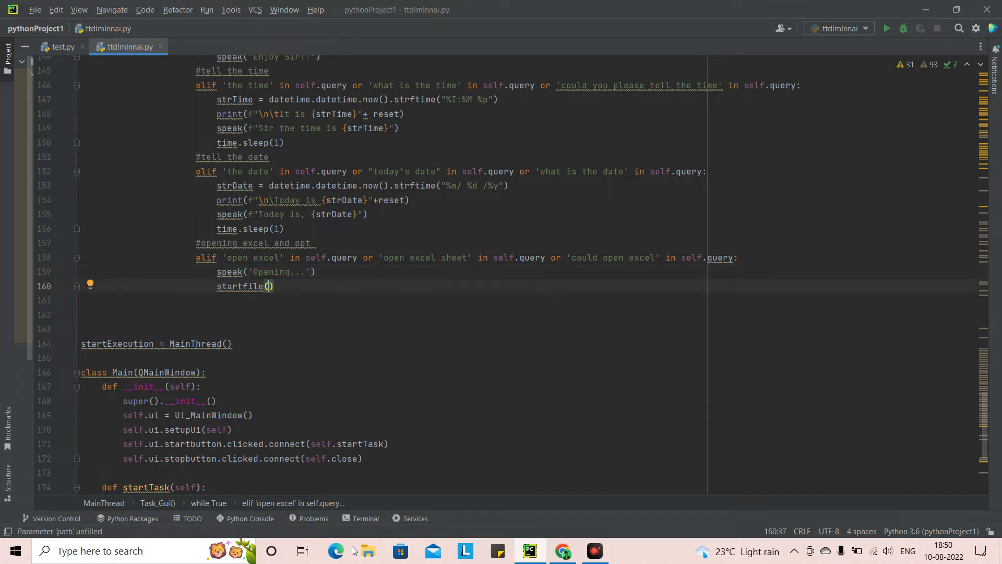
left_click(367, 550)
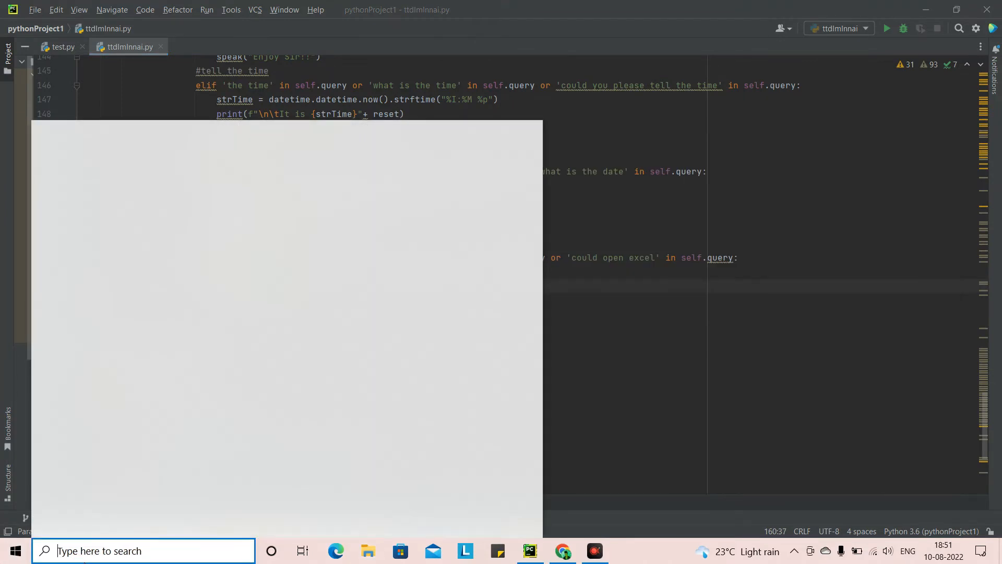
- Search Windows for 'excel'
type("excel")
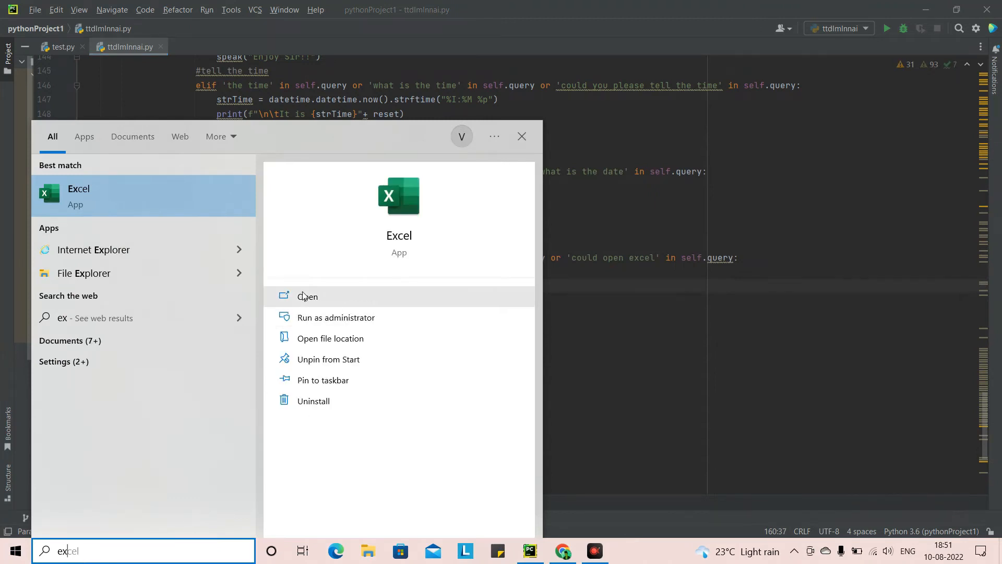
mouse_move(329, 390)
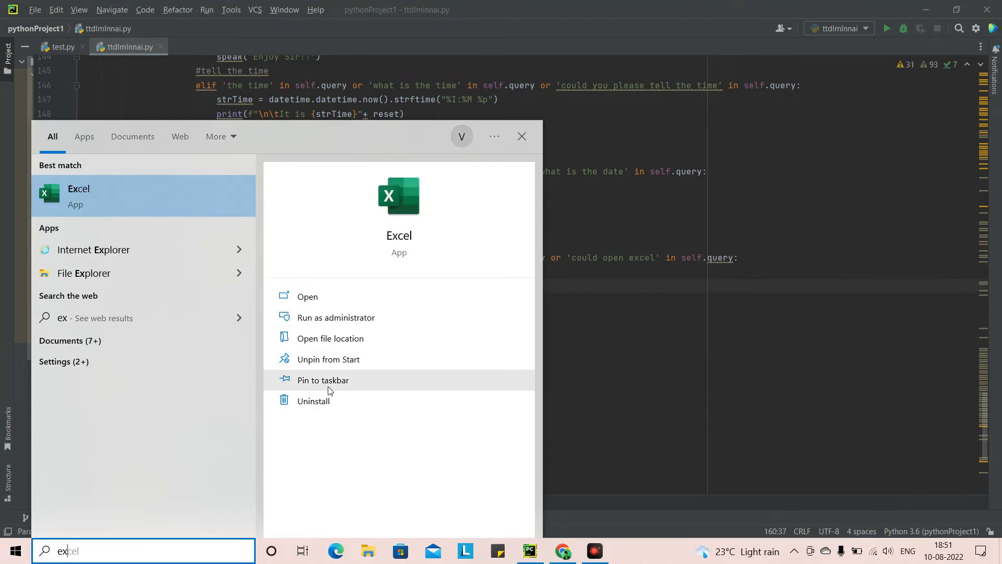
mouse_move(361, 374)
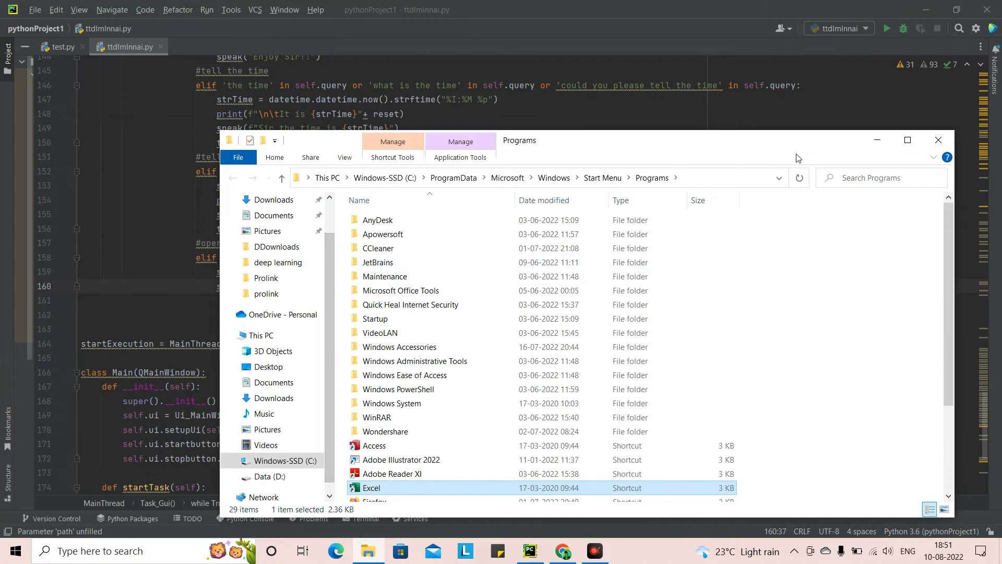
mouse_move(708, 148)
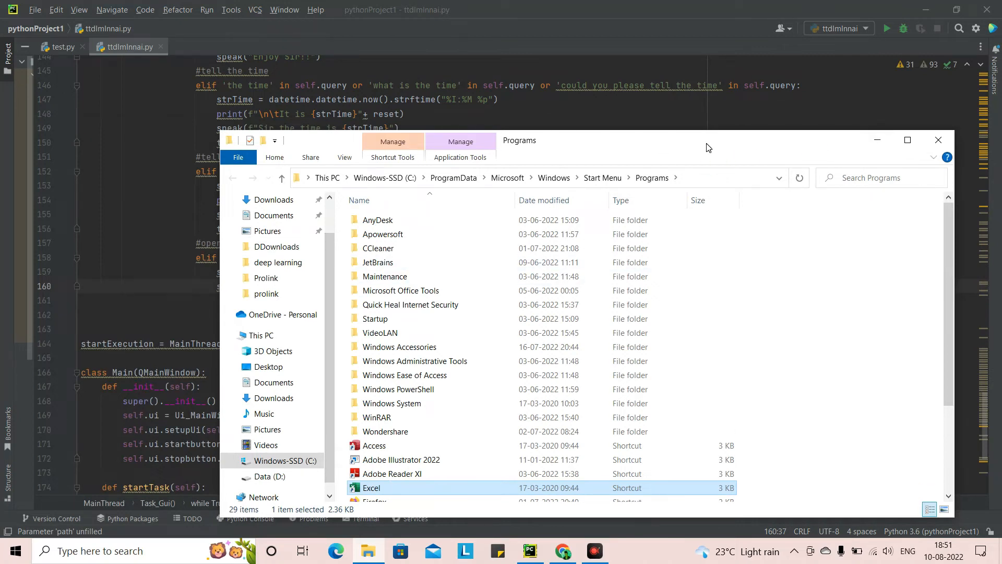
- Maximise File Explorer showing the Start Menu Programs folder
left_click(907, 139)
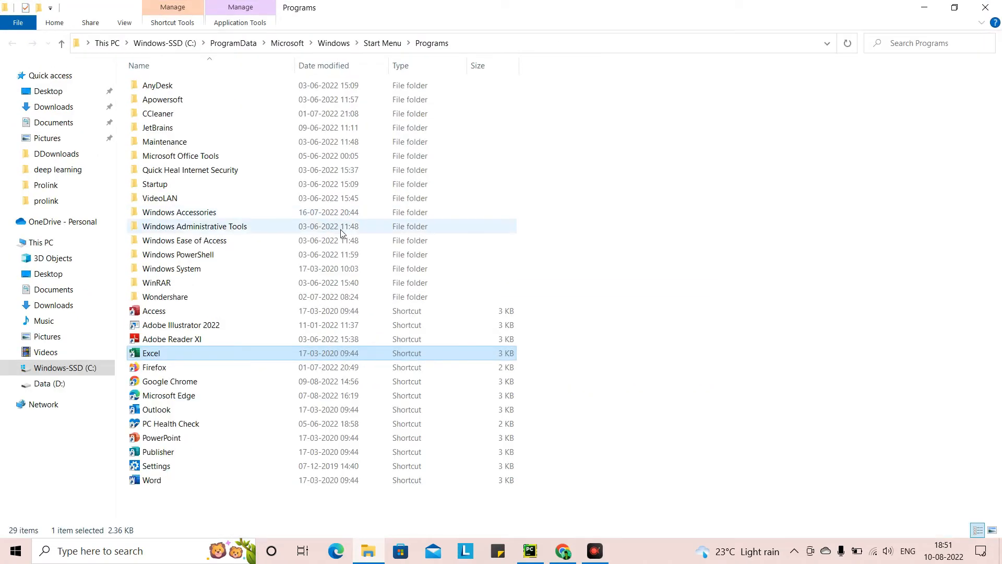
mouse_move(304, 339)
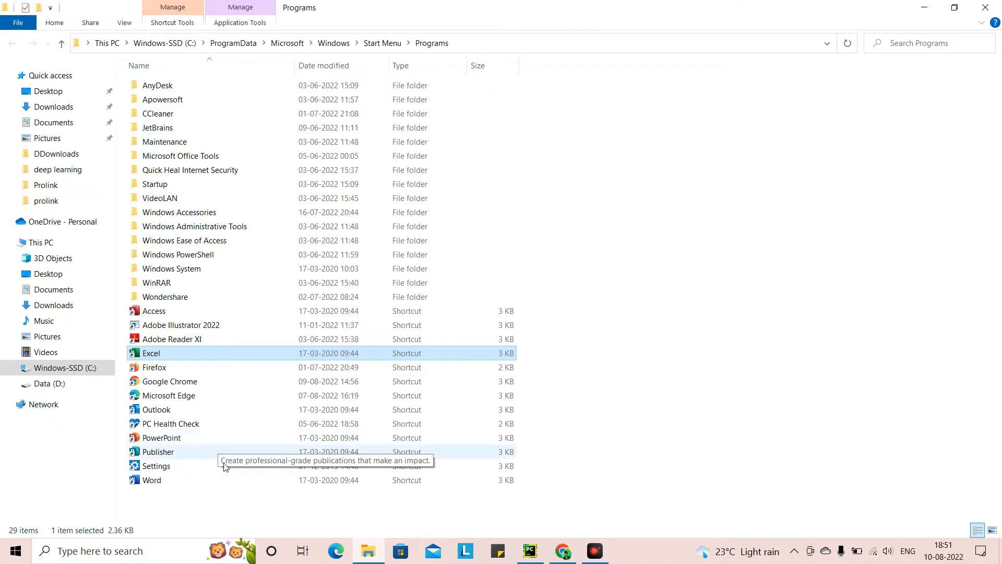
mouse_move(216, 369)
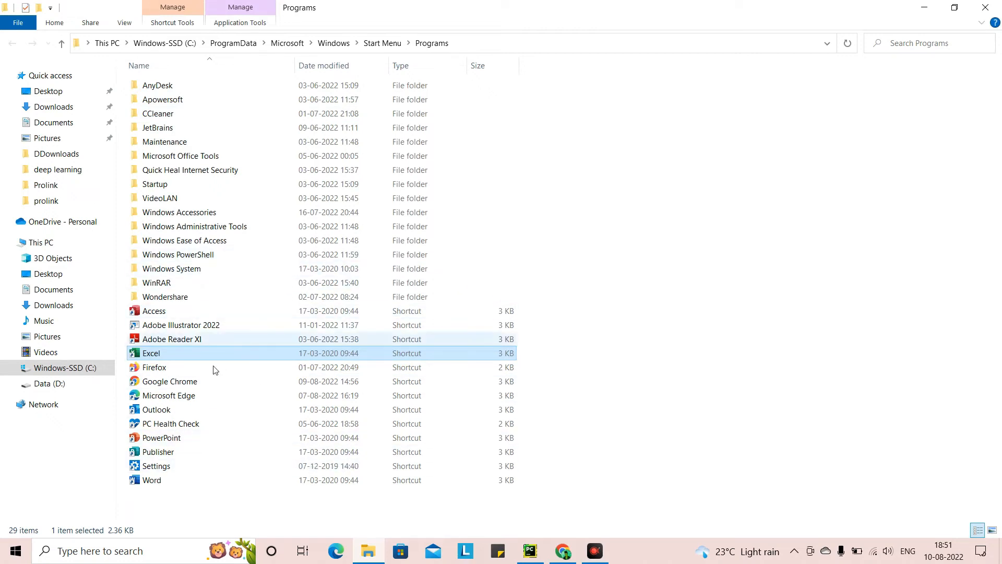
mouse_move(174, 313)
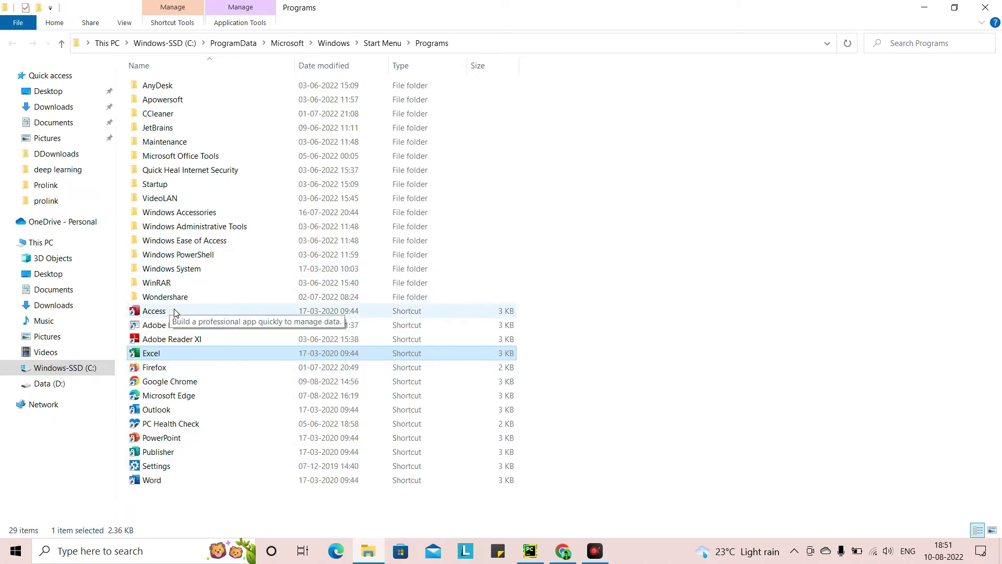
mouse_move(225, 452)
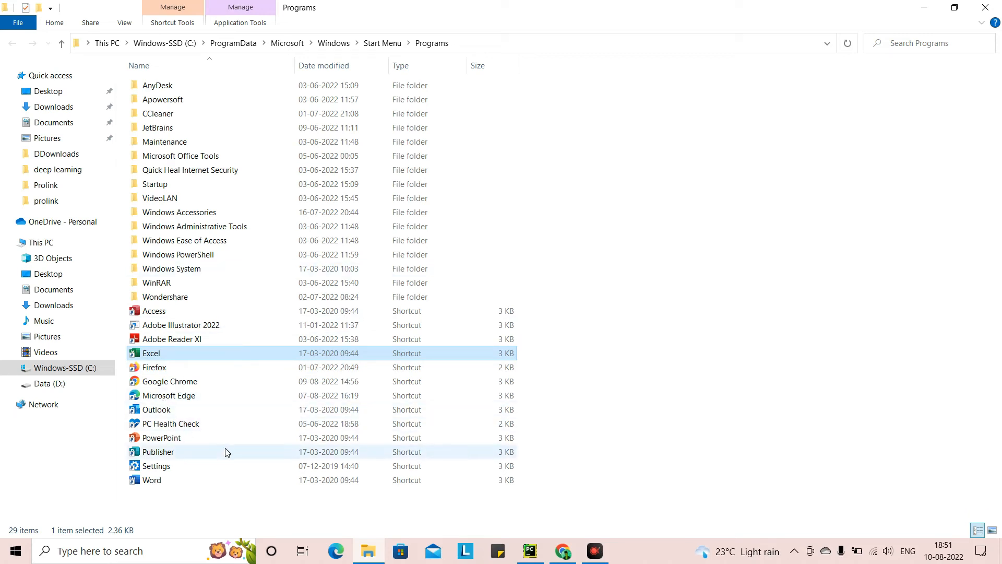
mouse_move(195, 385)
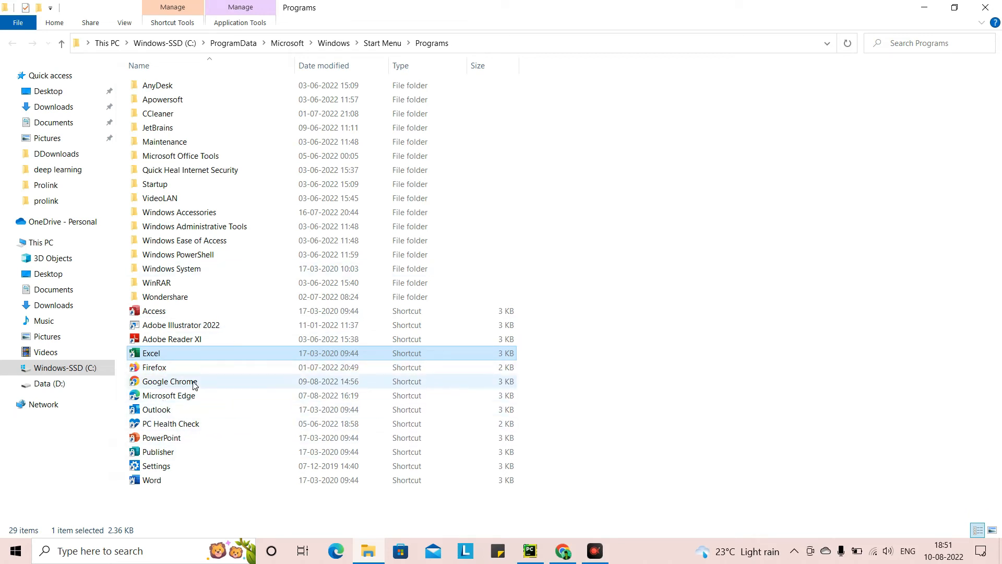
mouse_move(216, 348)
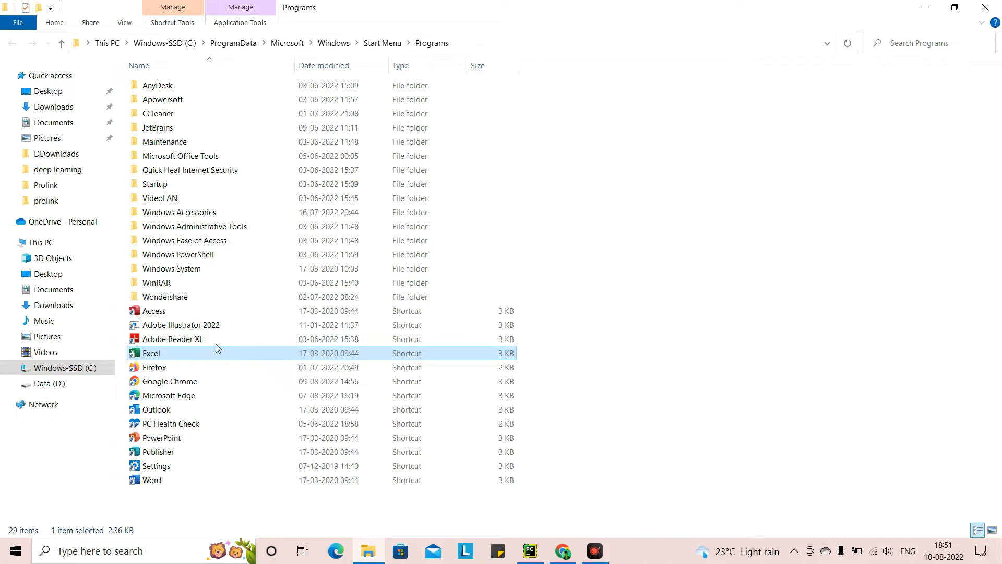
mouse_move(208, 318)
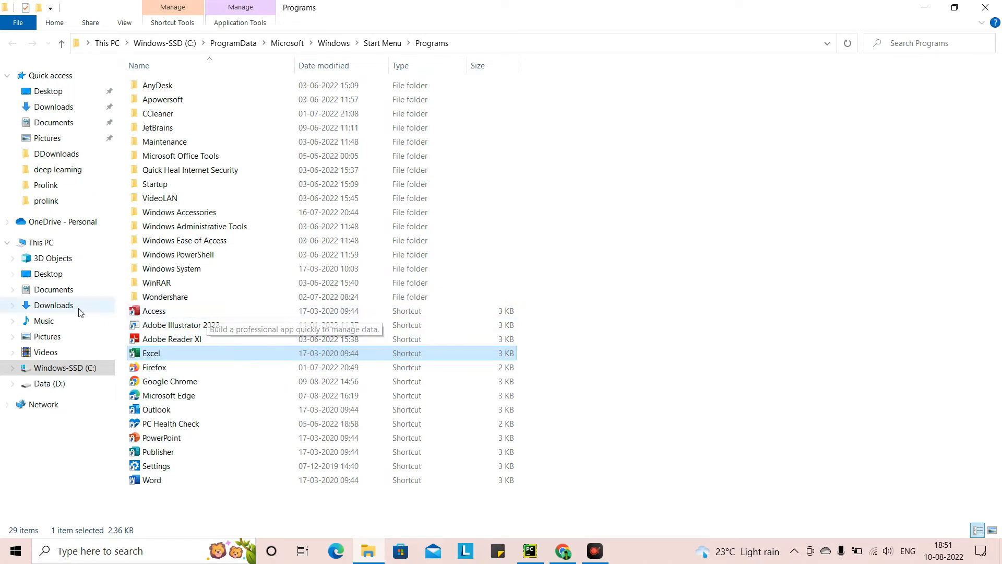
mouse_move(222, 304)
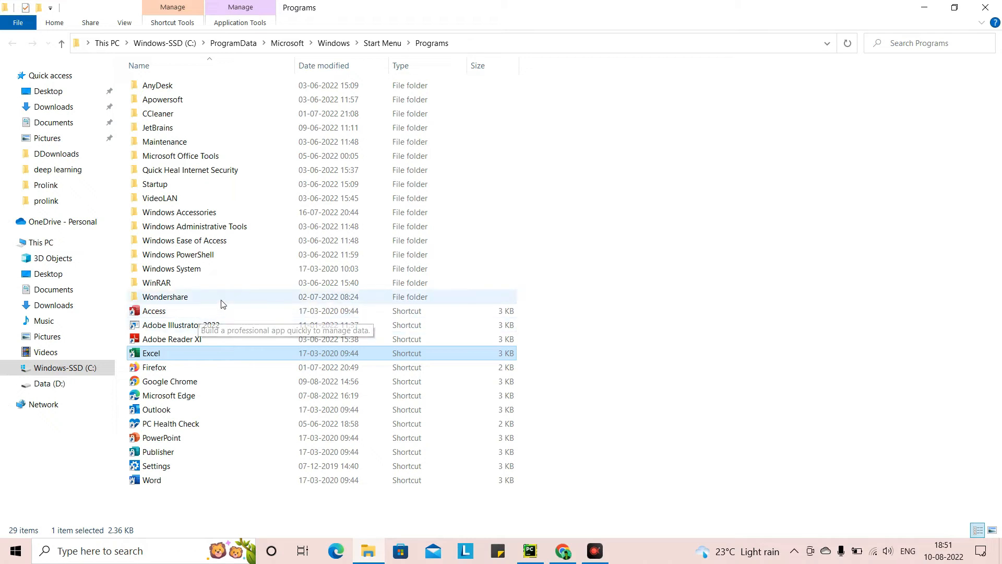
mouse_move(197, 311)
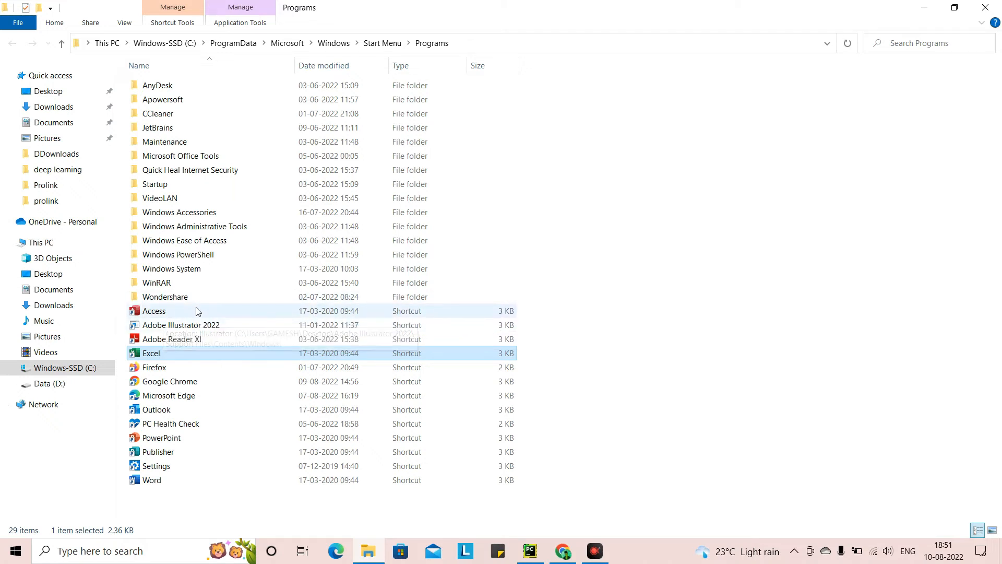
mouse_move(197, 355)
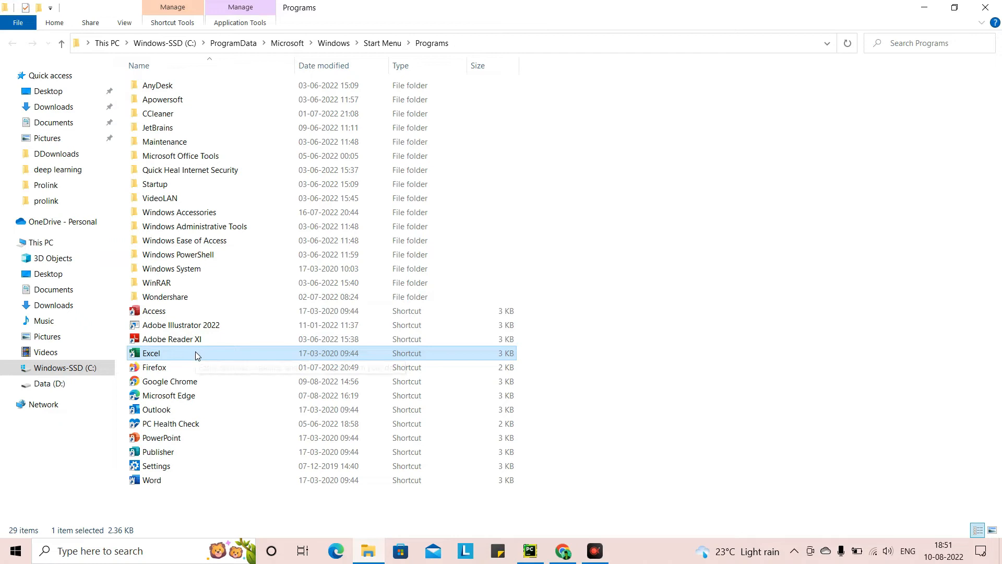
mouse_move(196, 356)
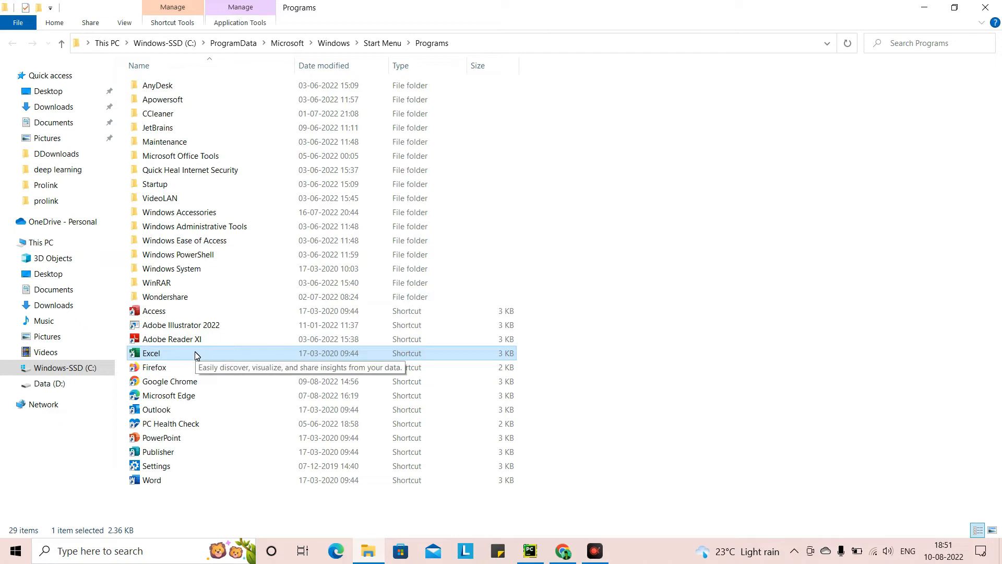
mouse_move(186, 356)
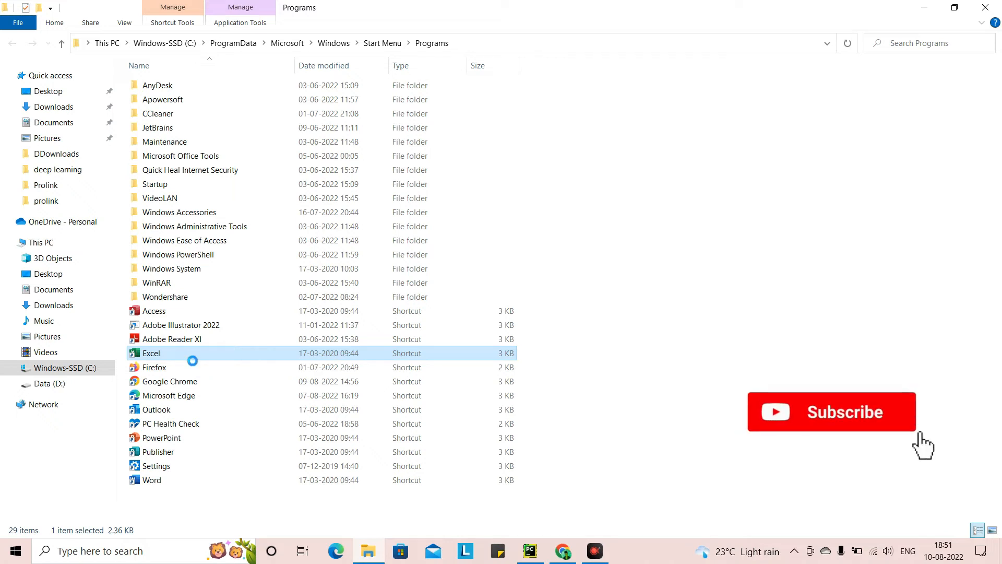
- Copy the Excel shortcut's EXCEL.EXE target from Properties, then close the dialog
right_click(150, 353)
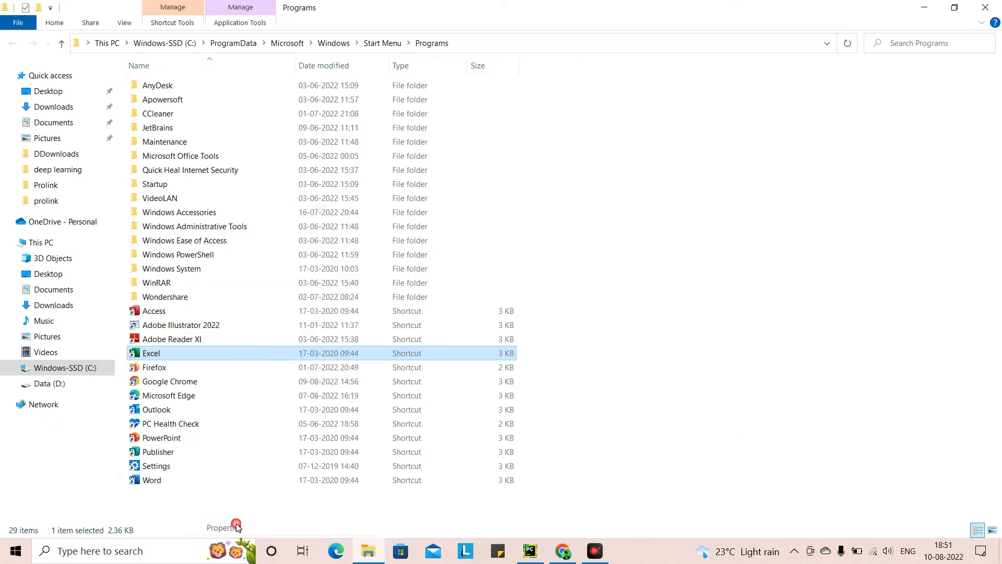
left_click(222, 527)
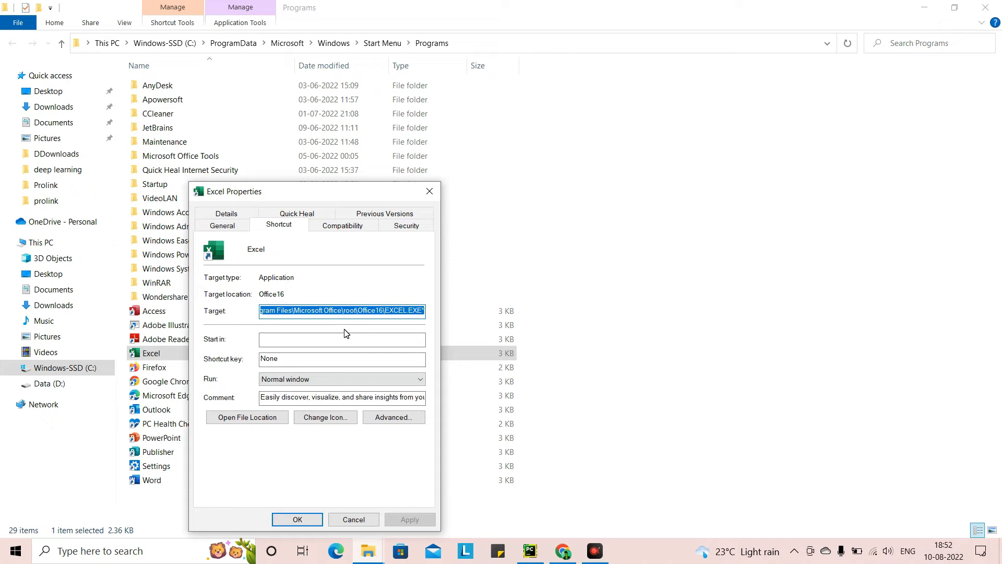
mouse_move(429, 191)
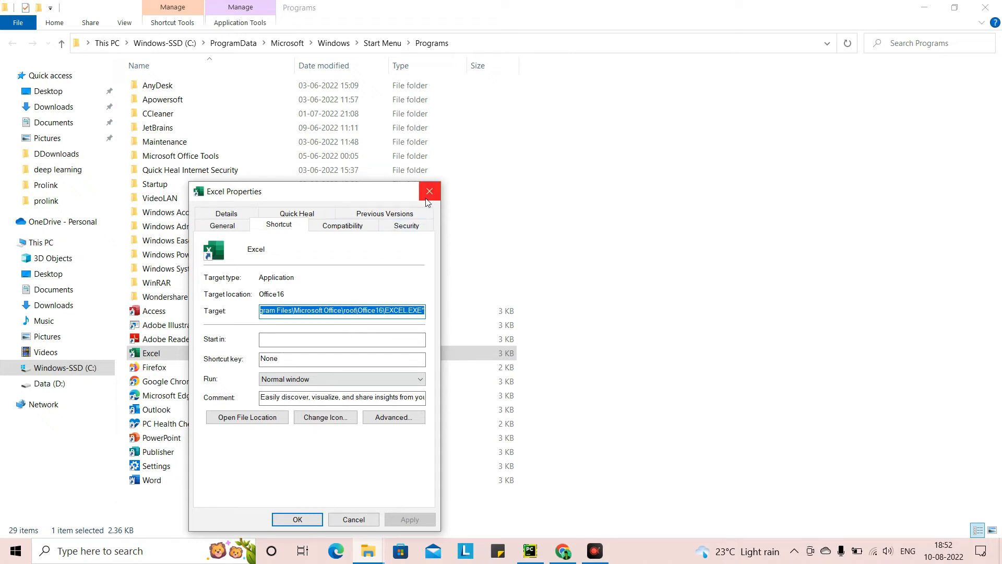
left_click(429, 192)
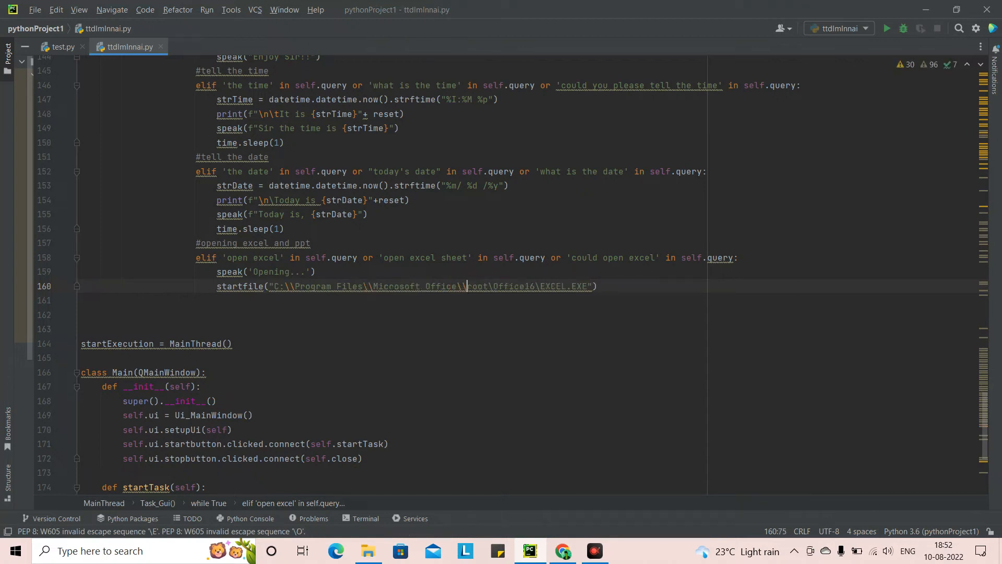
- Double the single backslashes in the pasted Excel path inside startfile()
left_click(487, 285)
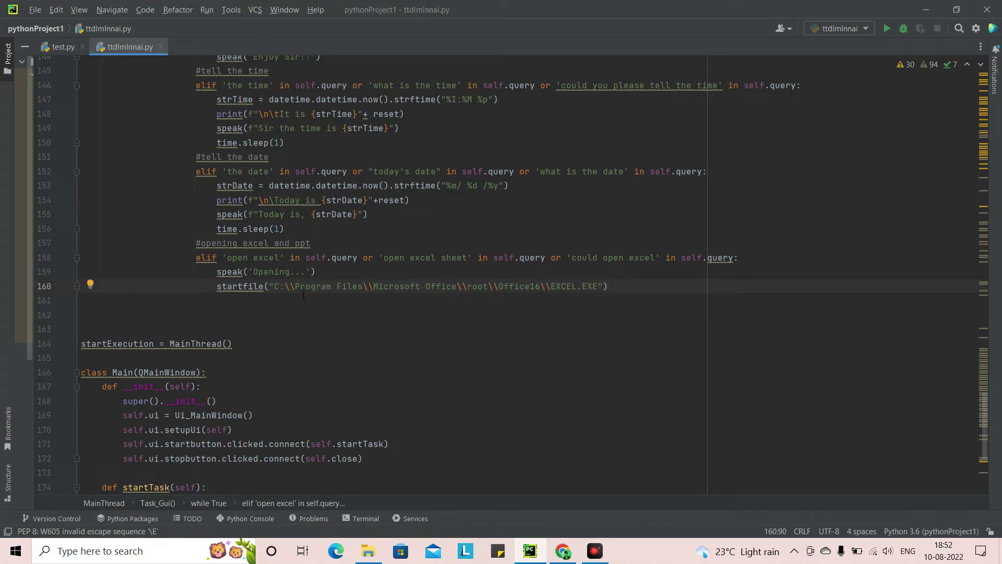
left_click(610, 285)
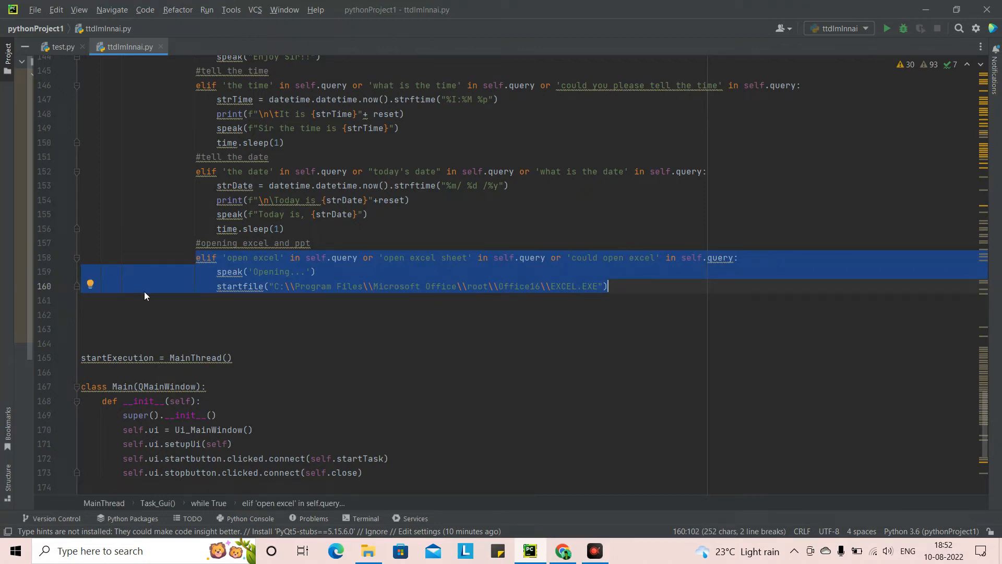
- Change the duplicated branch's first two phrases to 'open powerpoint' and 'open ppt'
left_click(215, 300)
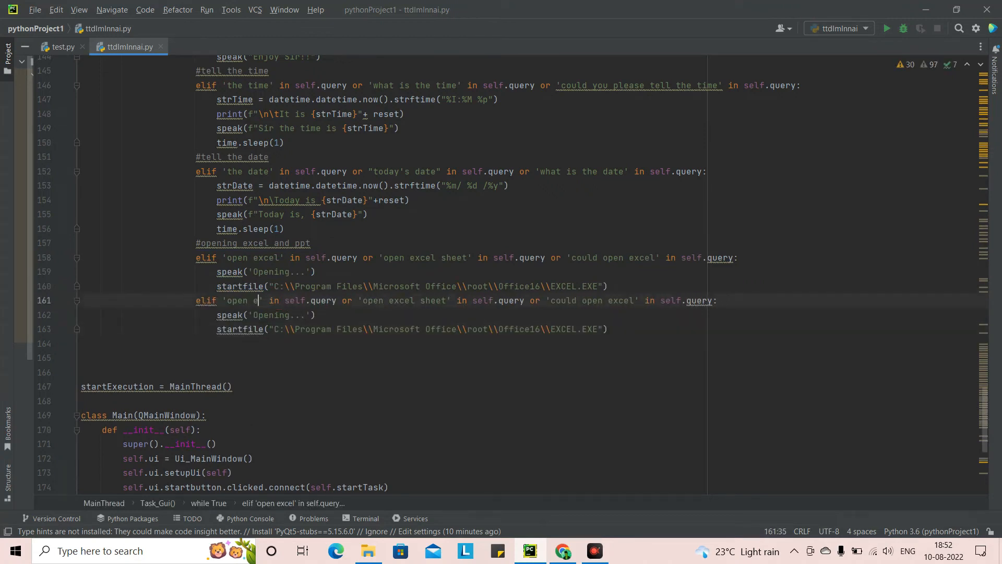
key("Backspace")
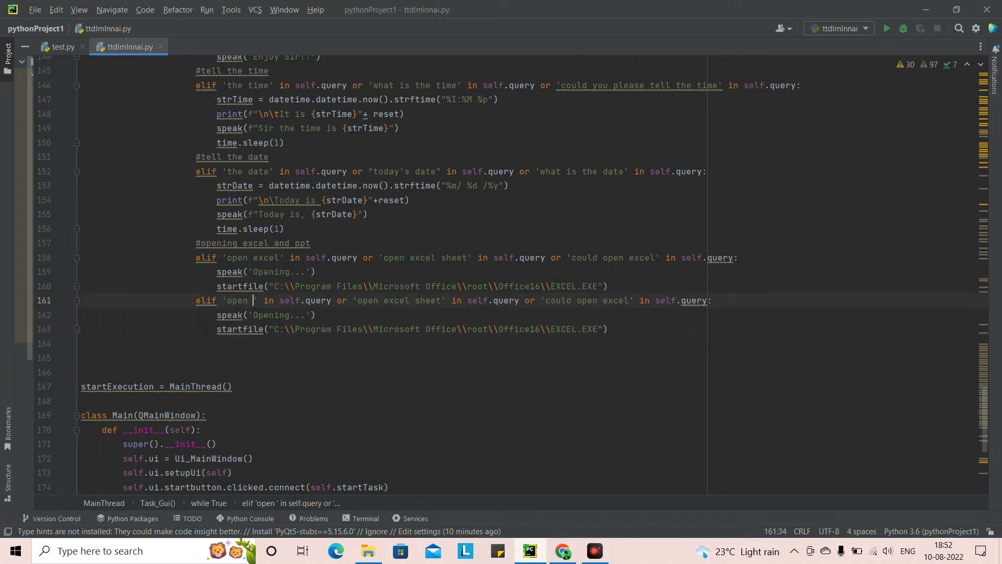
type("po")
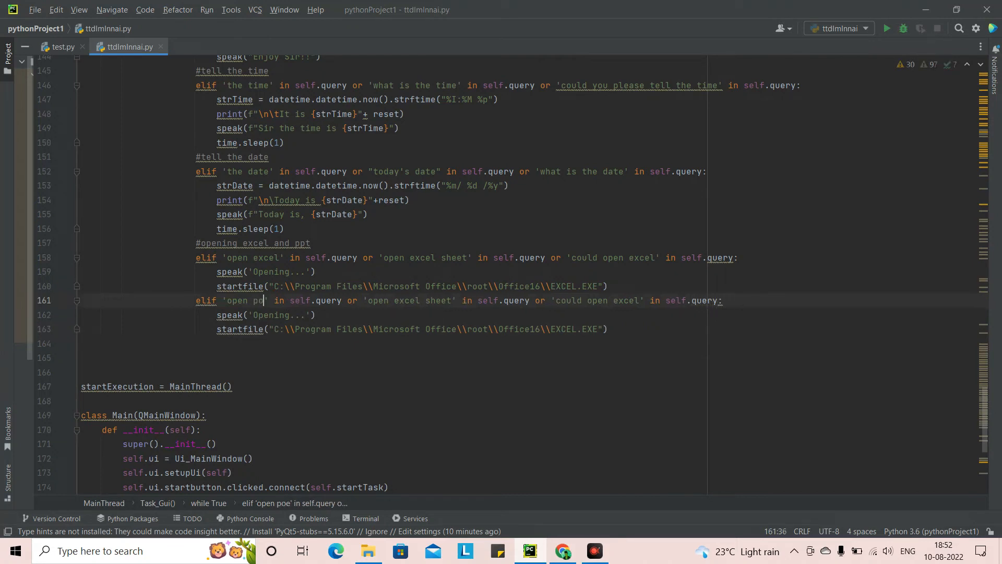
type("werpoi")
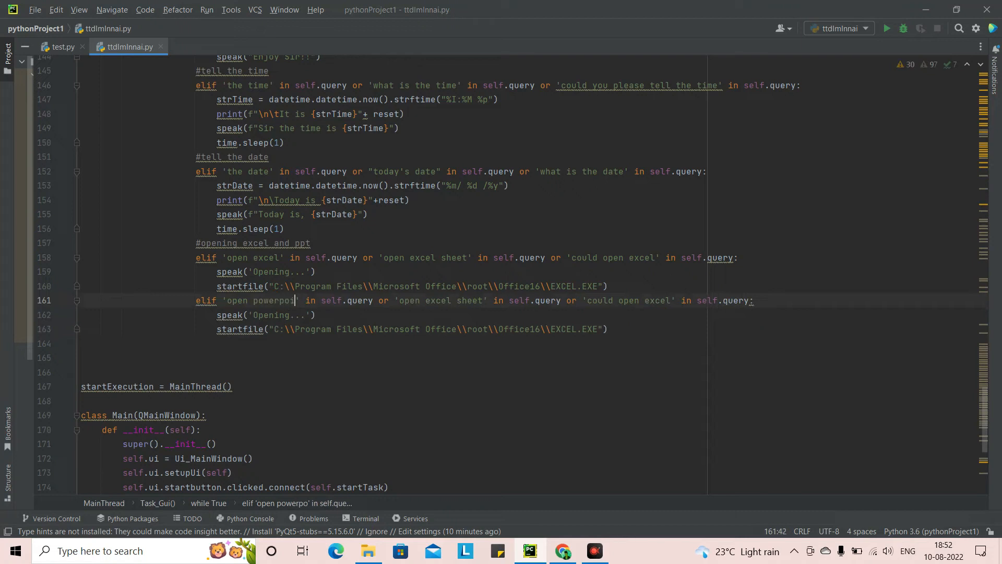
type("nt")
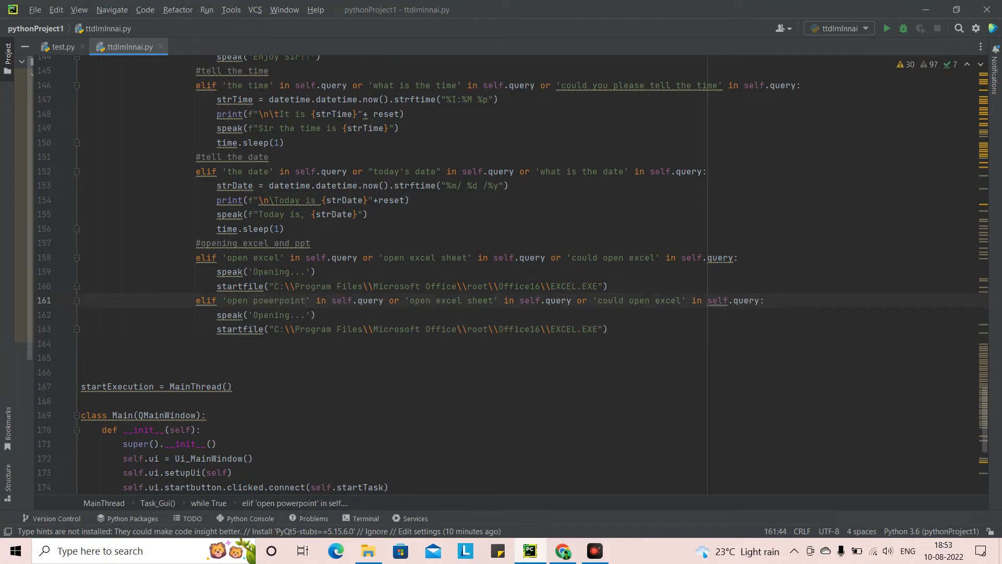
left_click(497, 301)
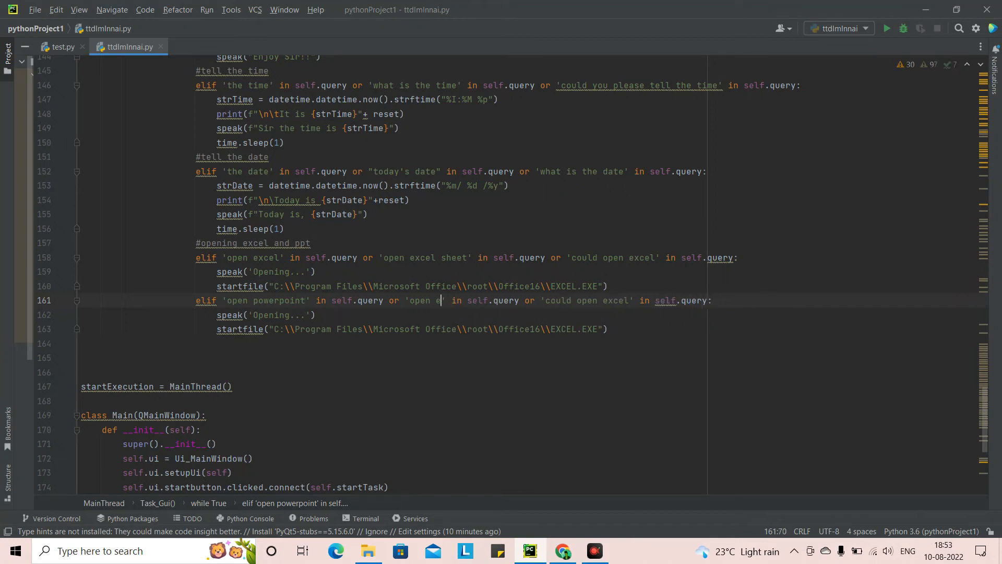
key("Backspace")
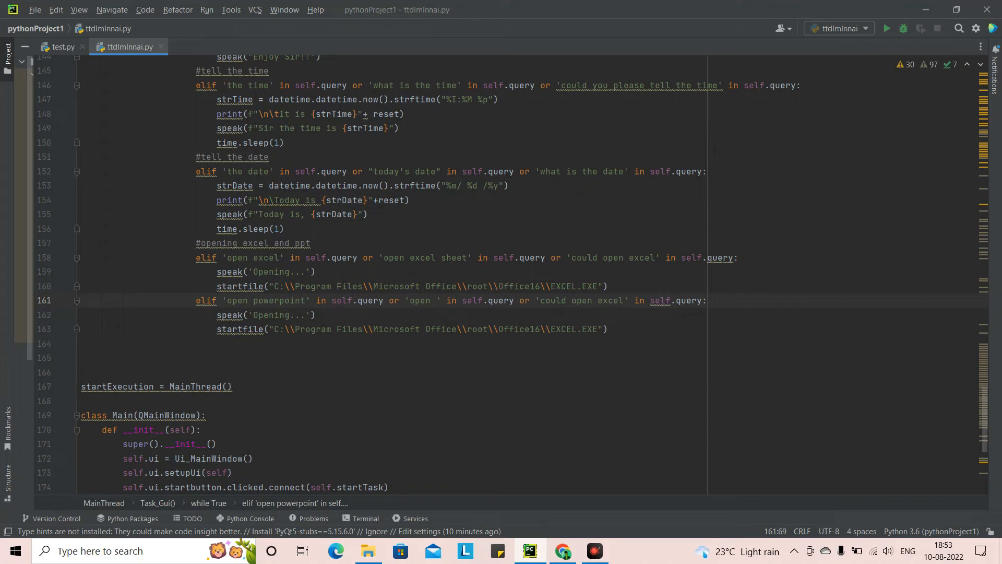
type("ppt")
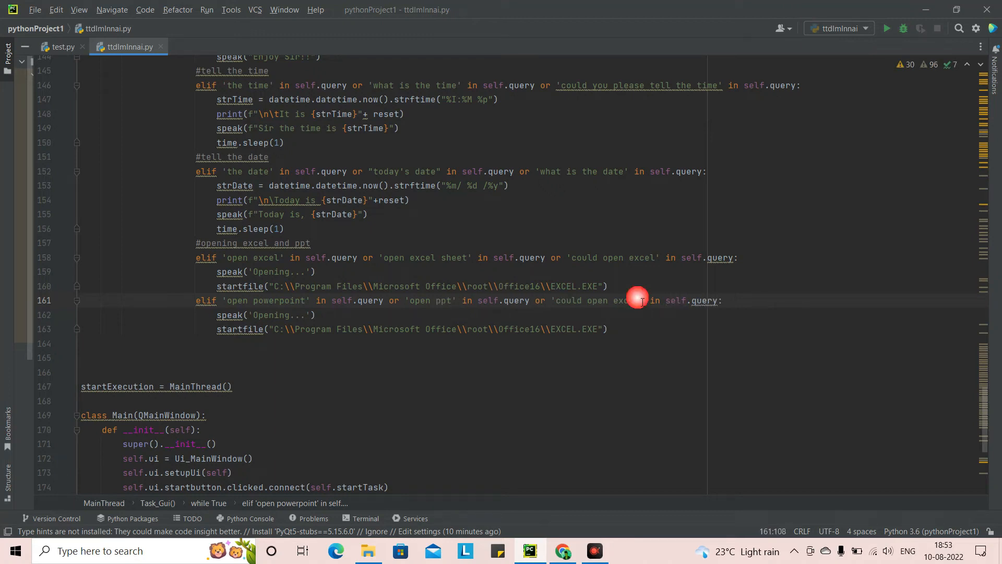
- Reword the third phrase to 'could you powerpoint'
key("BackSpace")
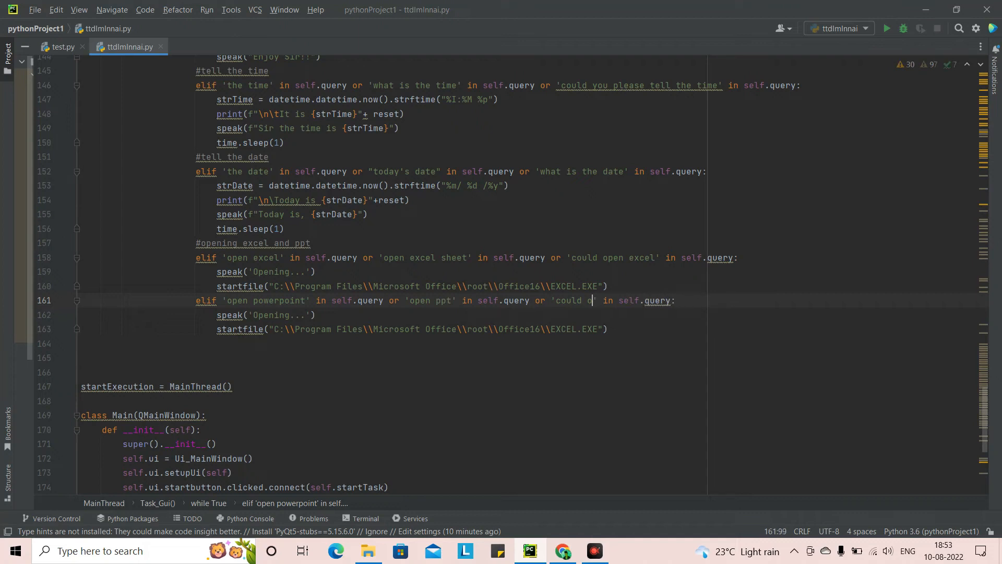
type("werpoint")
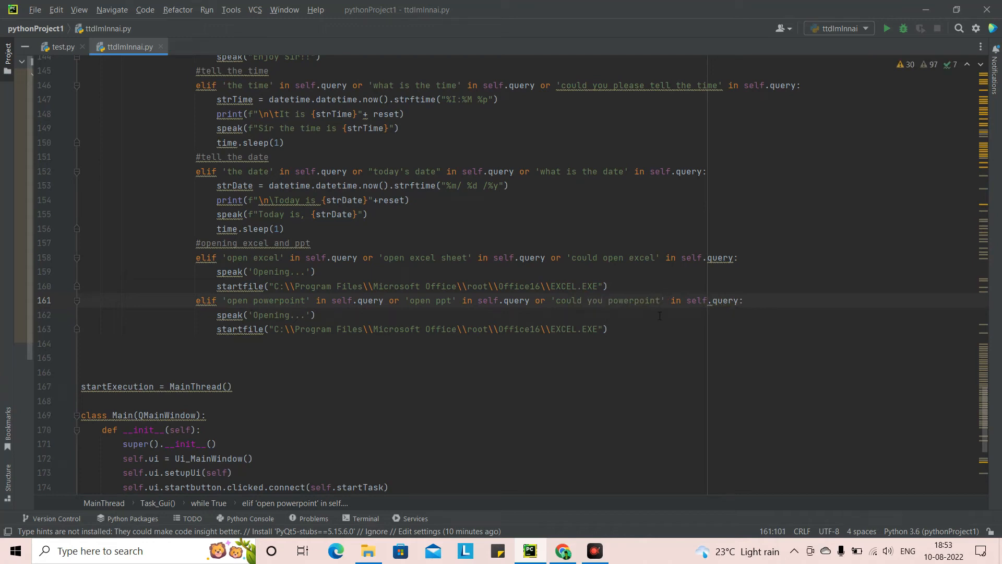
left_click(601, 257)
type("you ")
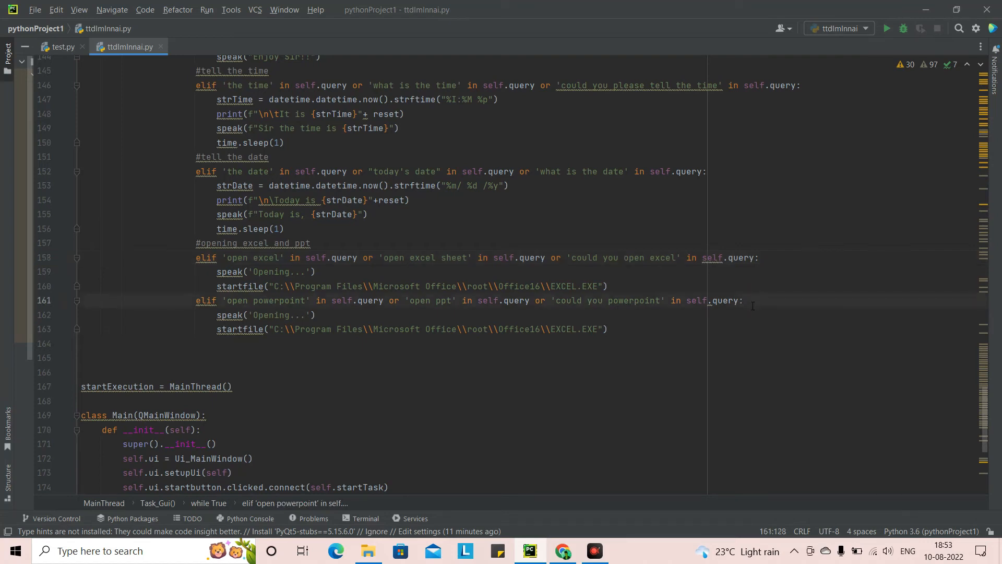
left_click(743, 301)
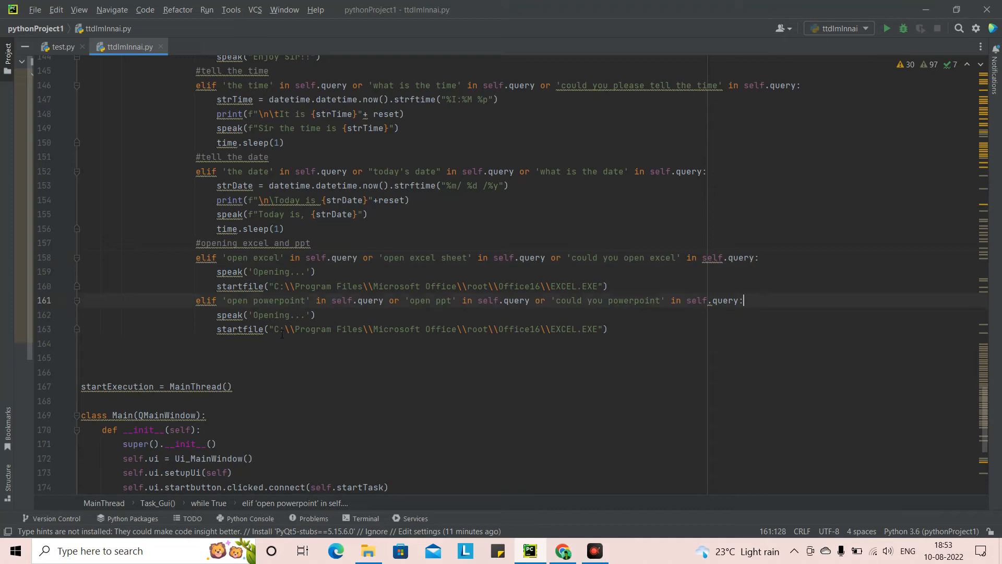
- Delete the Excel path from the PowerPoint branch and search Windows for 'po'
double_click(415, 328)
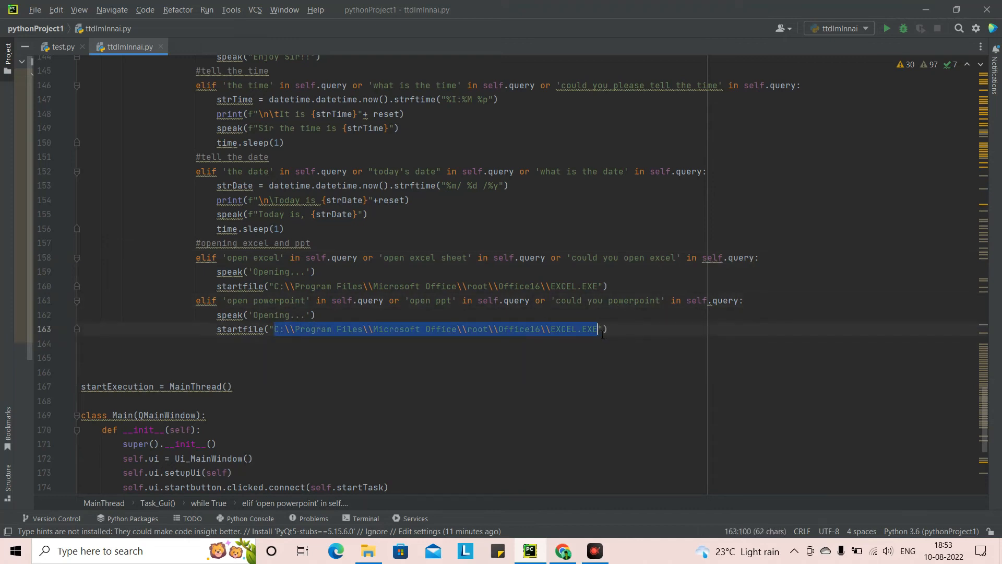
key("Delete")
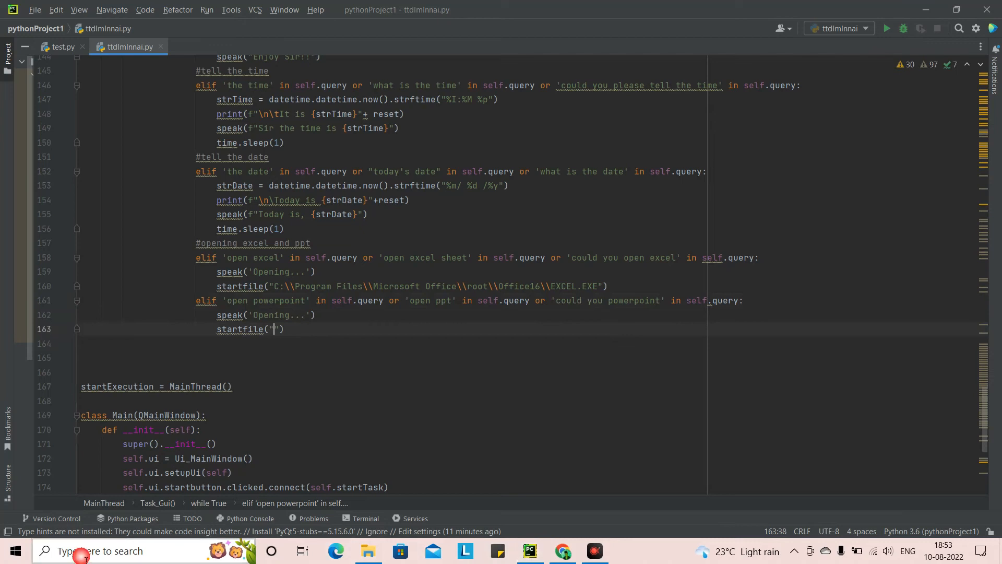
left_click(45, 550)
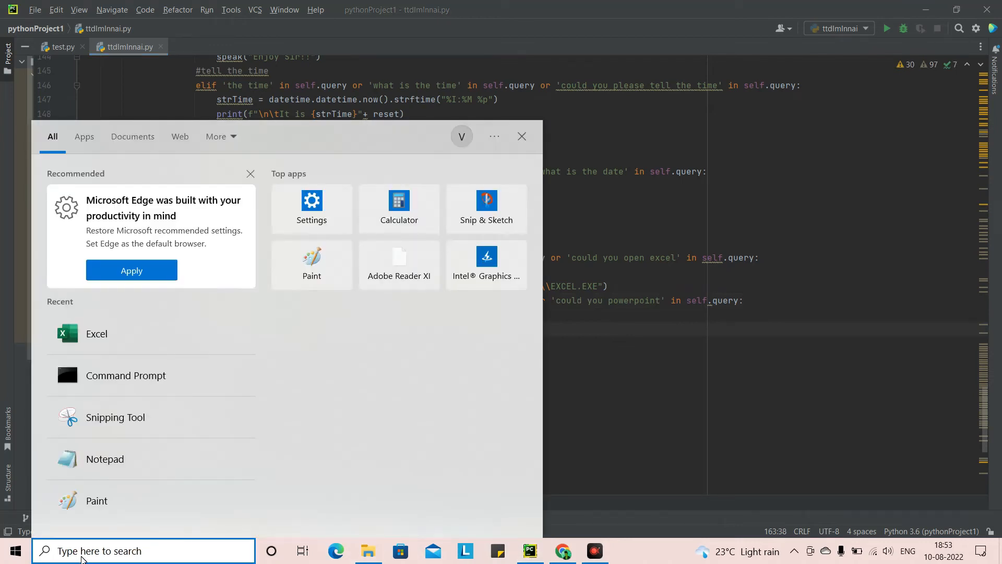
type("po")
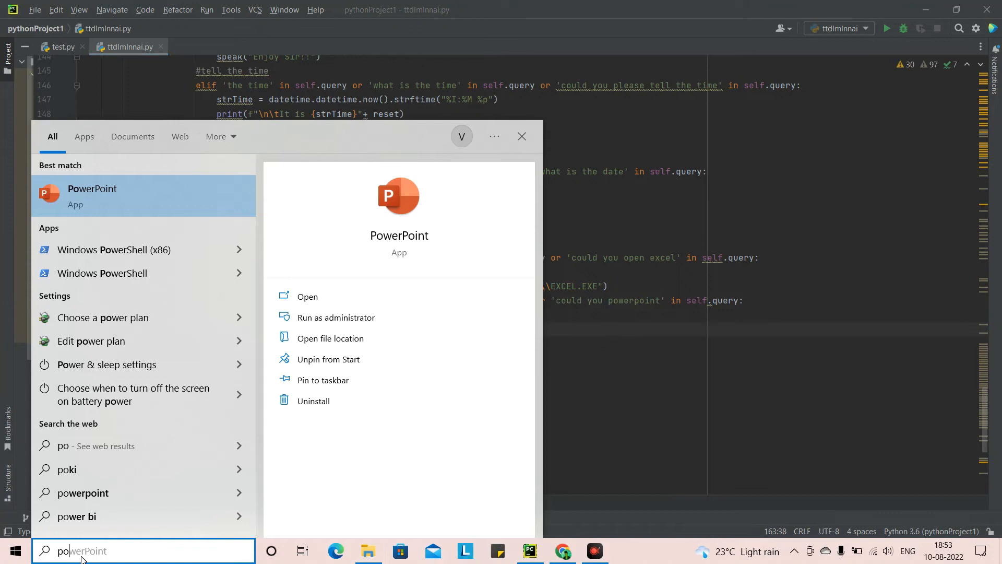
mouse_move(162, 211)
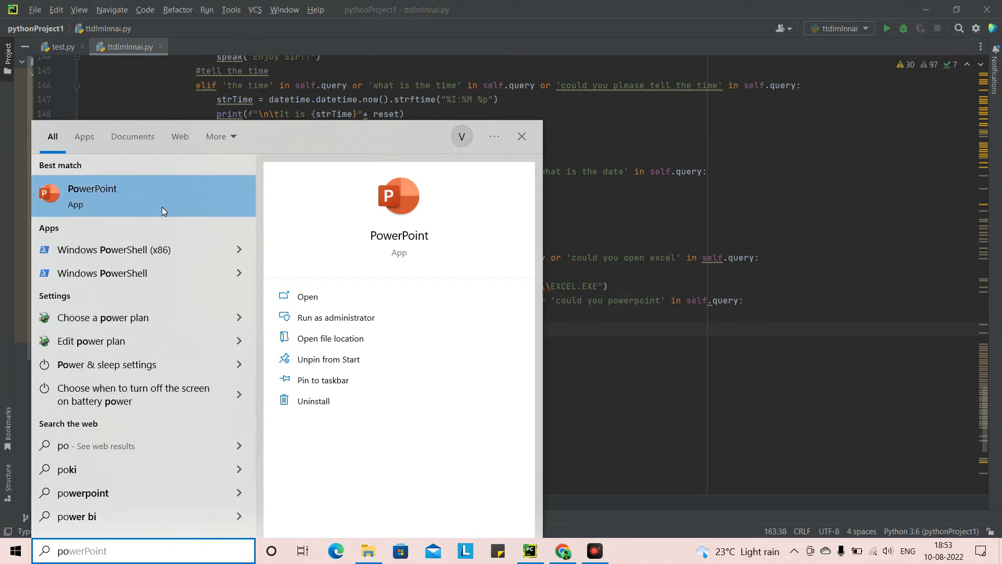
- Locate the PowerPoint shortcut in the Start Menu Programs folder via Open file location
right_click(162, 196)
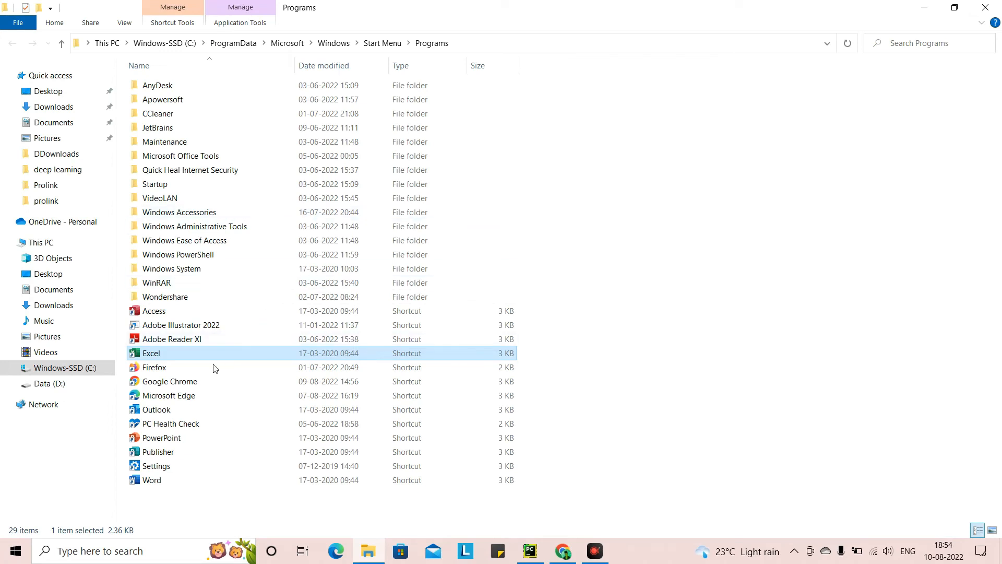
mouse_move(233, 440)
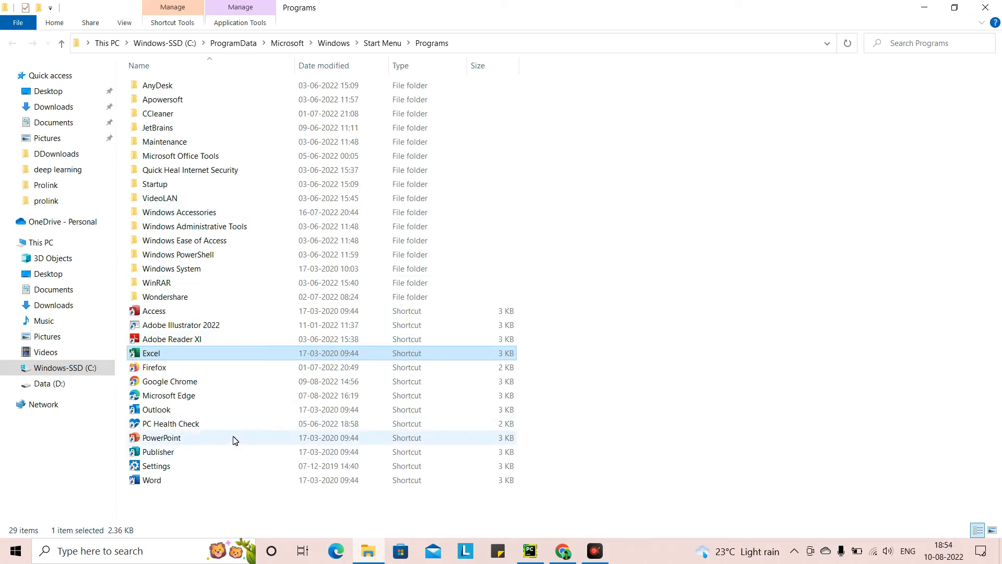
left_click(162, 438)
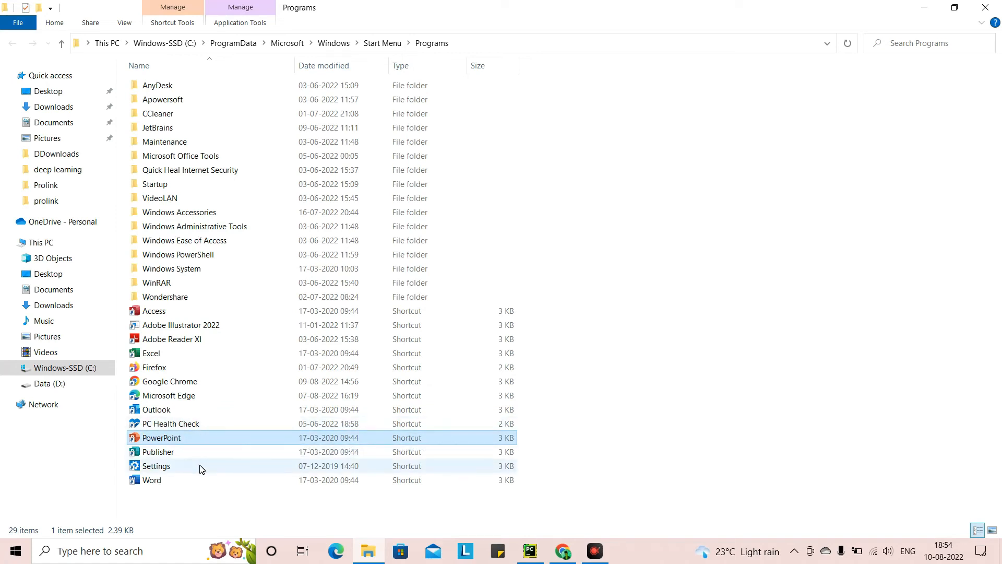
mouse_move(200, 429)
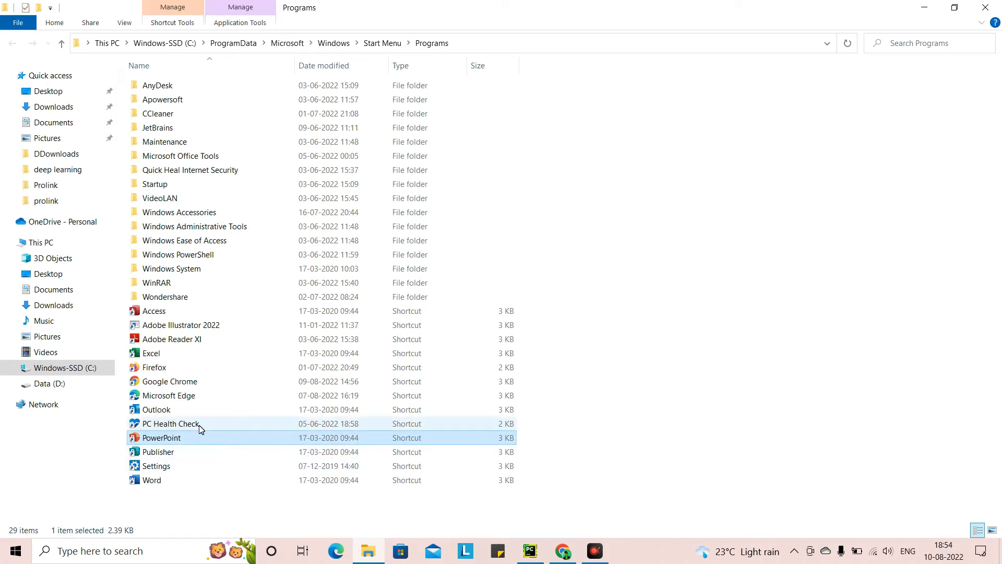
mouse_move(215, 423)
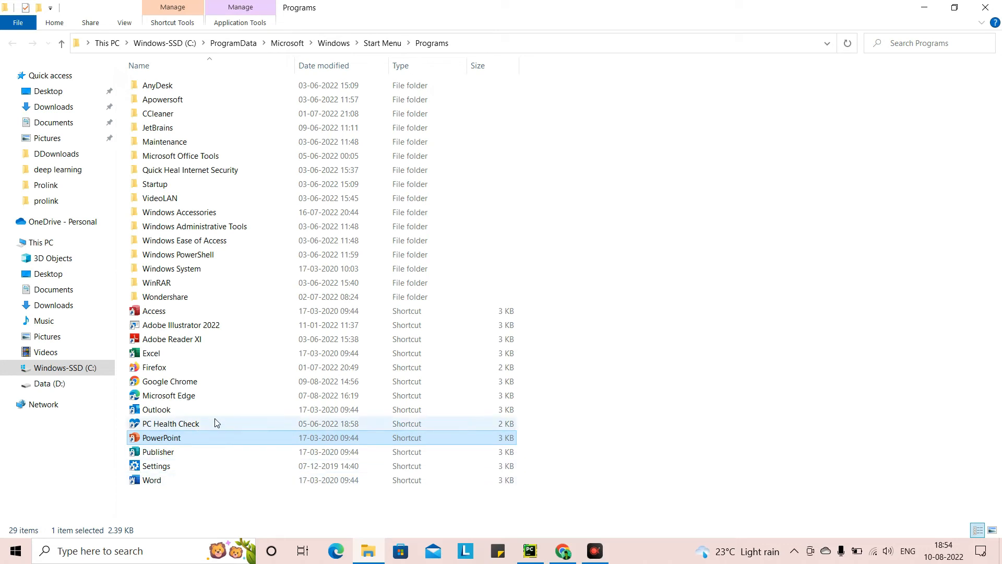
mouse_move(216, 424)
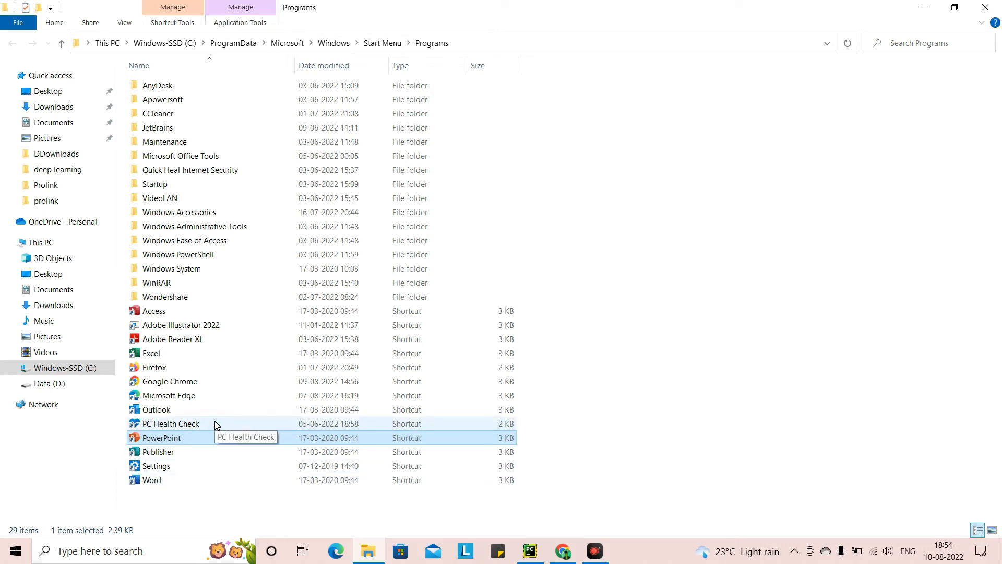
mouse_move(206, 433)
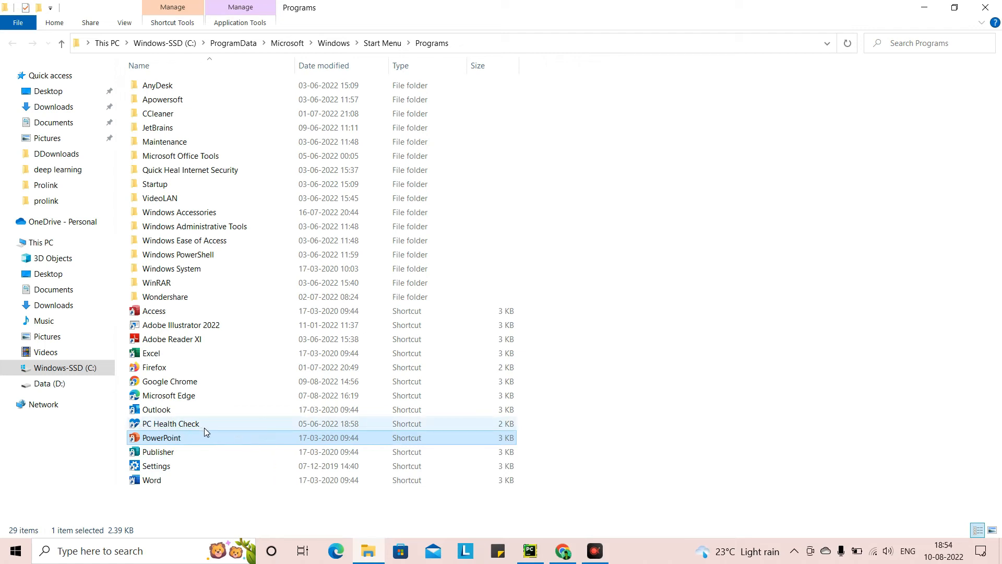
mouse_move(215, 427)
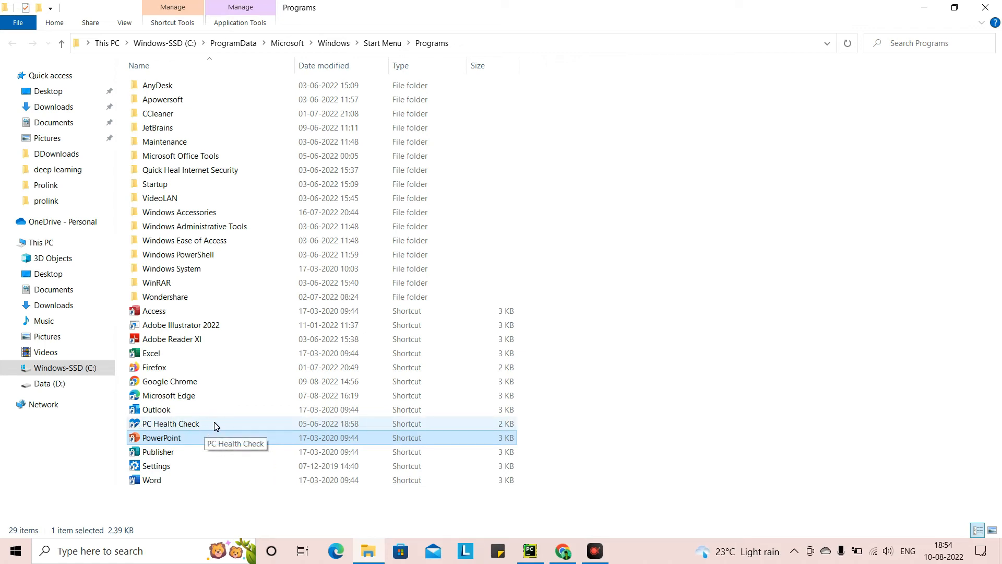
mouse_move(203, 425)
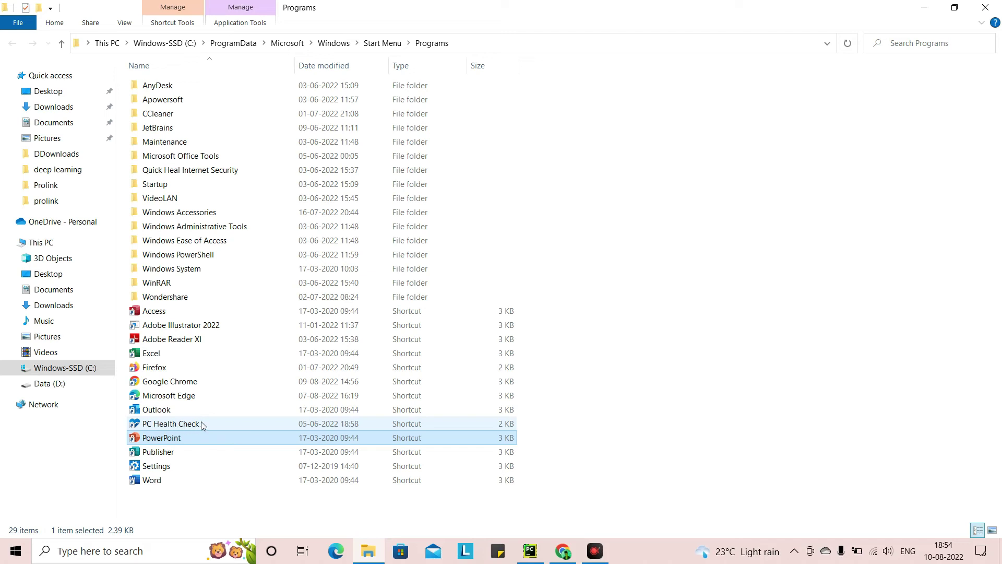
mouse_move(253, 427)
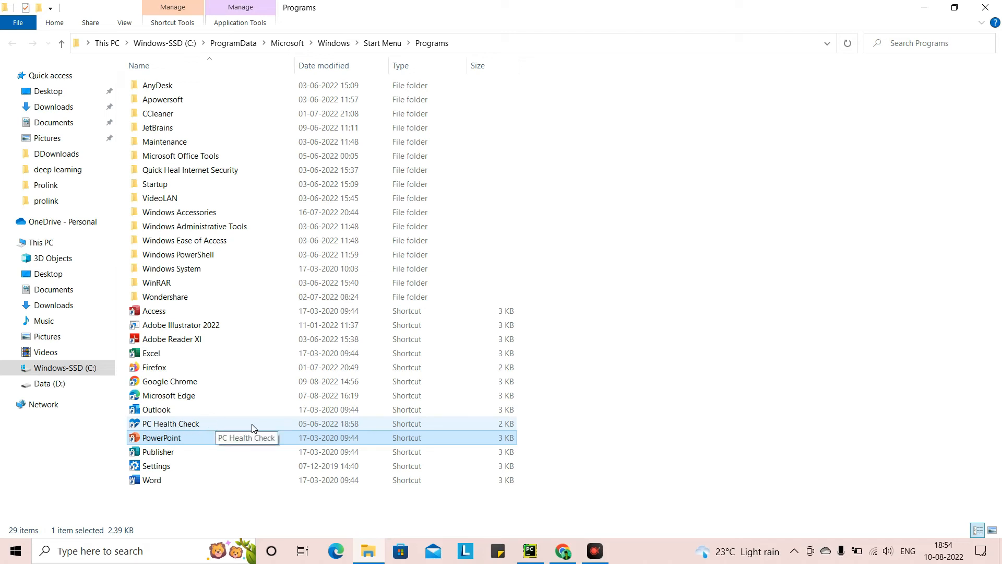
mouse_move(211, 430)
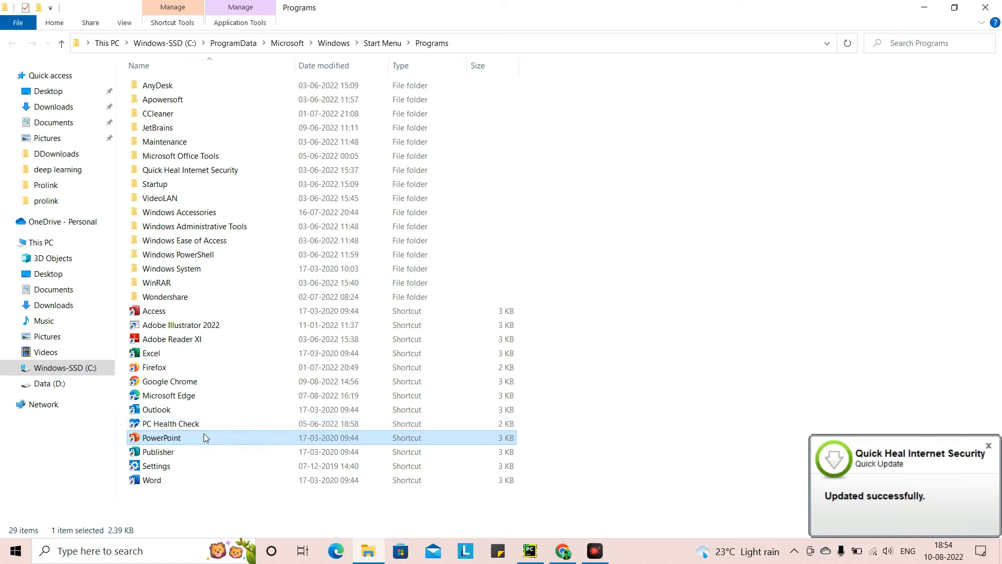
mouse_move(198, 443)
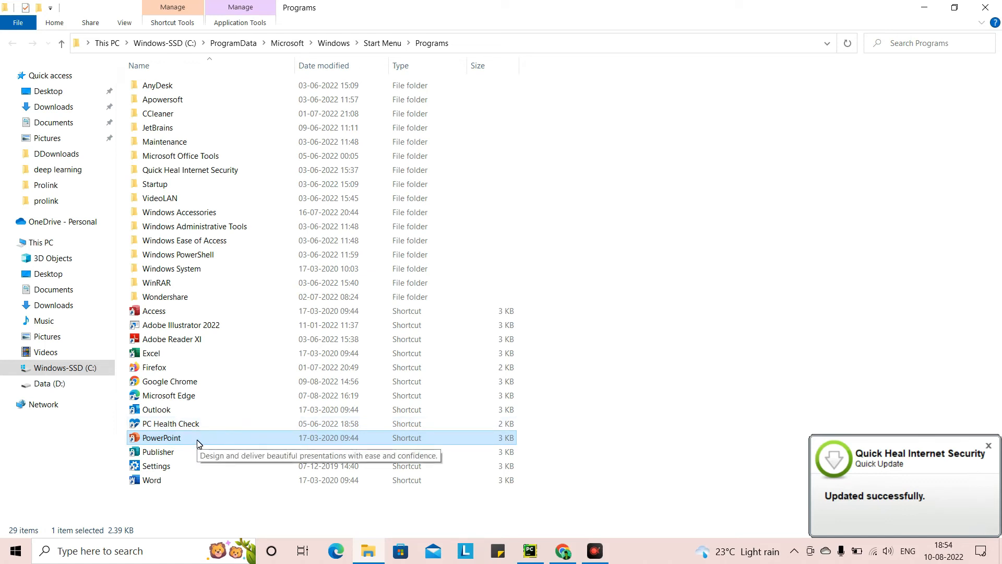
mouse_move(189, 435)
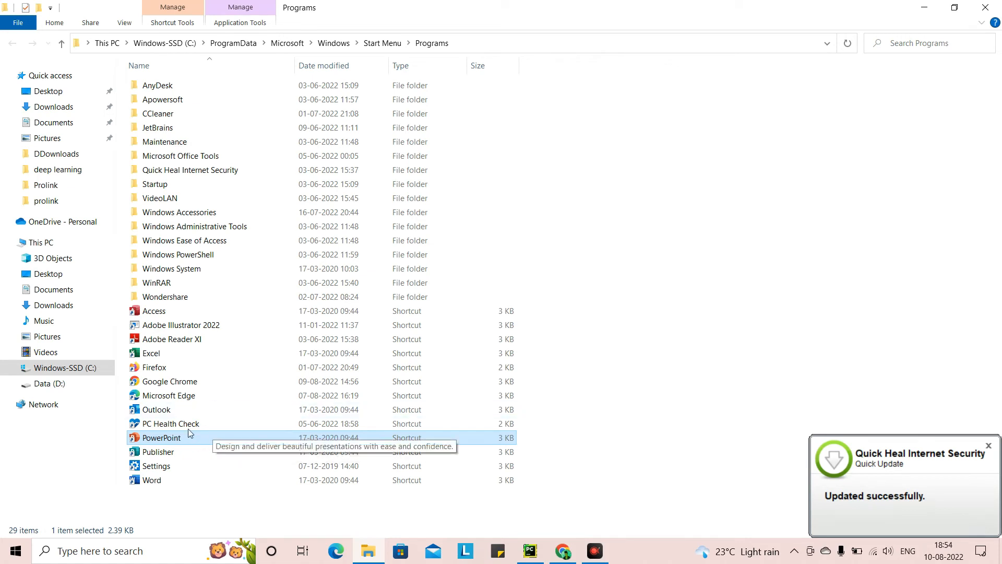
mouse_move(213, 427)
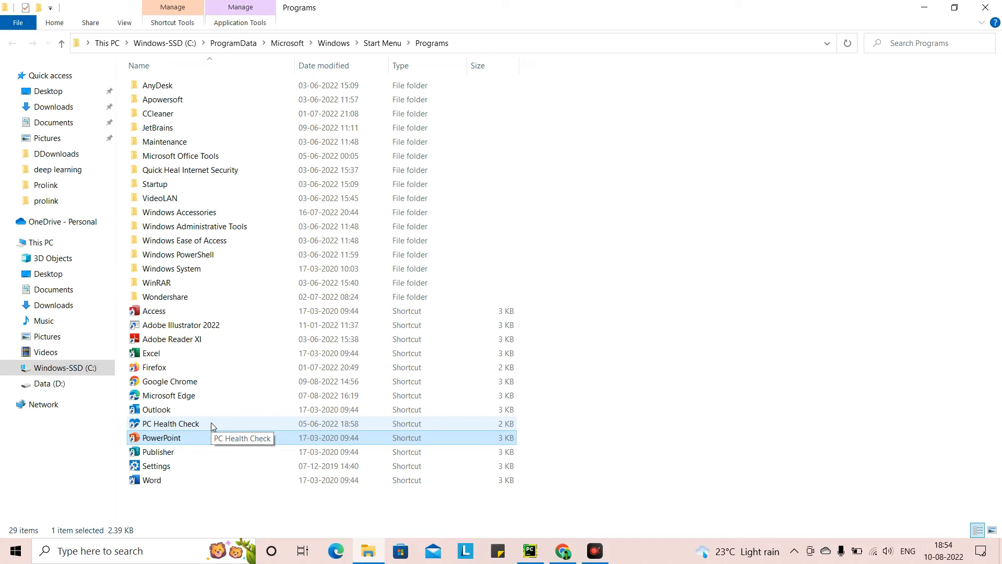
mouse_move(203, 439)
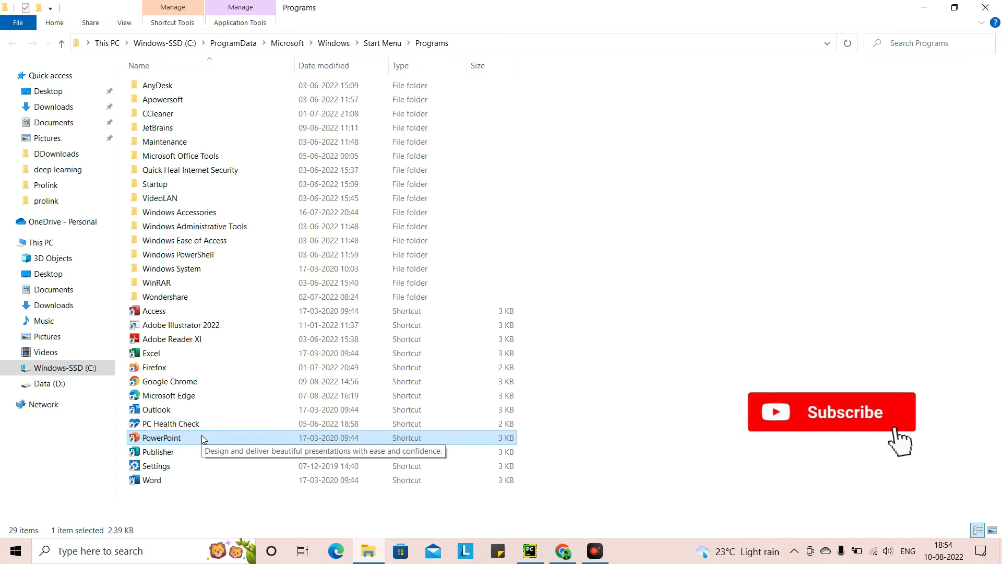
- View the PowerPoint shortcut's Properties to get its POWERPNT.EXE target, then return to PyCharm
right_click(161, 438)
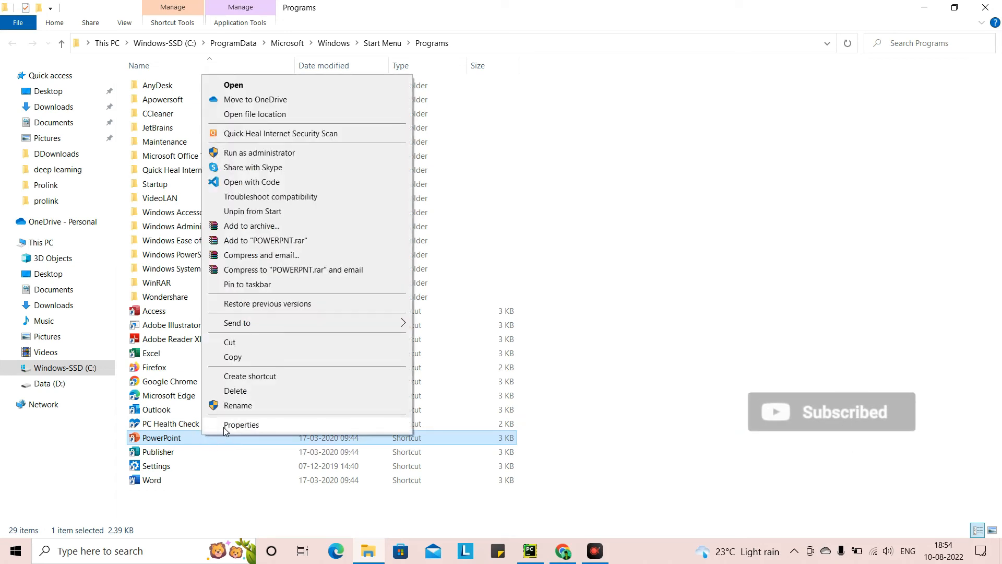
left_click(241, 424)
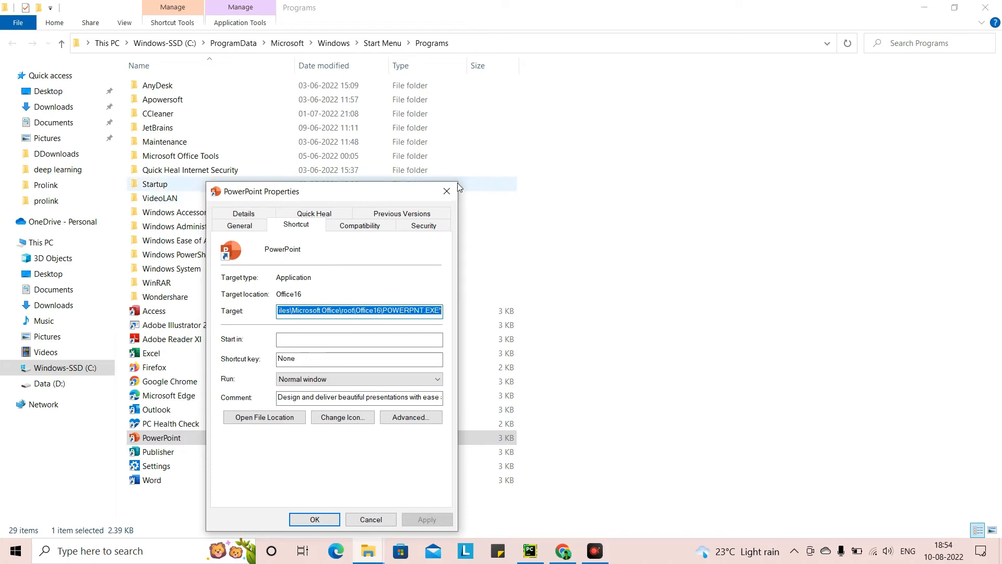
left_click(530, 550)
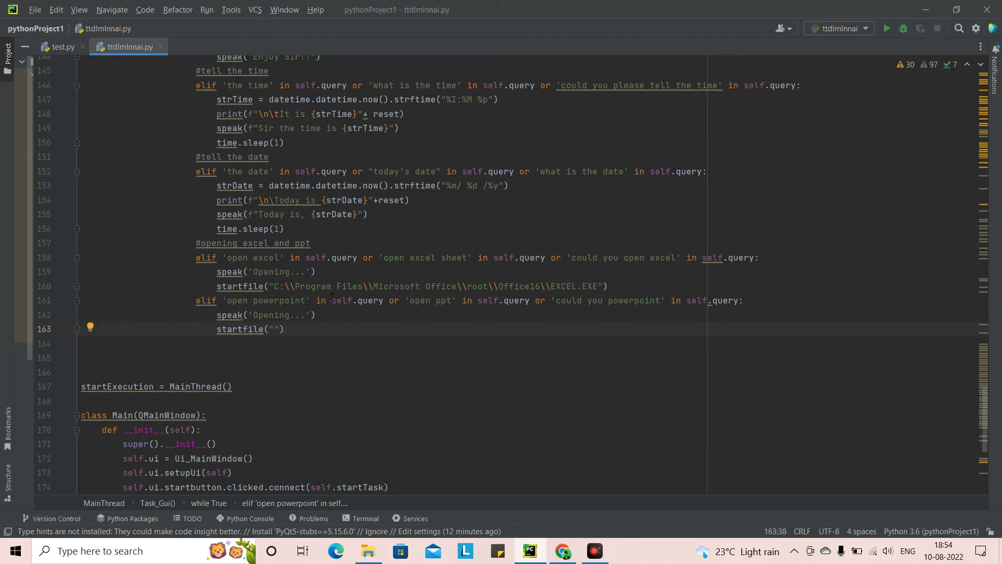
- Enter C:\Program Files\Microsoft Office\root\Office16\POWERPNT.EXE inside the PowerPoint branch's startfile quotes
type("C:\\Program Files\\Microsoft Office\\root\\Office16\\POWERPNT.EXE")
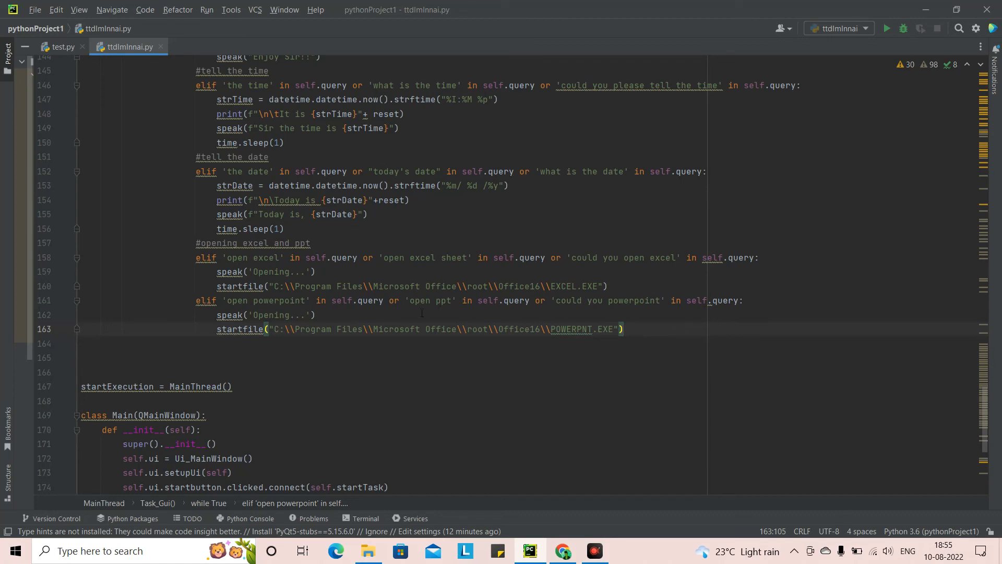
mouse_move(665, 336)
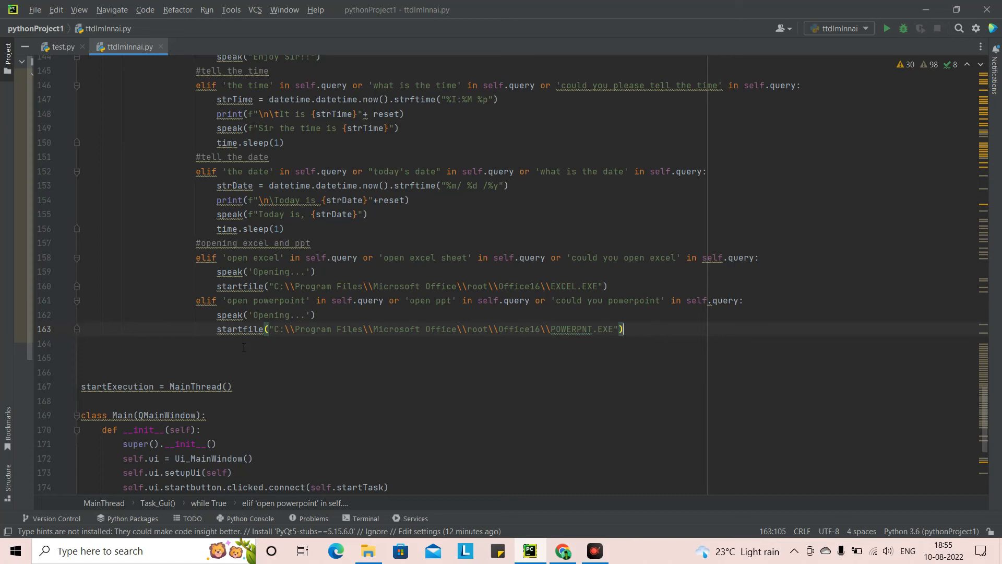
mouse_move(526, 351)
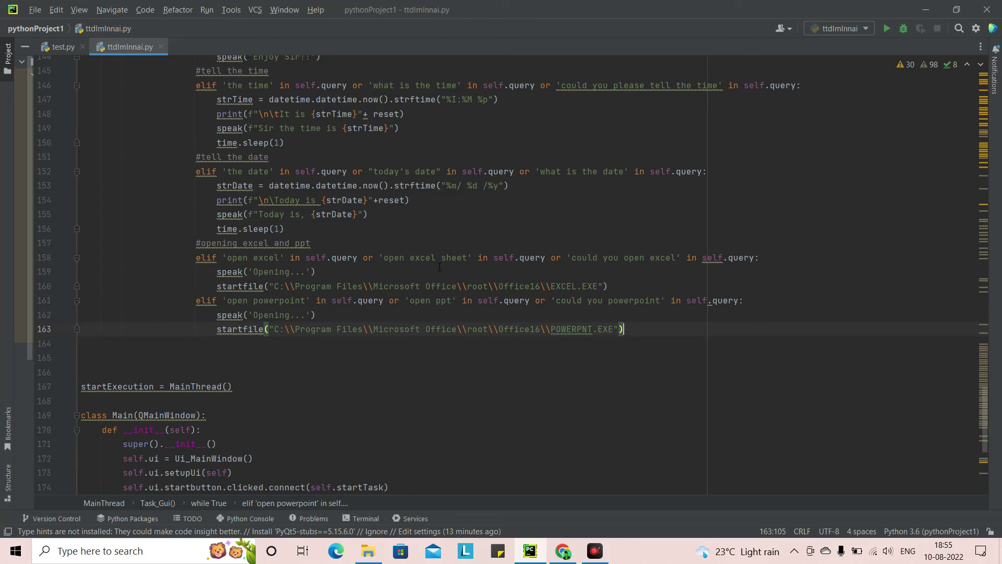
mouse_move(377, 334)
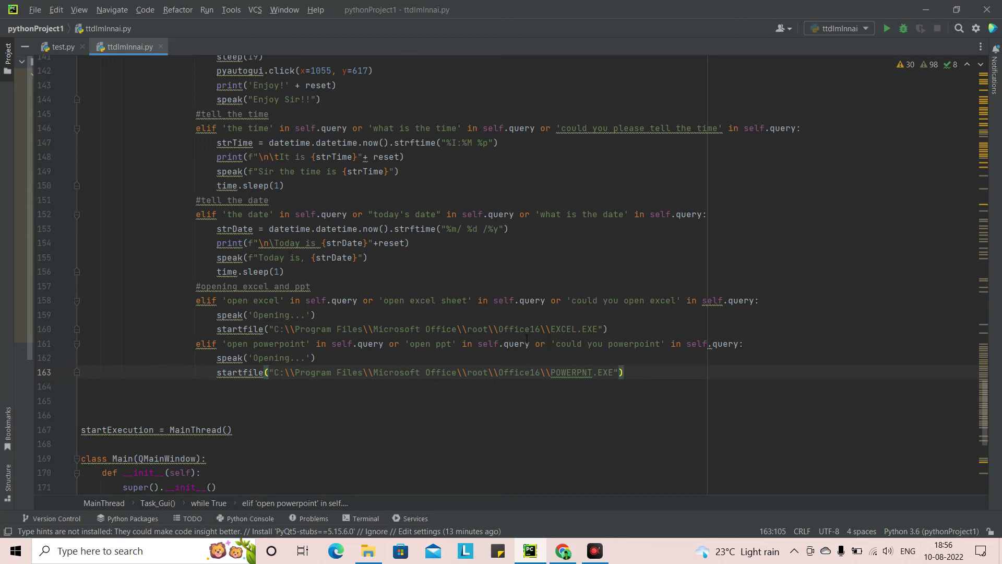
scroll("up", 3)
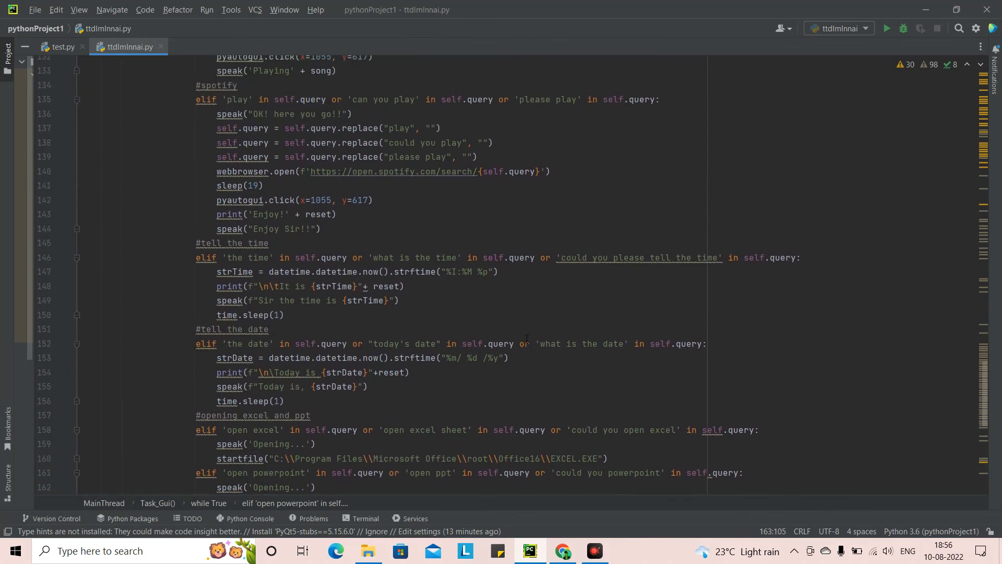